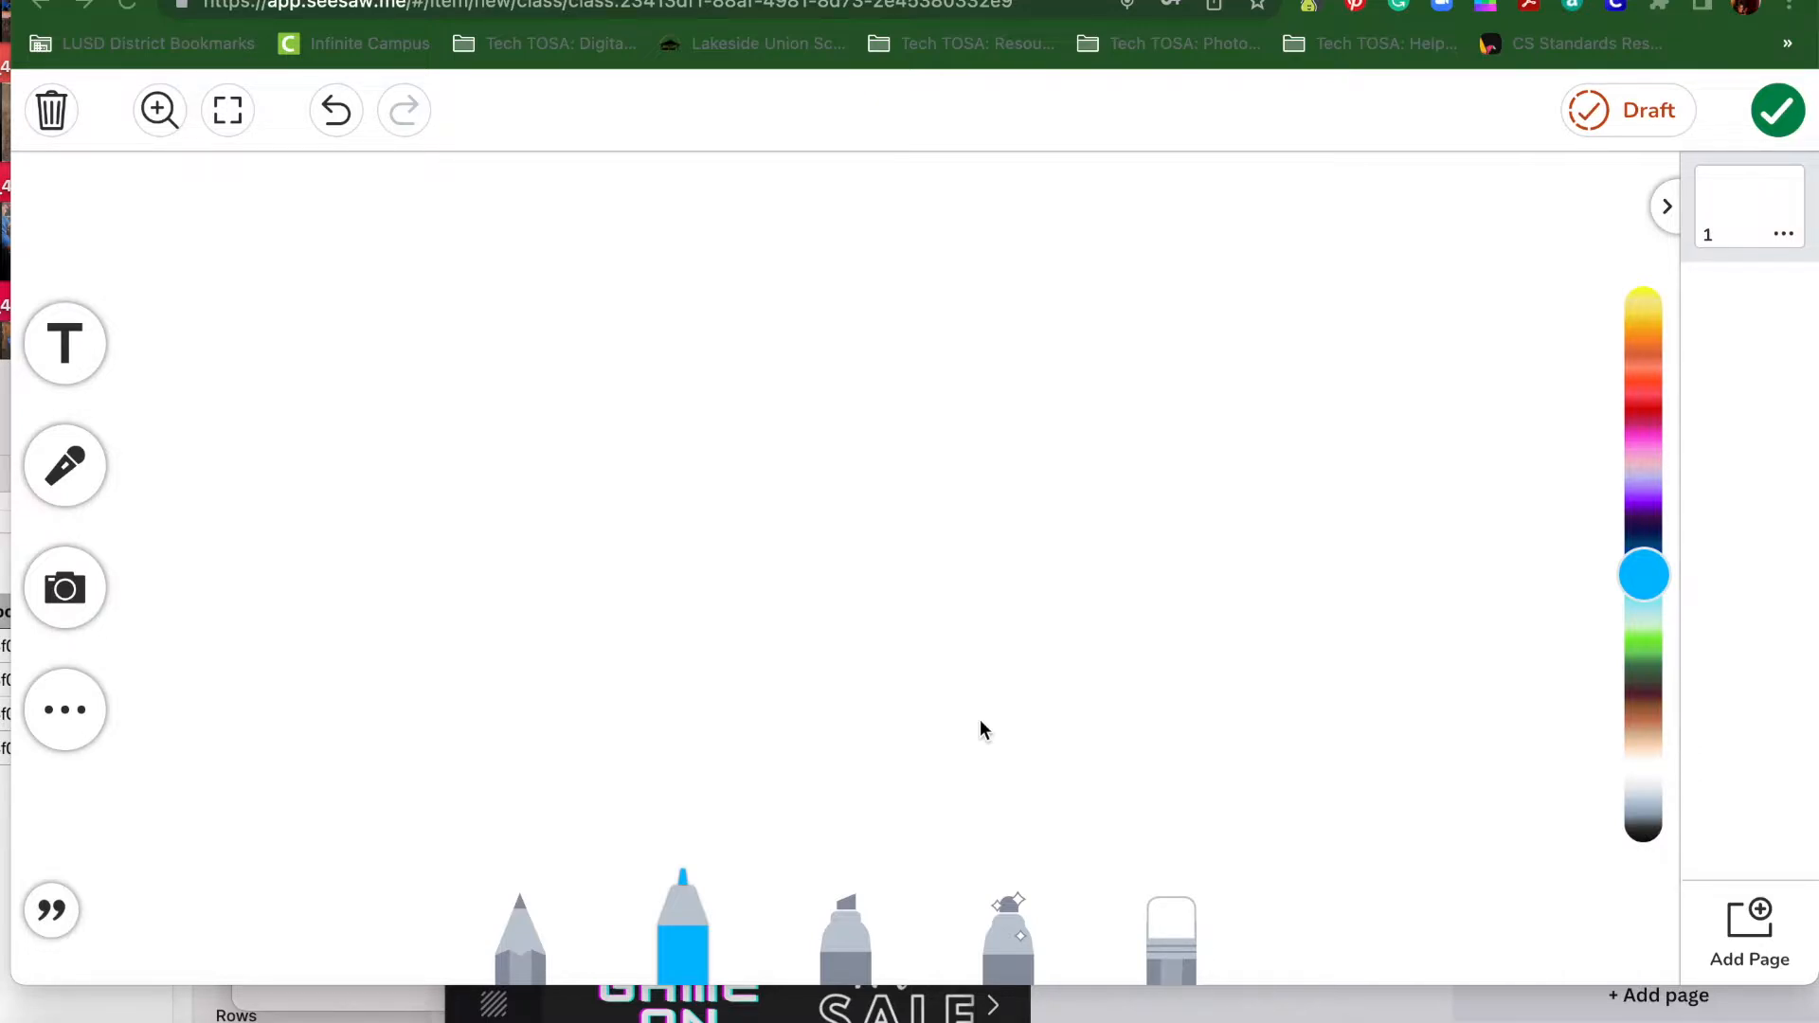
mouse_move(601, 530)
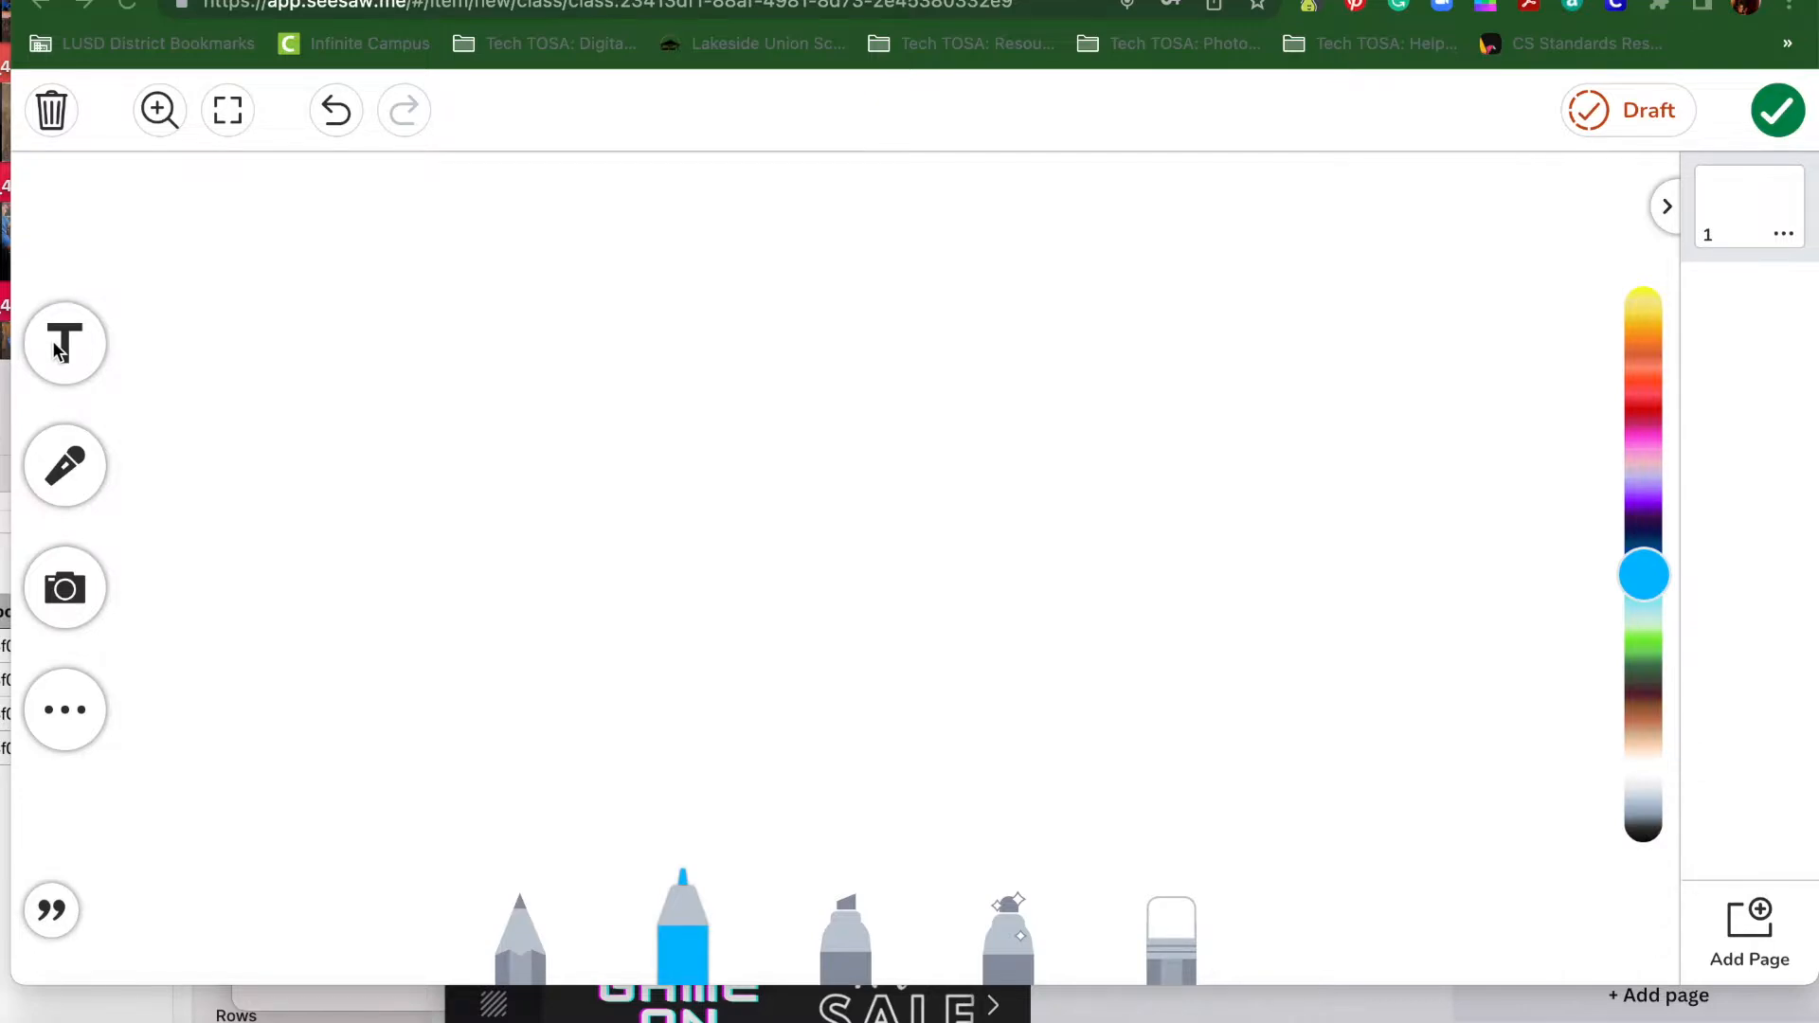
mouse_move(63, 353)
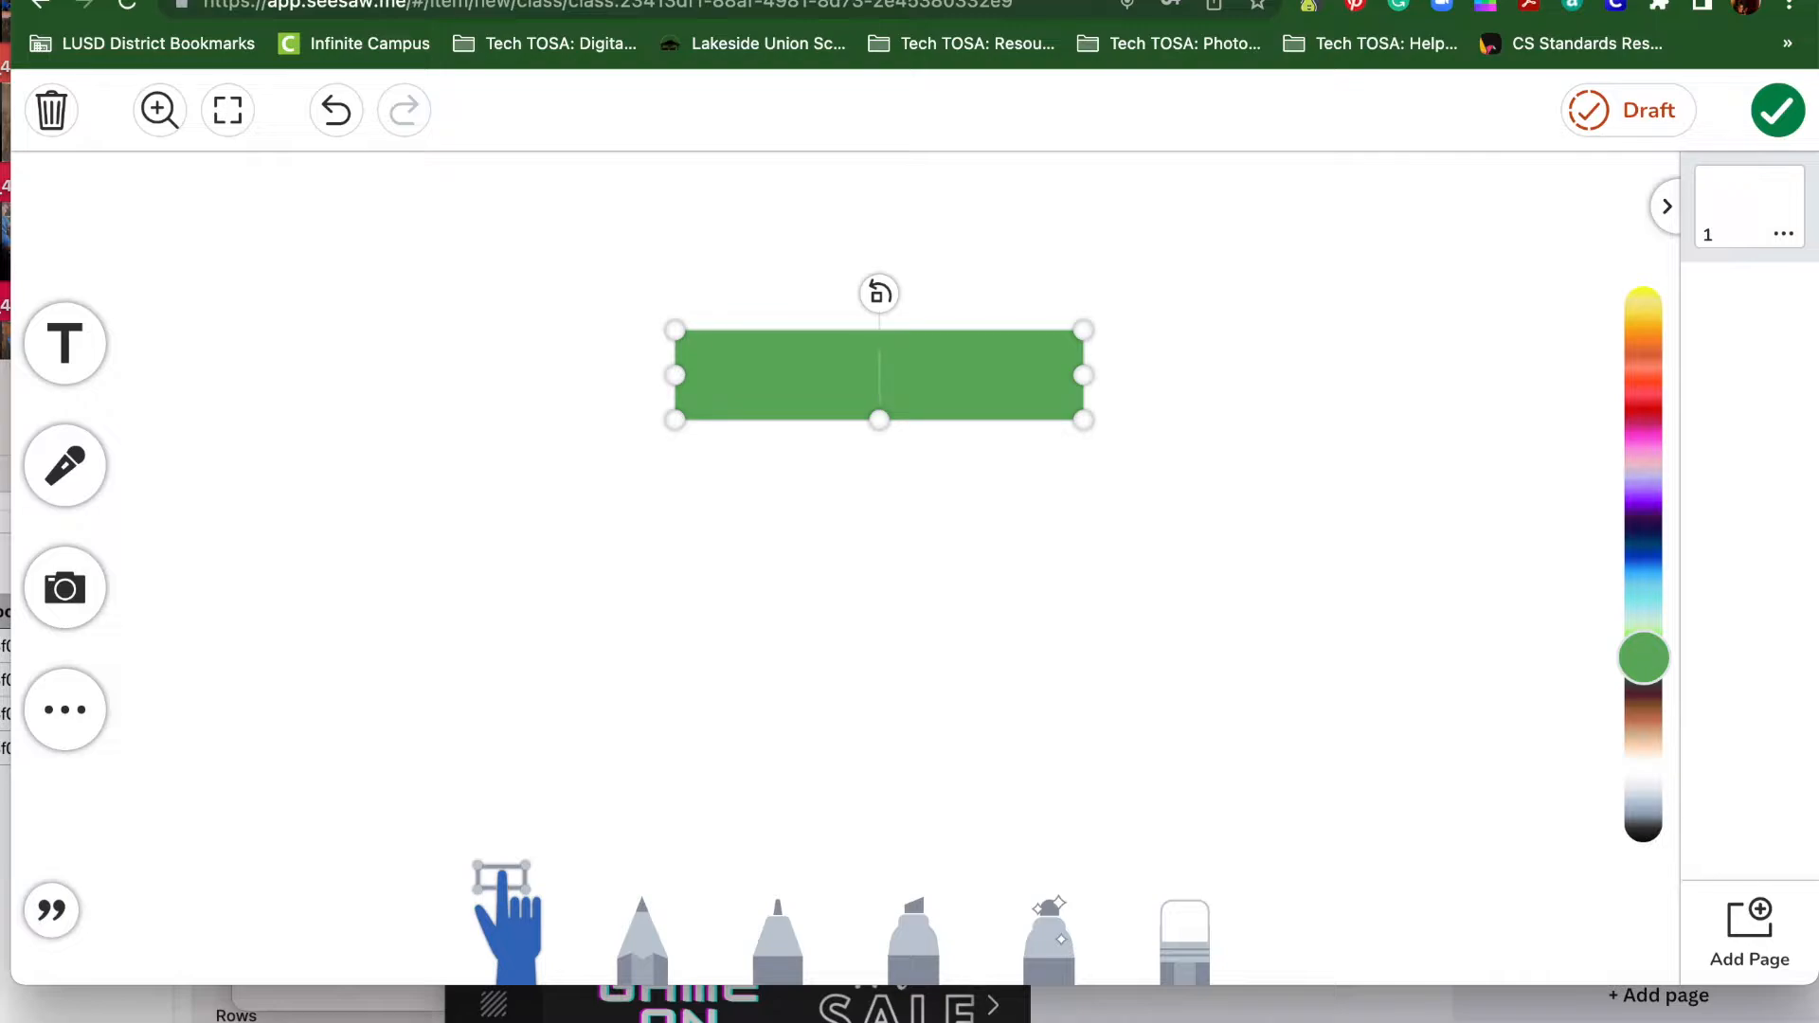
Type HUDSON in the text box and give it a dark green fill
text(HUDSON)
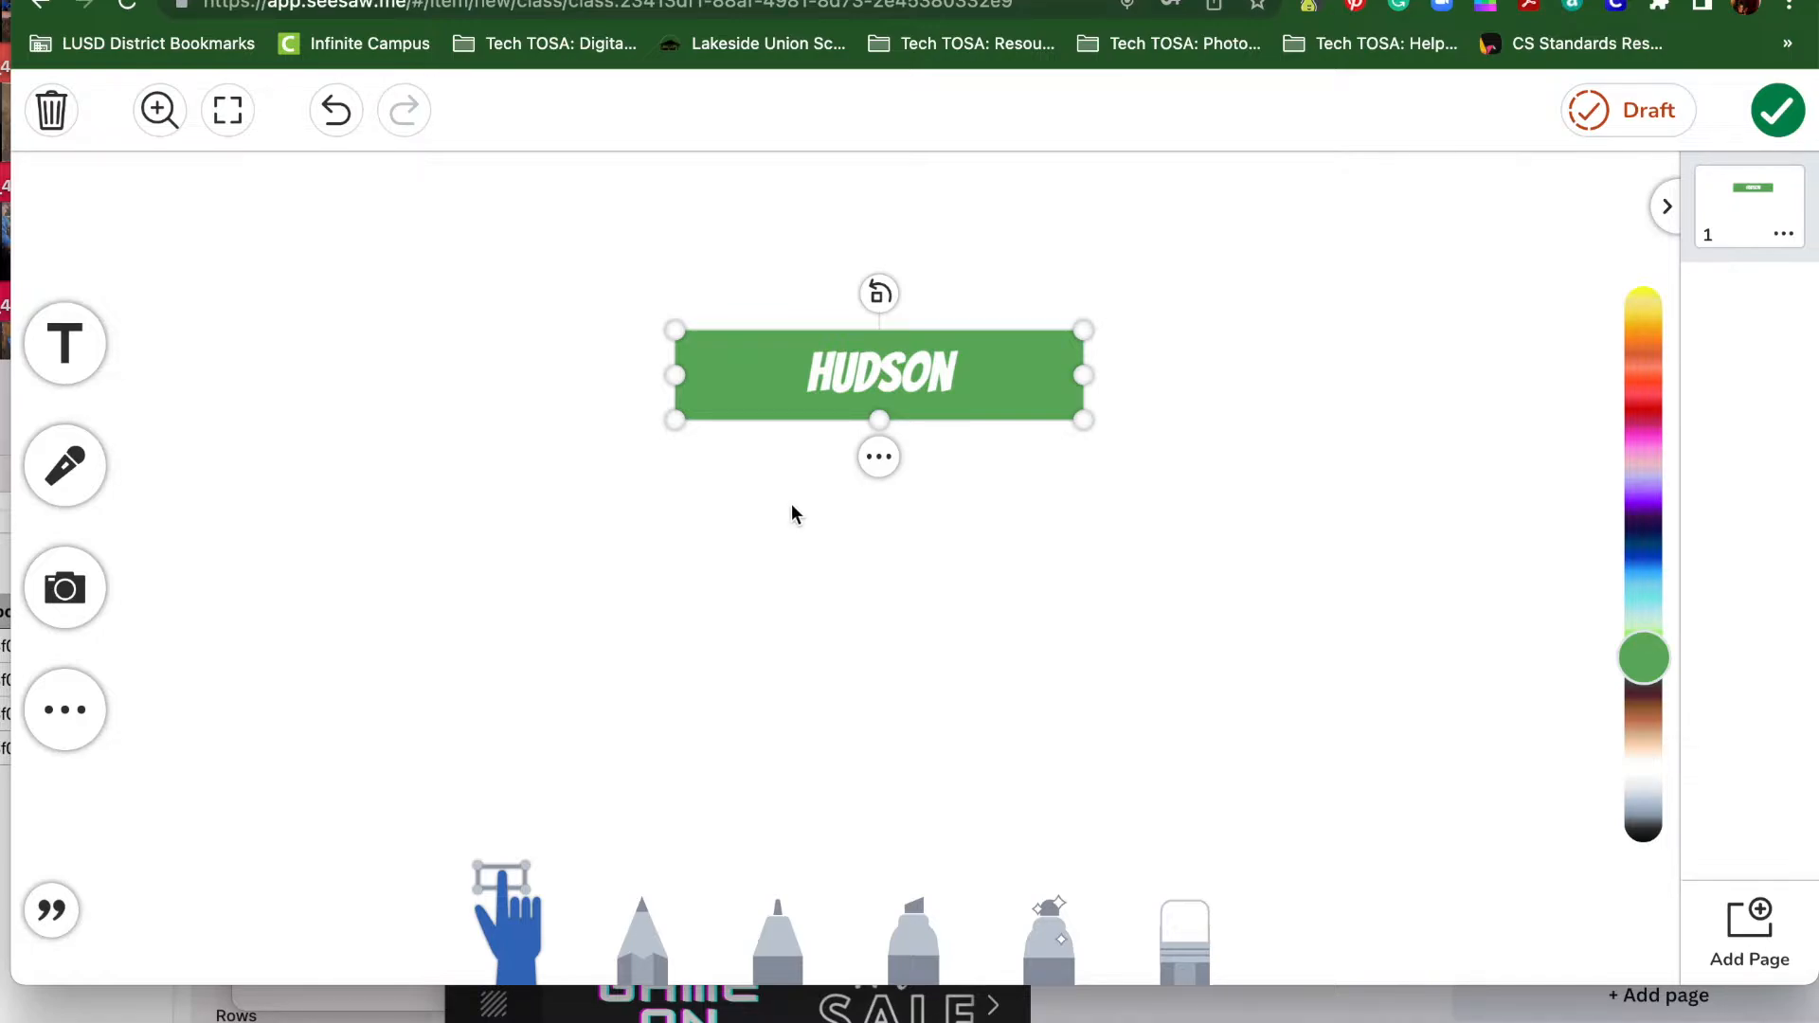
mouse_move(831, 507)
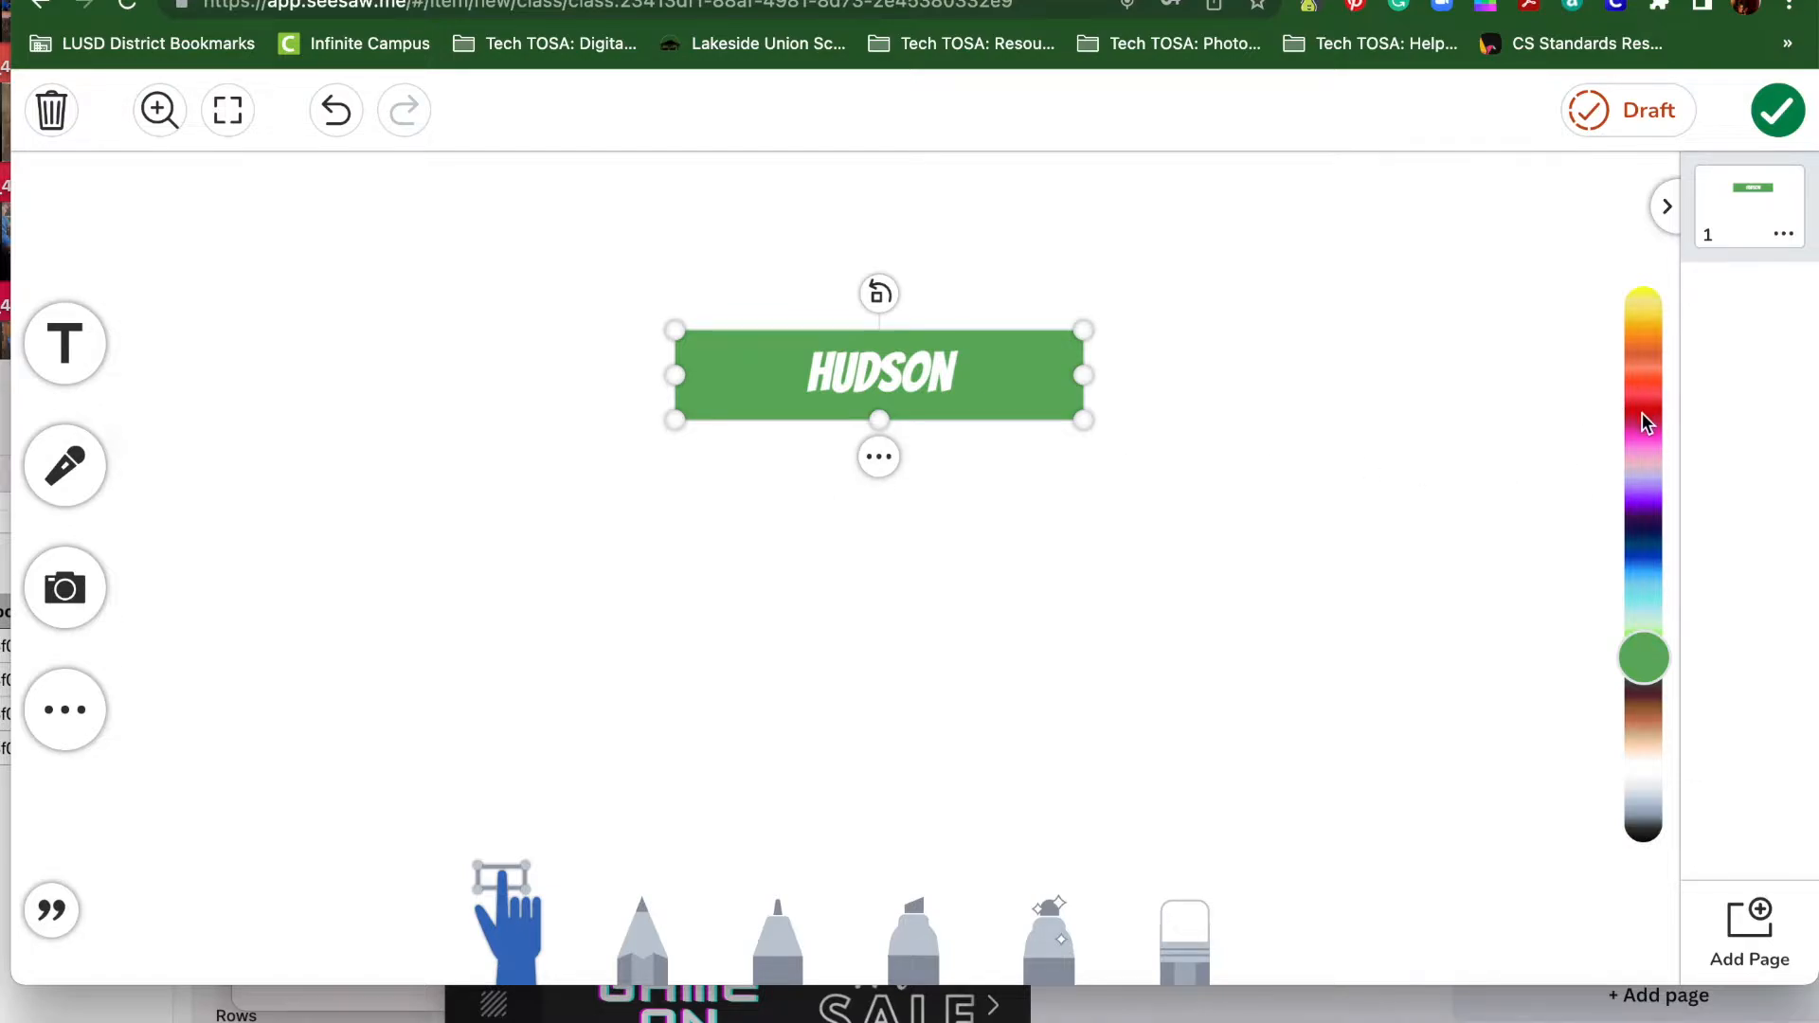
mouse_move(1648, 325)
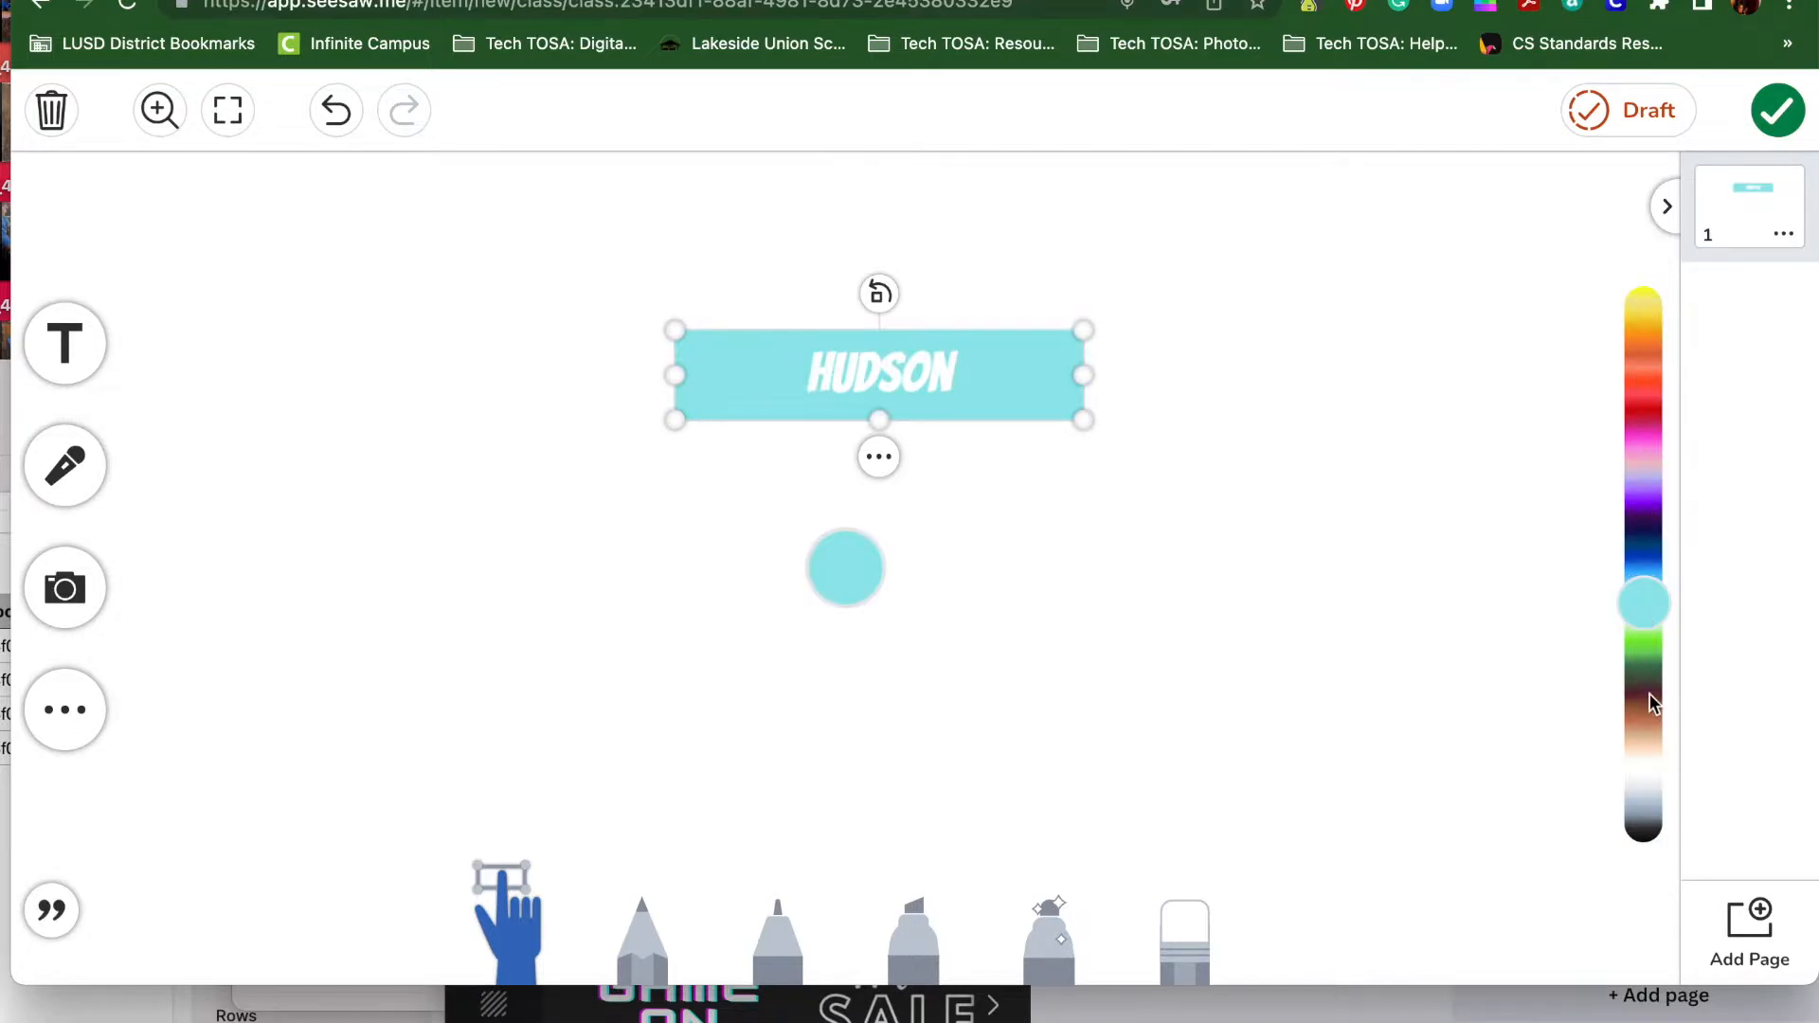
drag(1643, 603, 1644, 748)
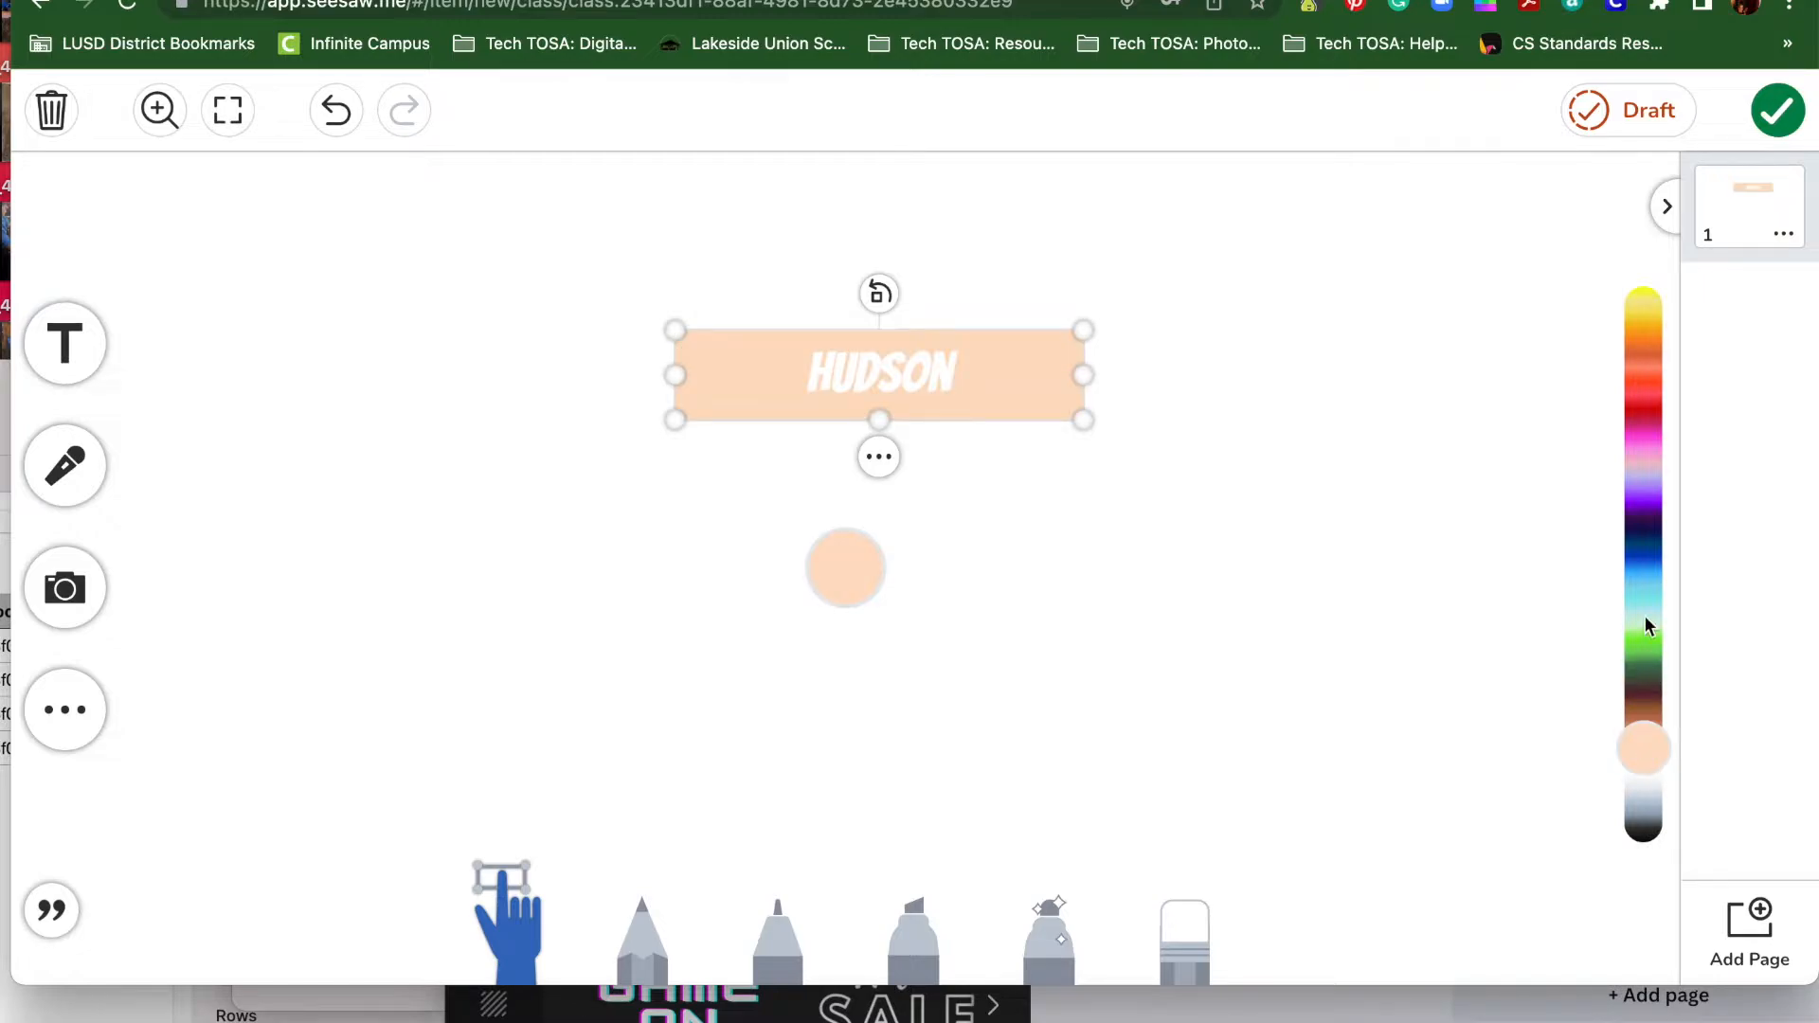
click(1644, 644)
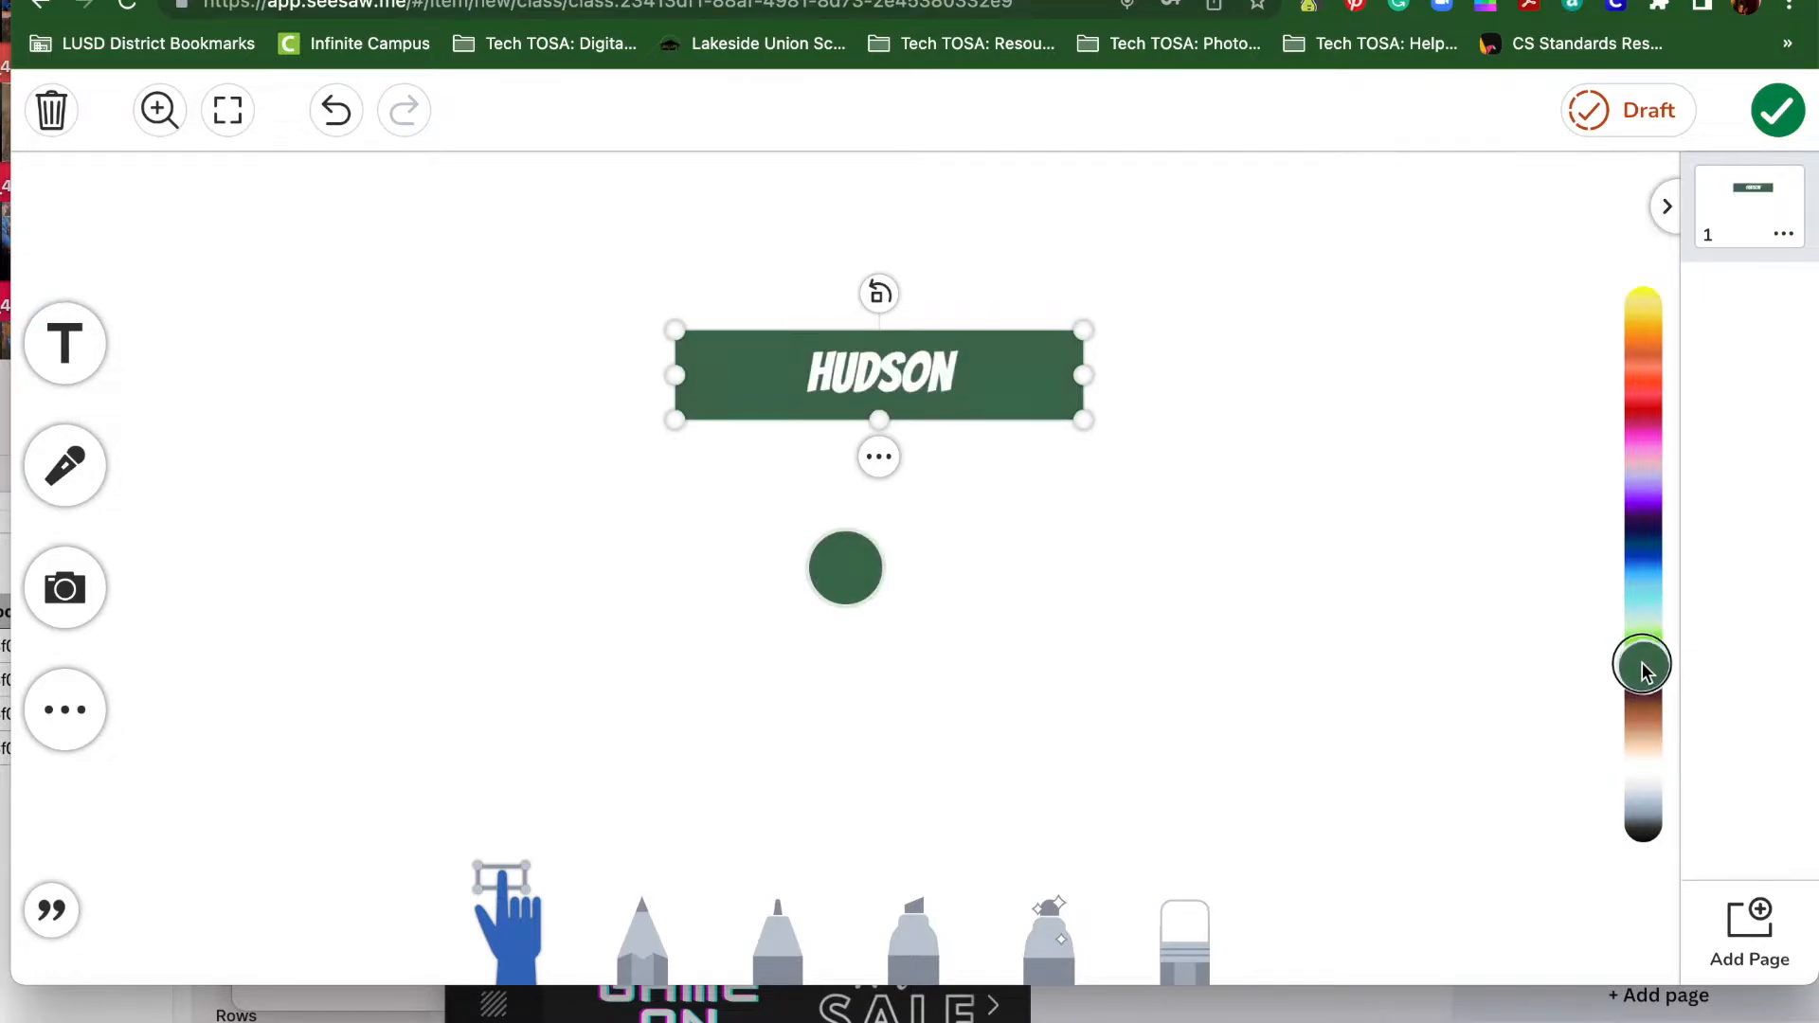
click(1642, 662)
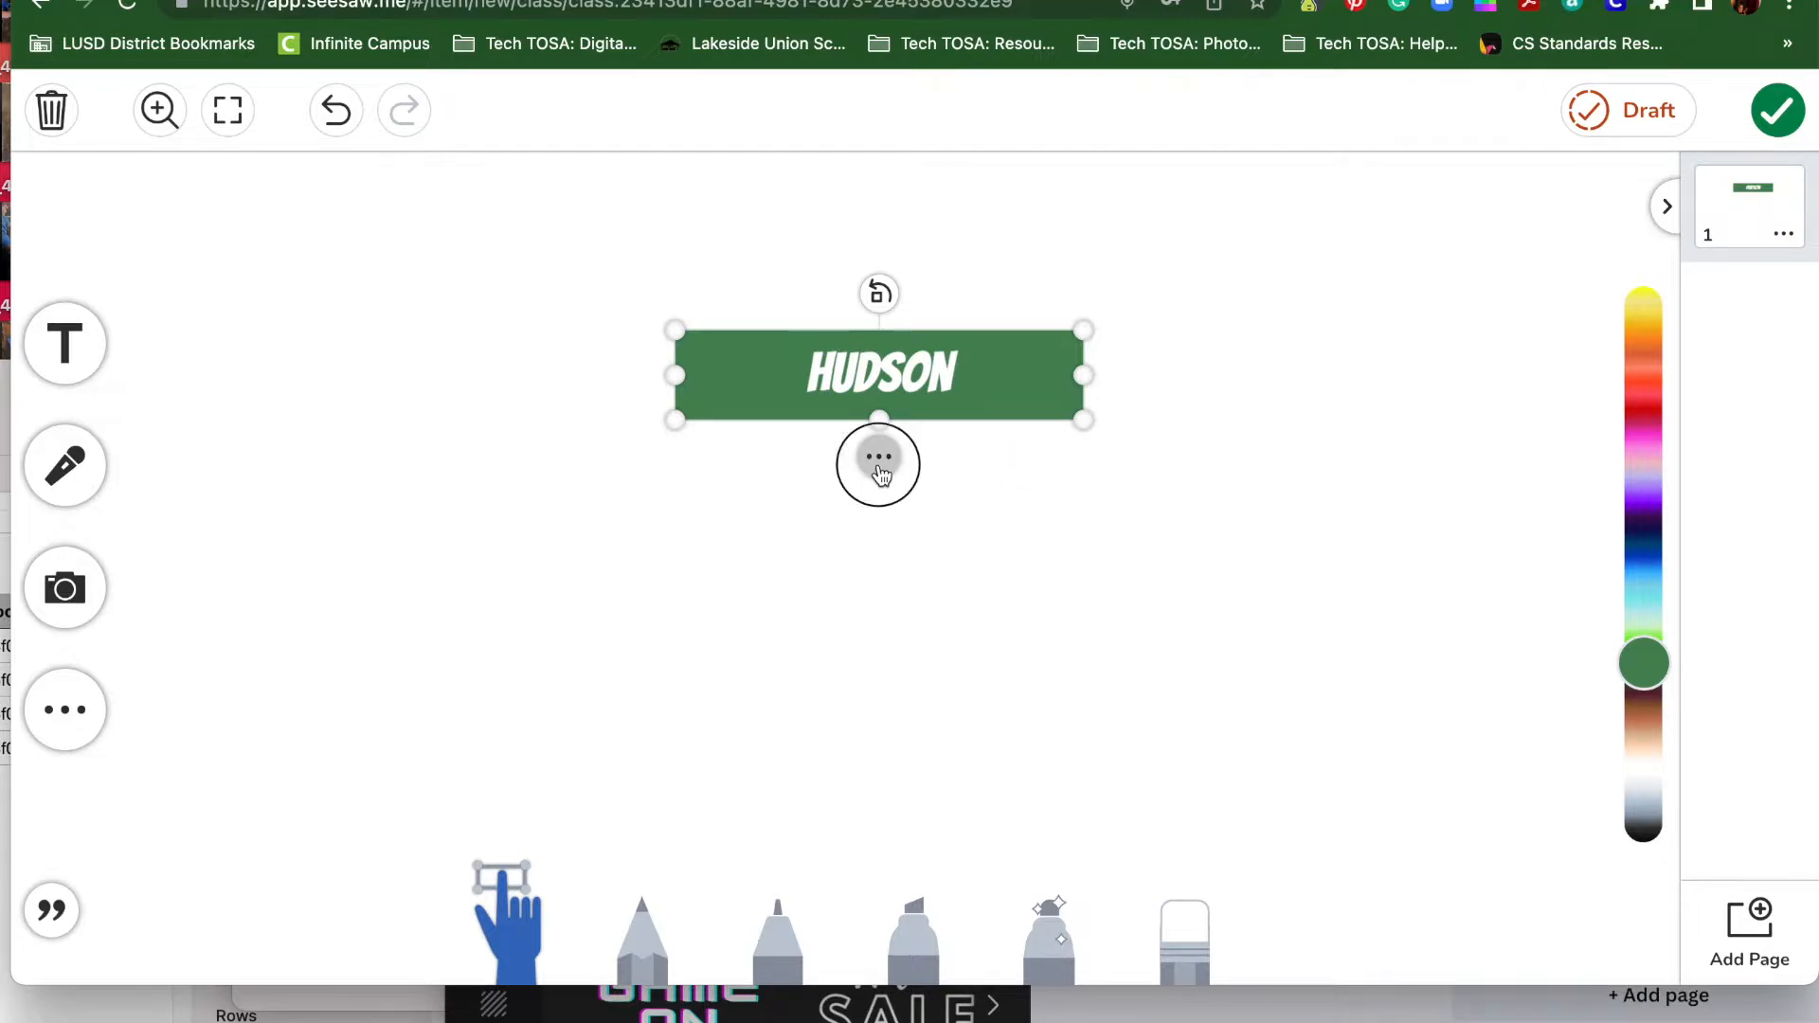
Try the Classic and other text styles, then set HUDSON to the Comic font
click(878, 464)
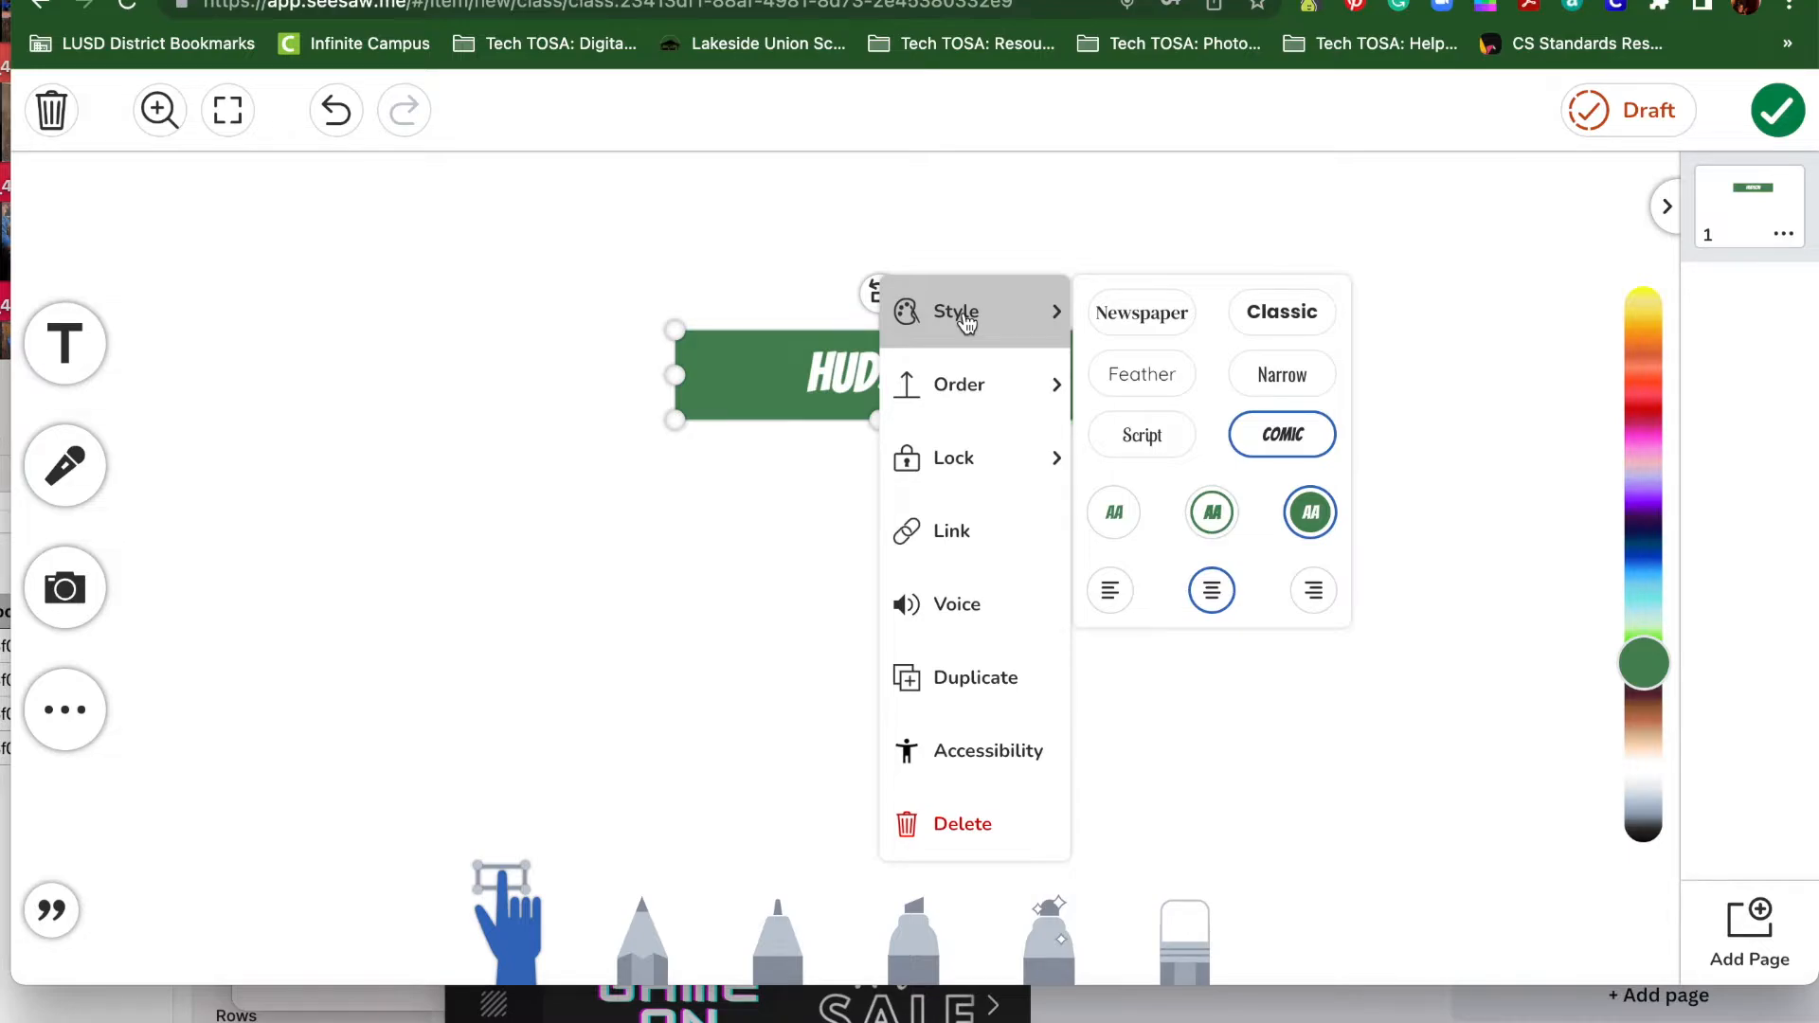
mouse_move(1067, 334)
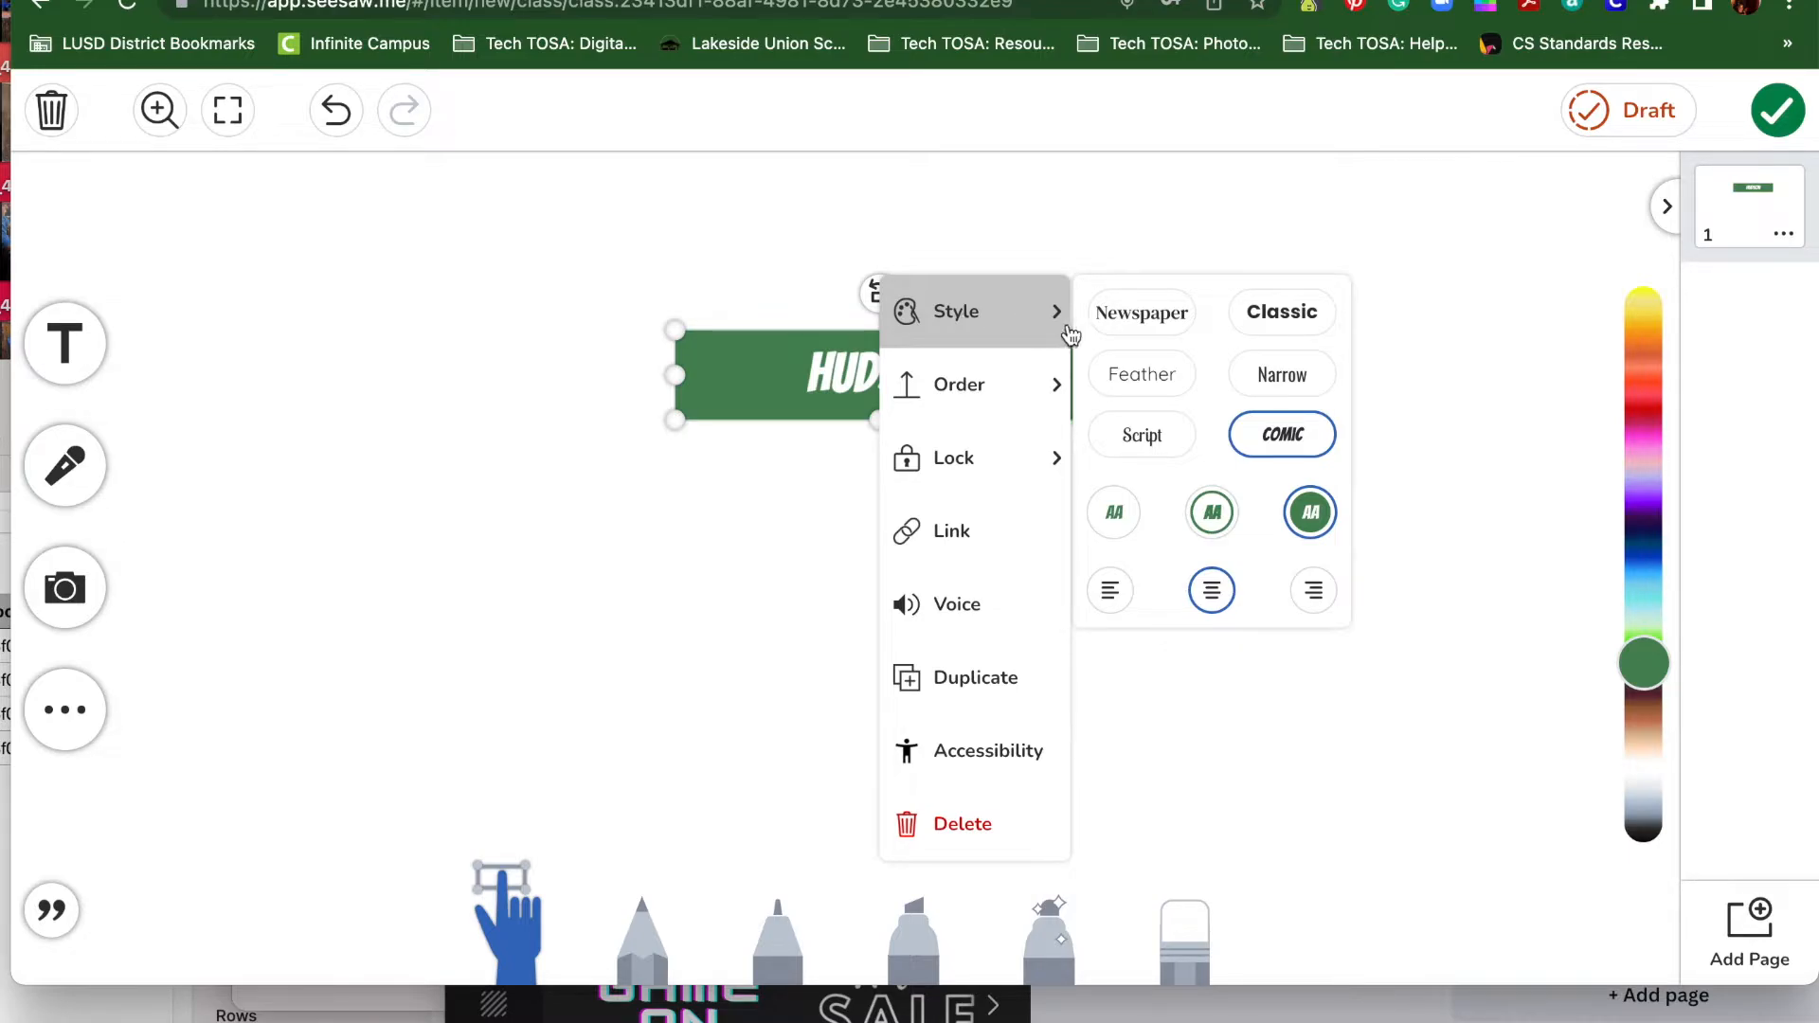
click(1141, 311)
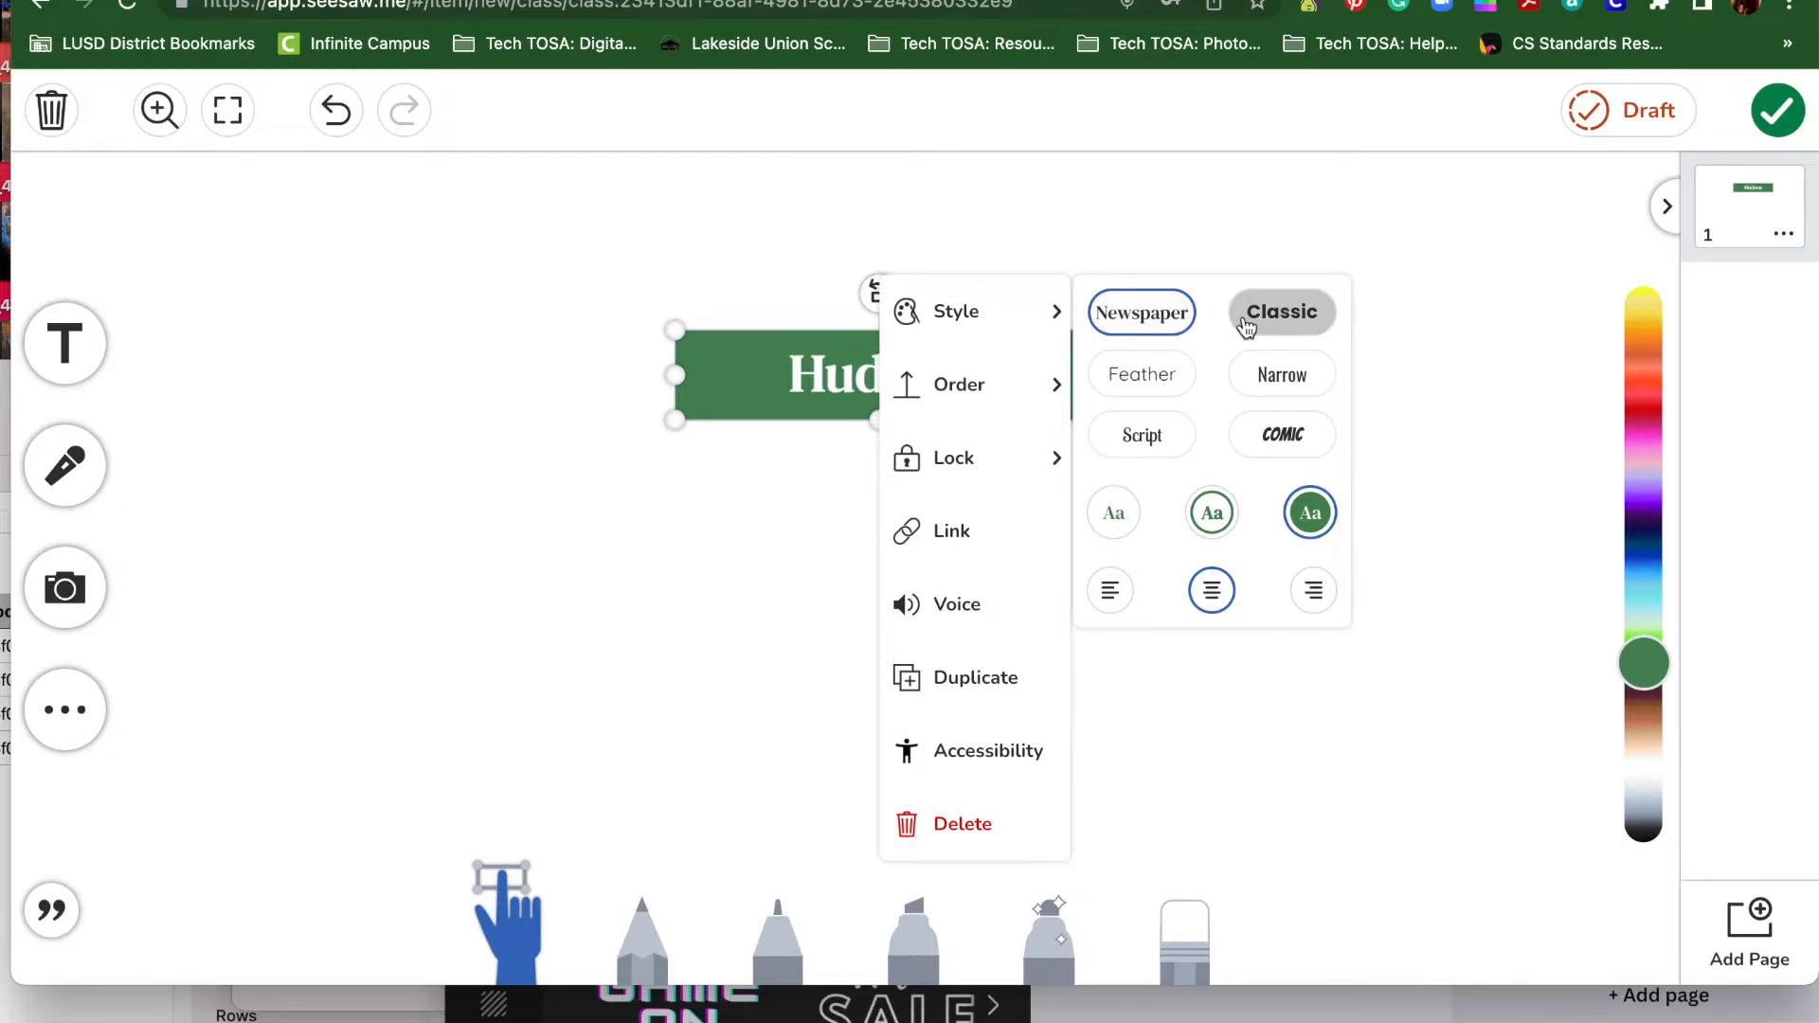
click(1280, 311)
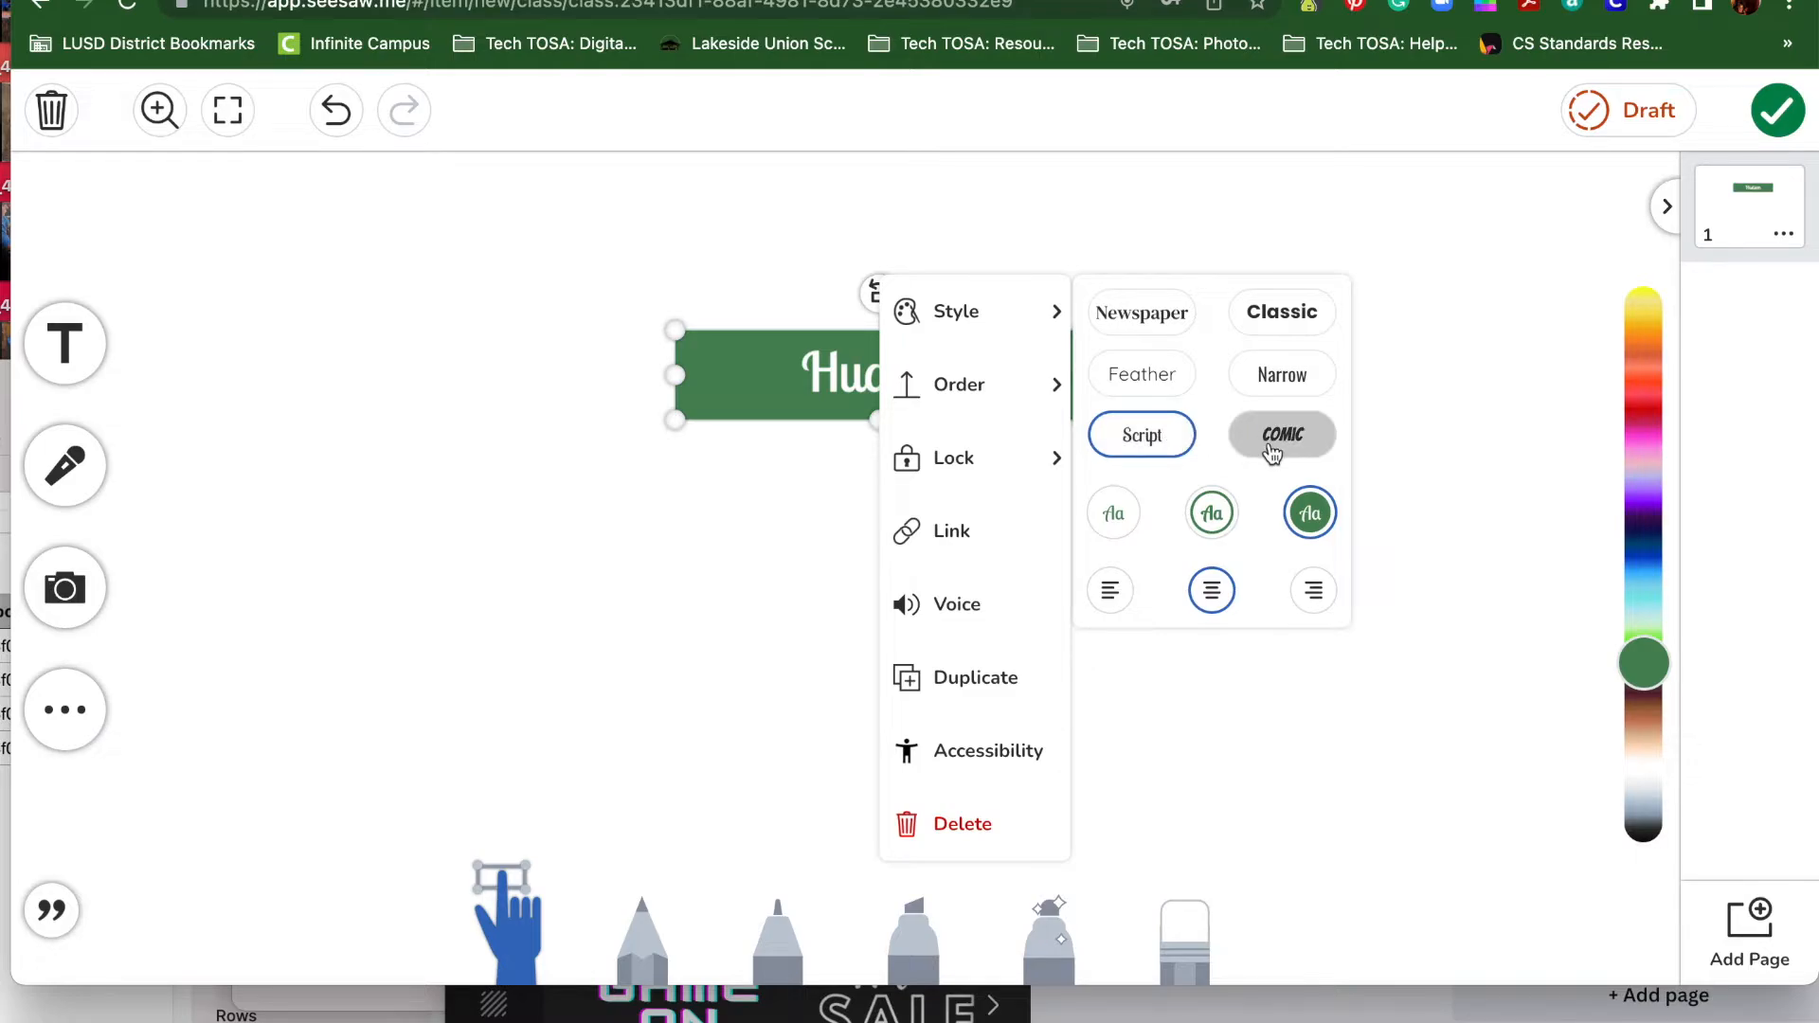
click(1281, 433)
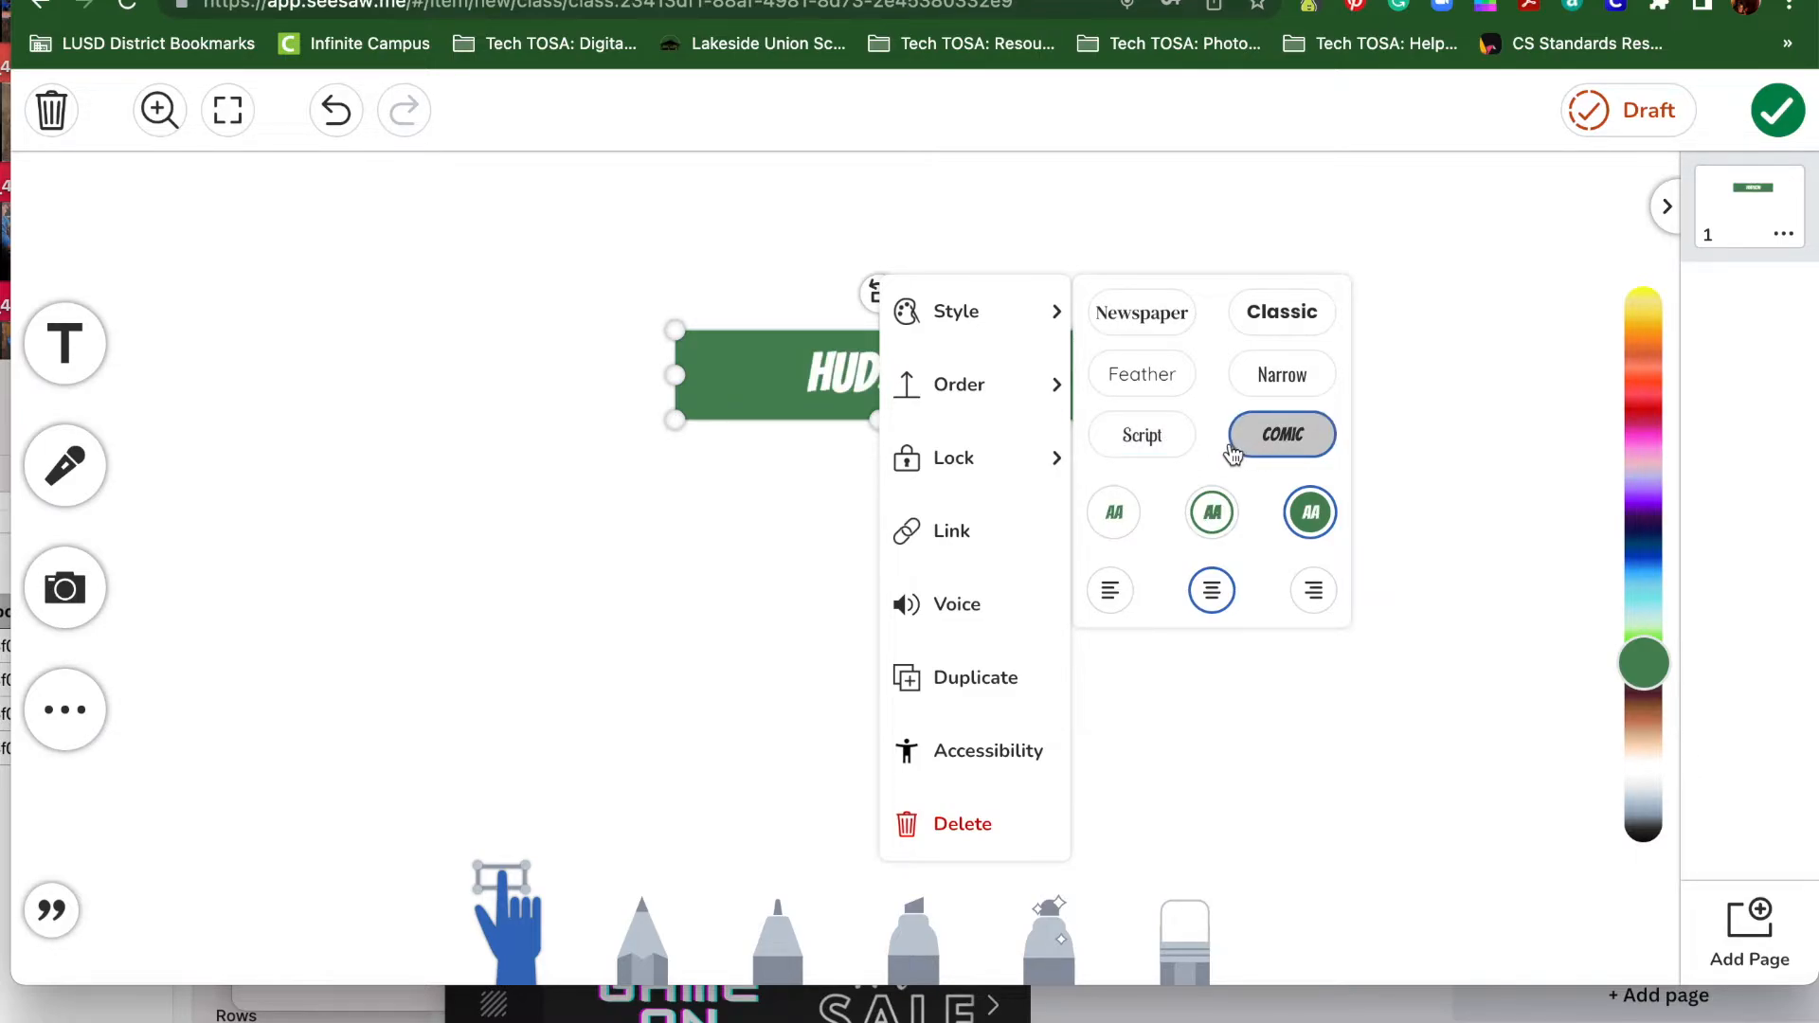
mouse_move(1271, 471)
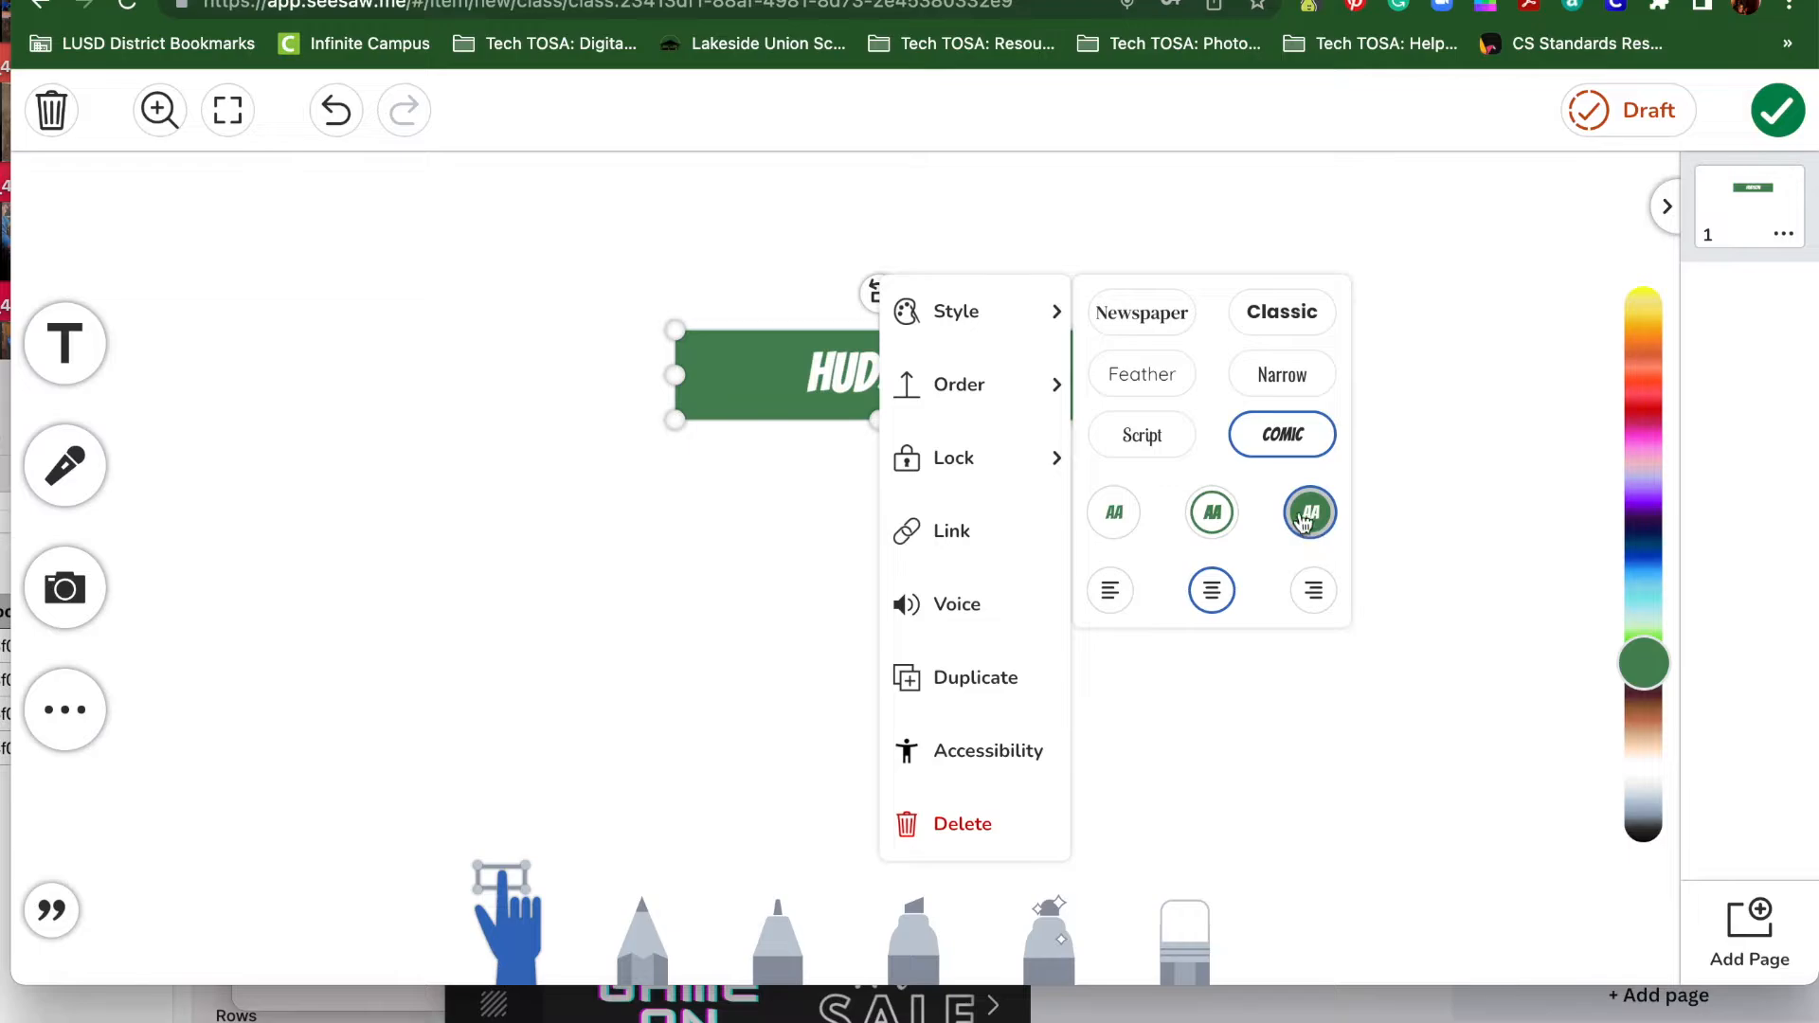
click(1211, 512)
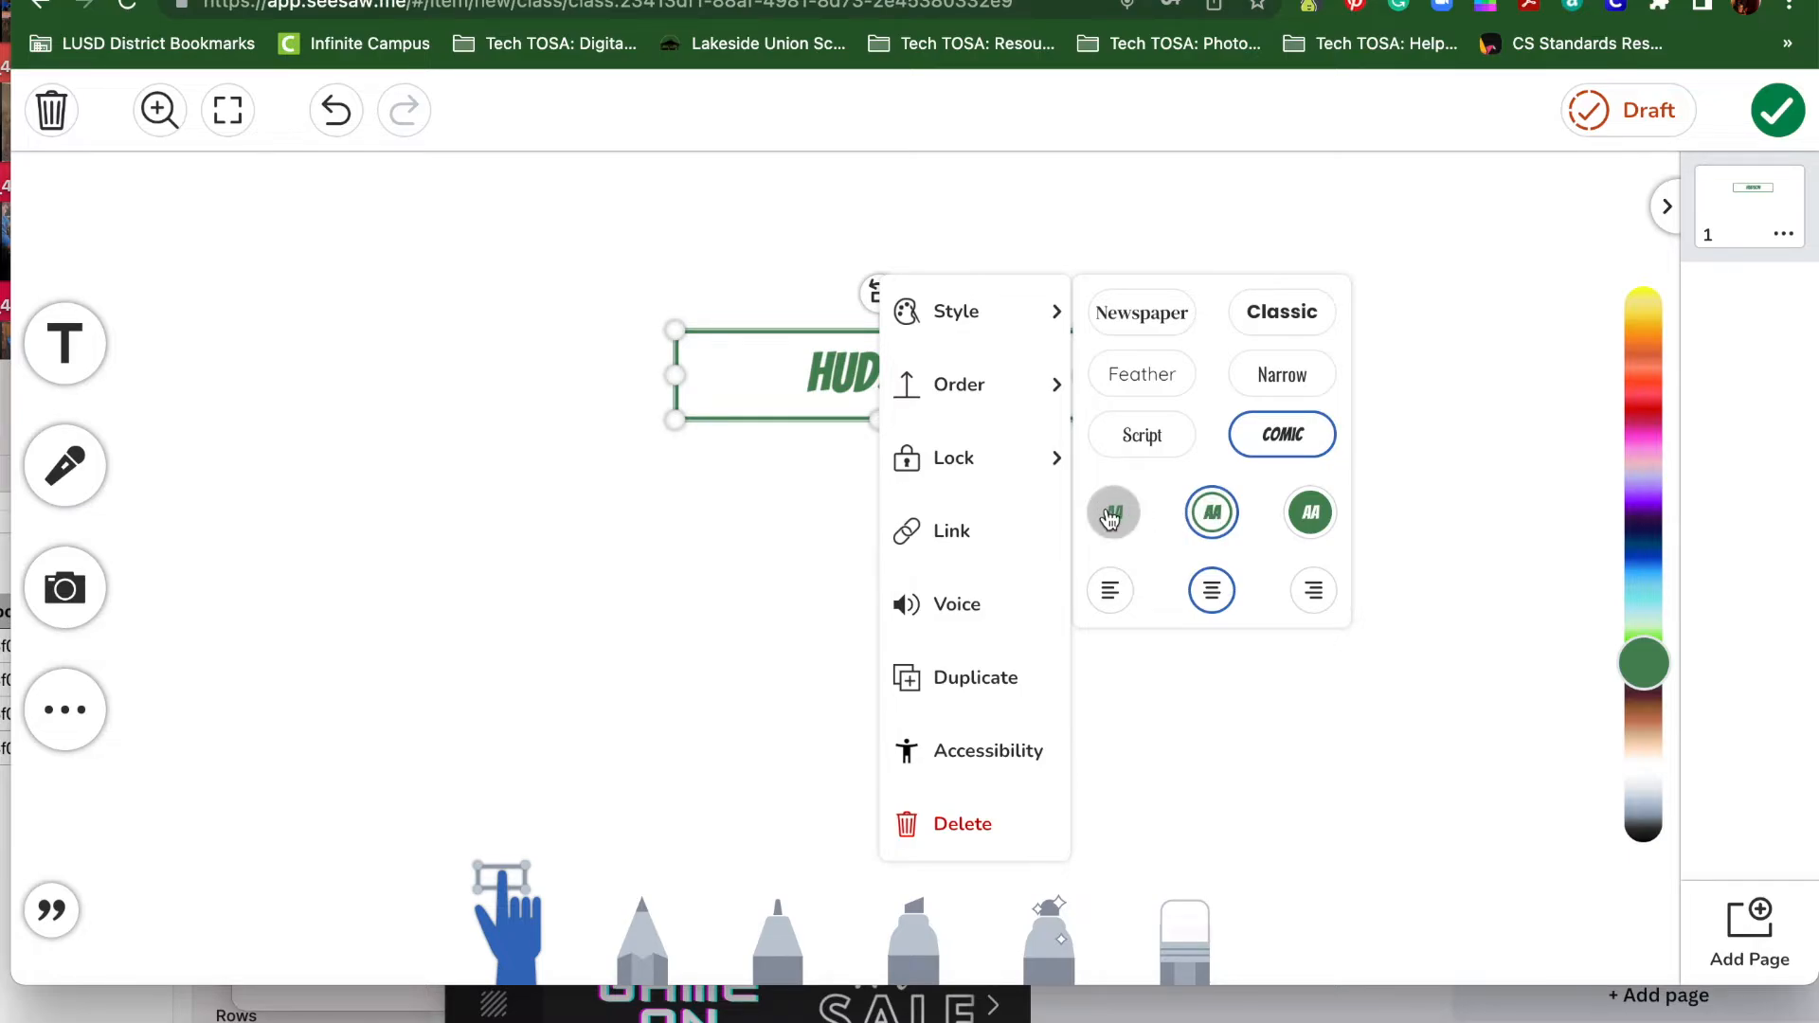
click(1111, 512)
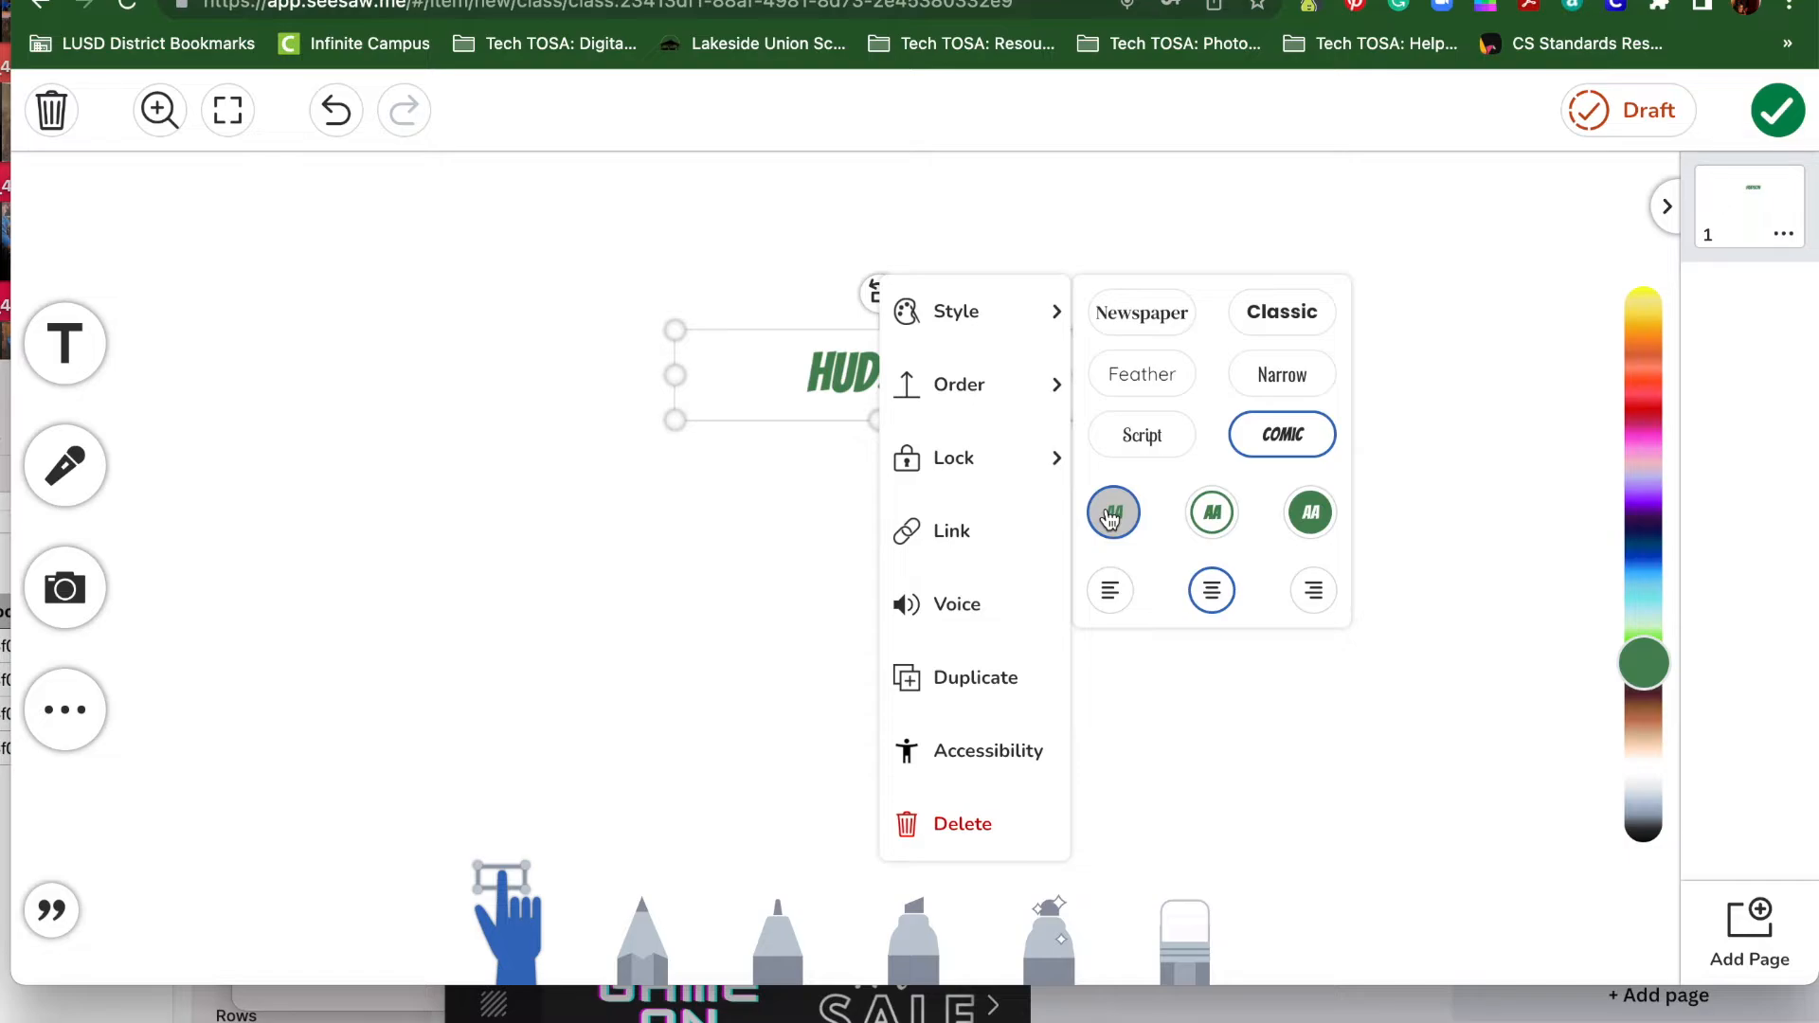
click(1308, 512)
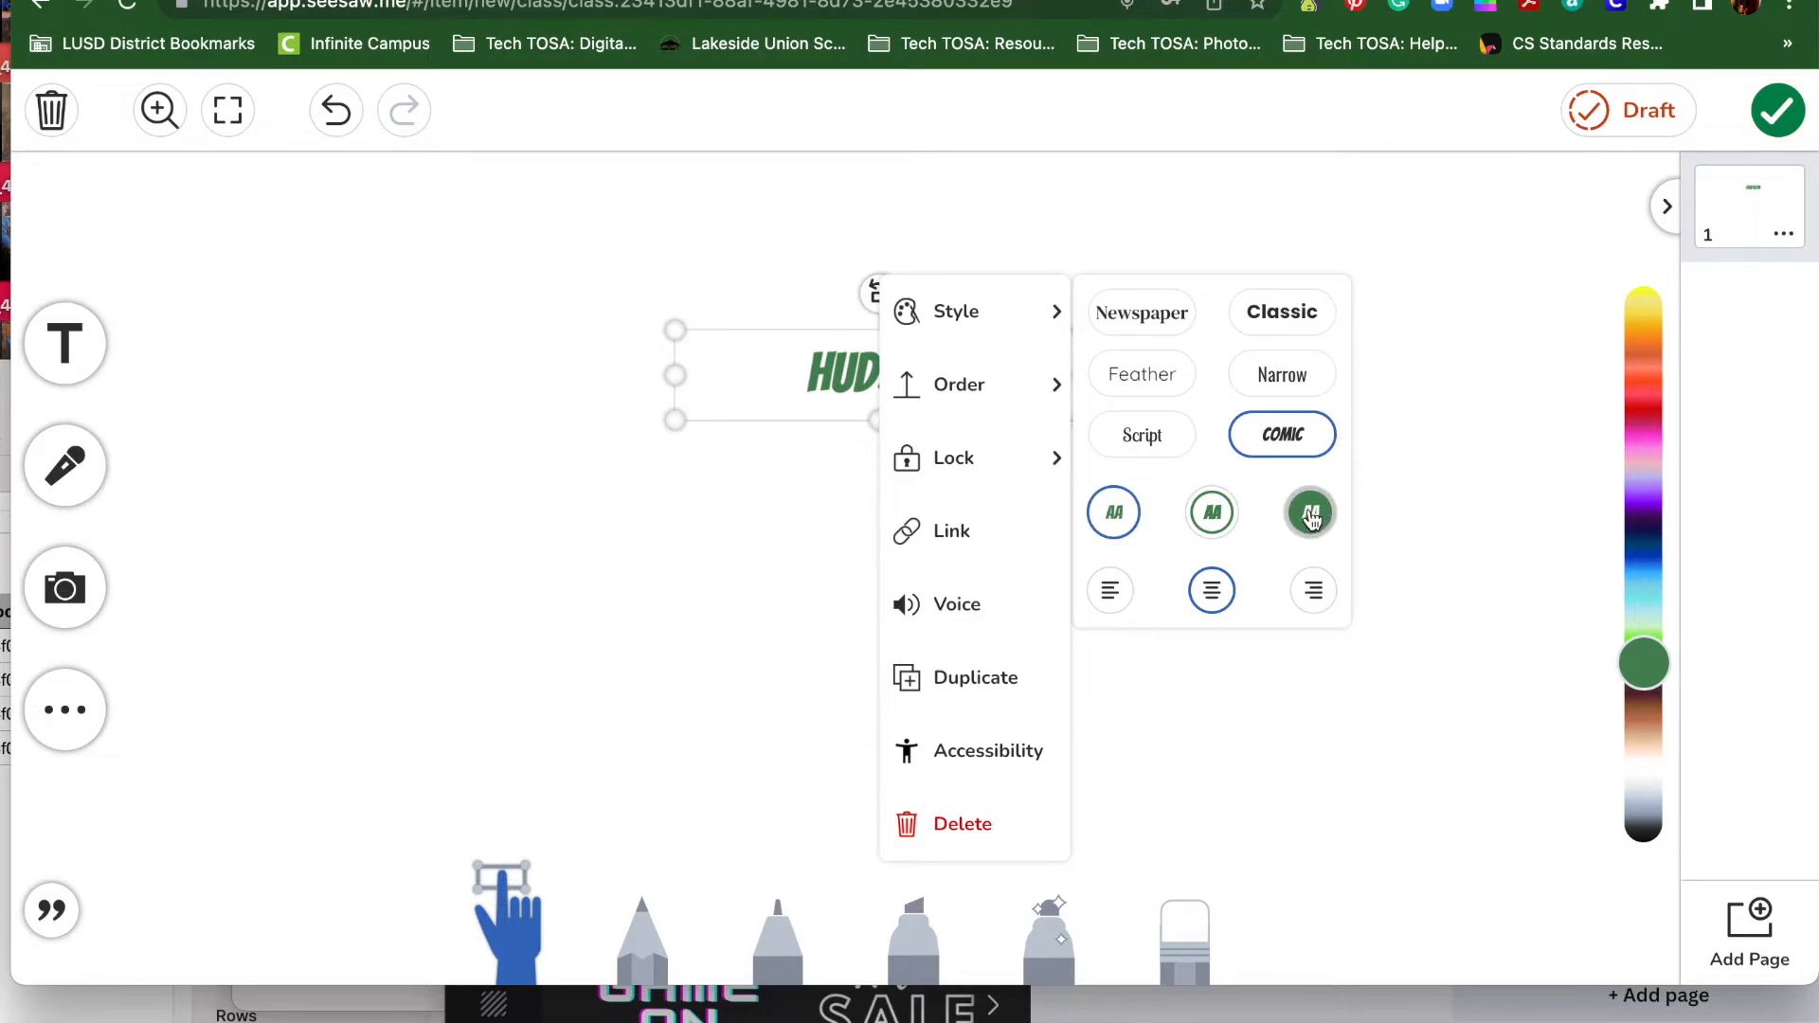
click(1309, 511)
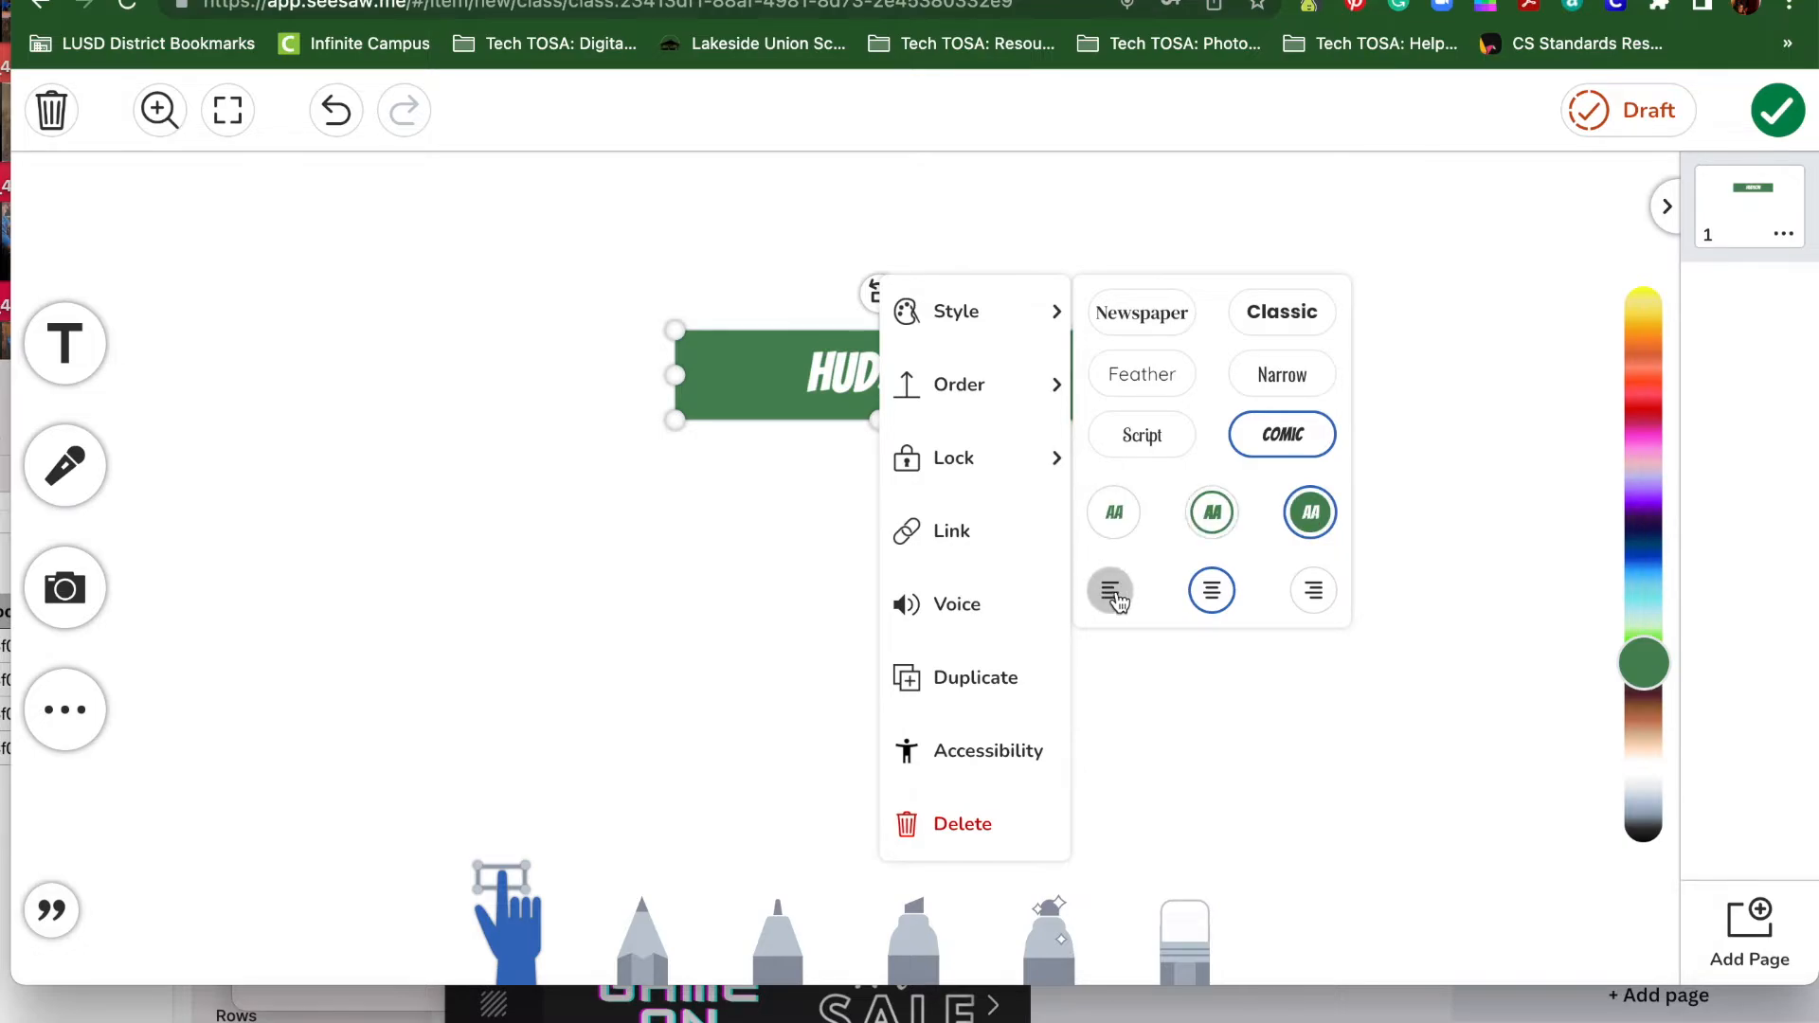
Try left, centre and right alignment for HUDSON, ending on right-align
click(1110, 589)
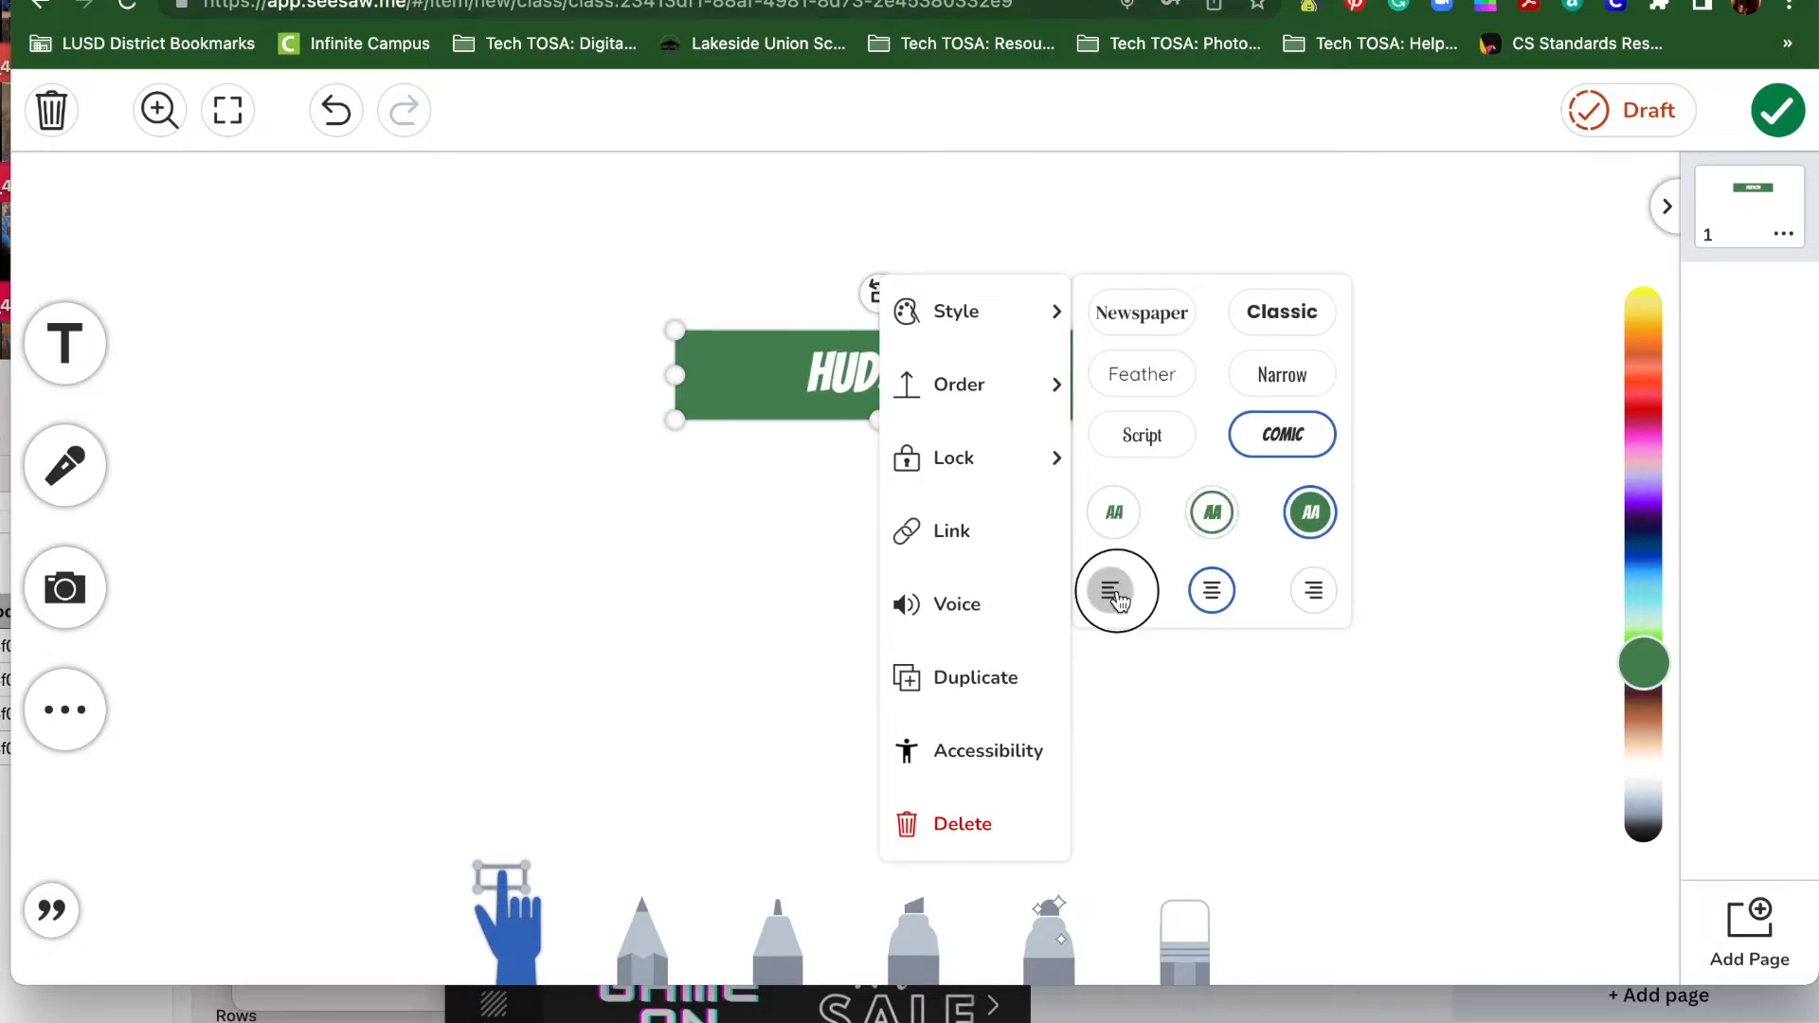
click(1112, 590)
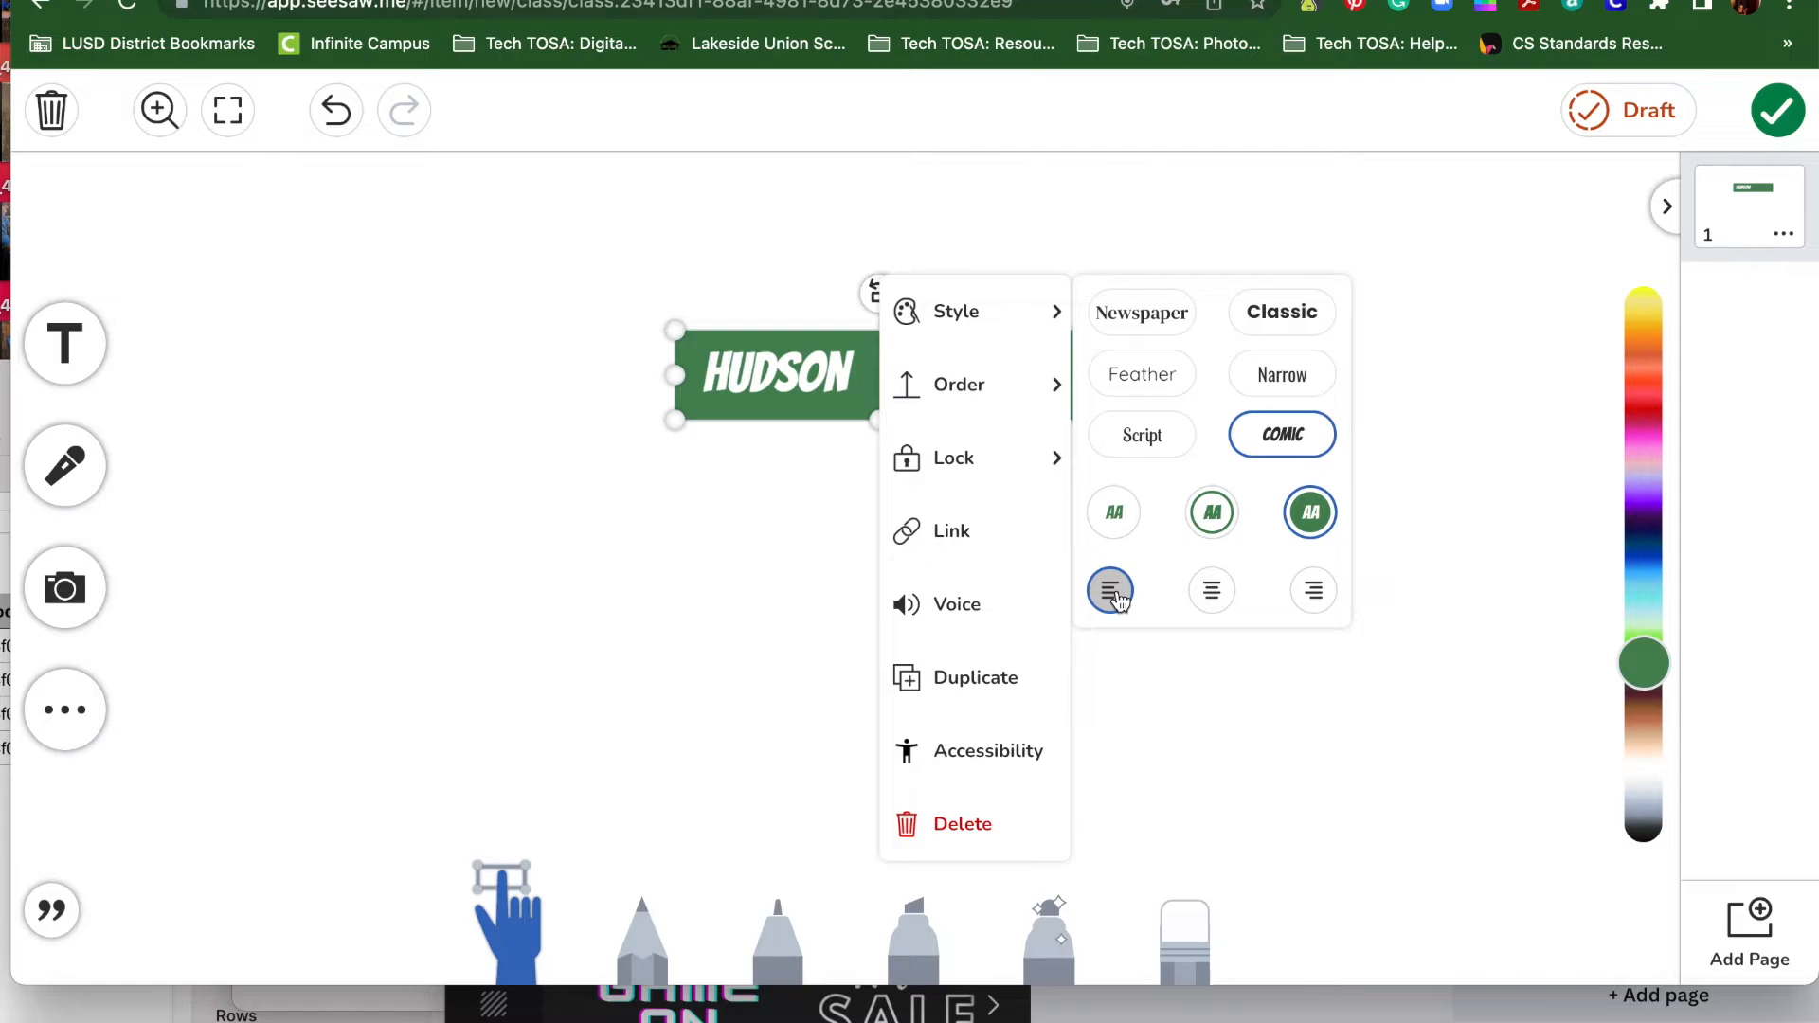
click(1210, 590)
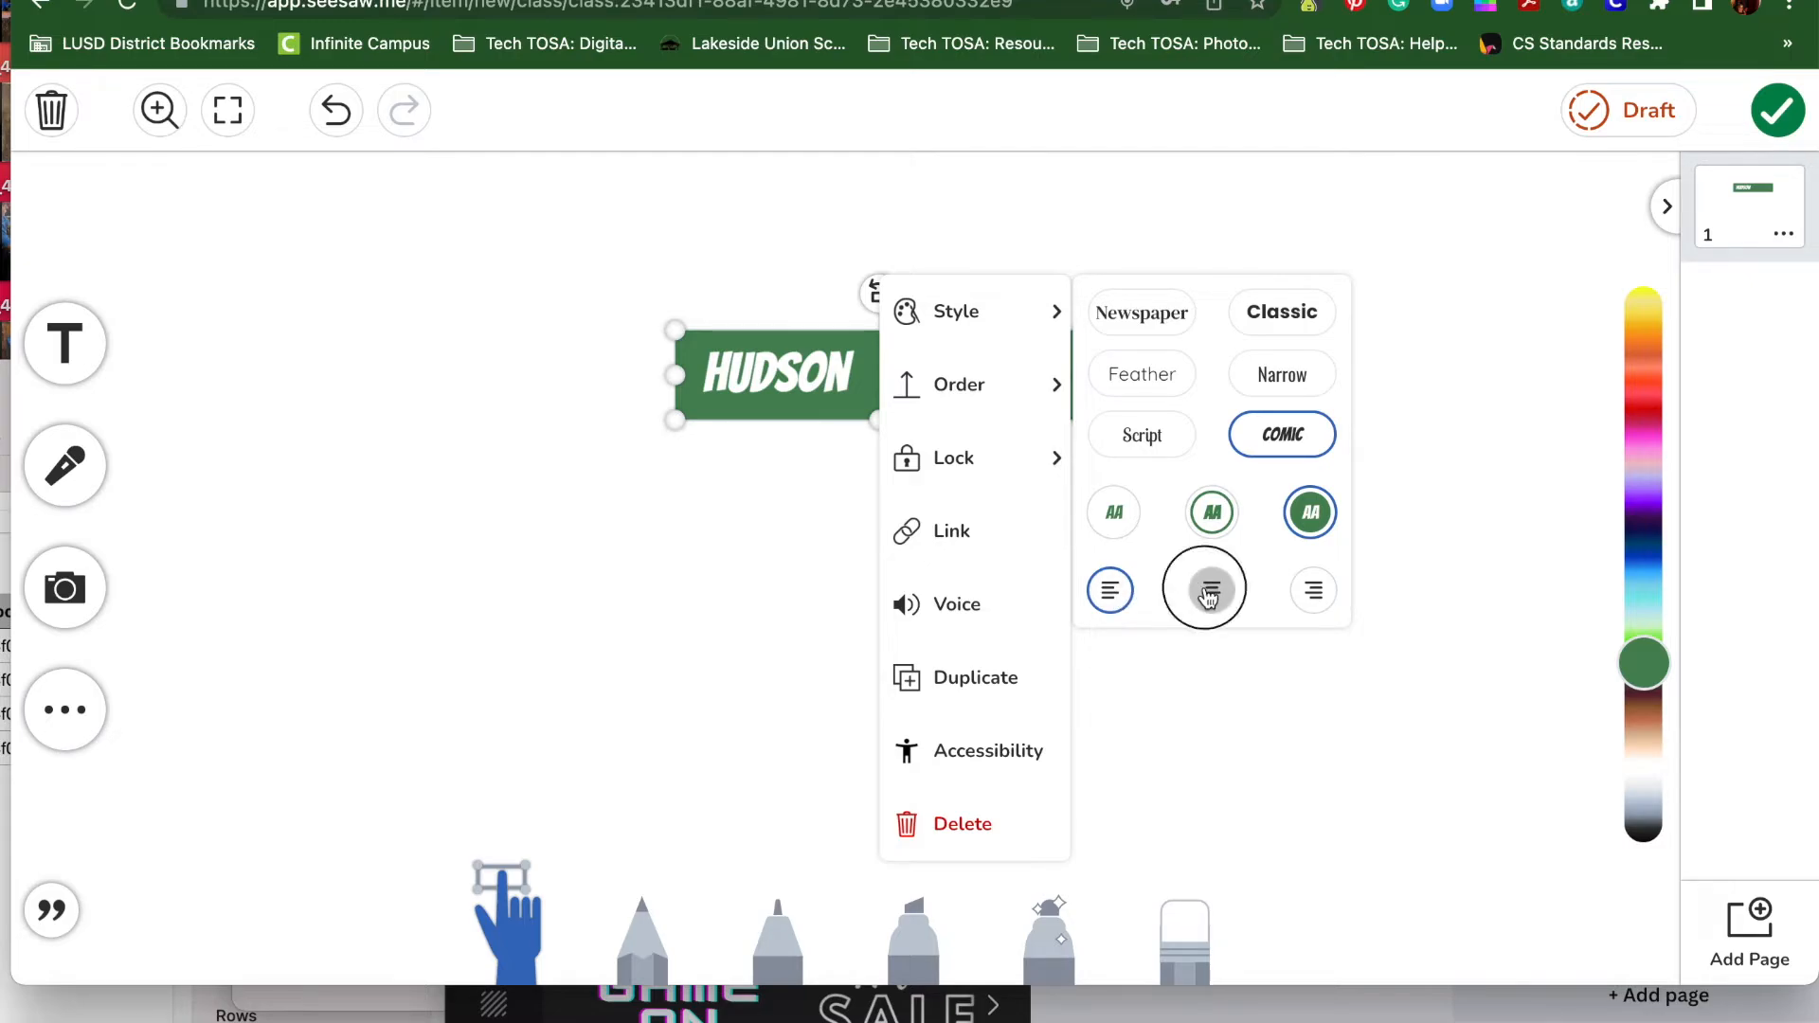
click(1211, 590)
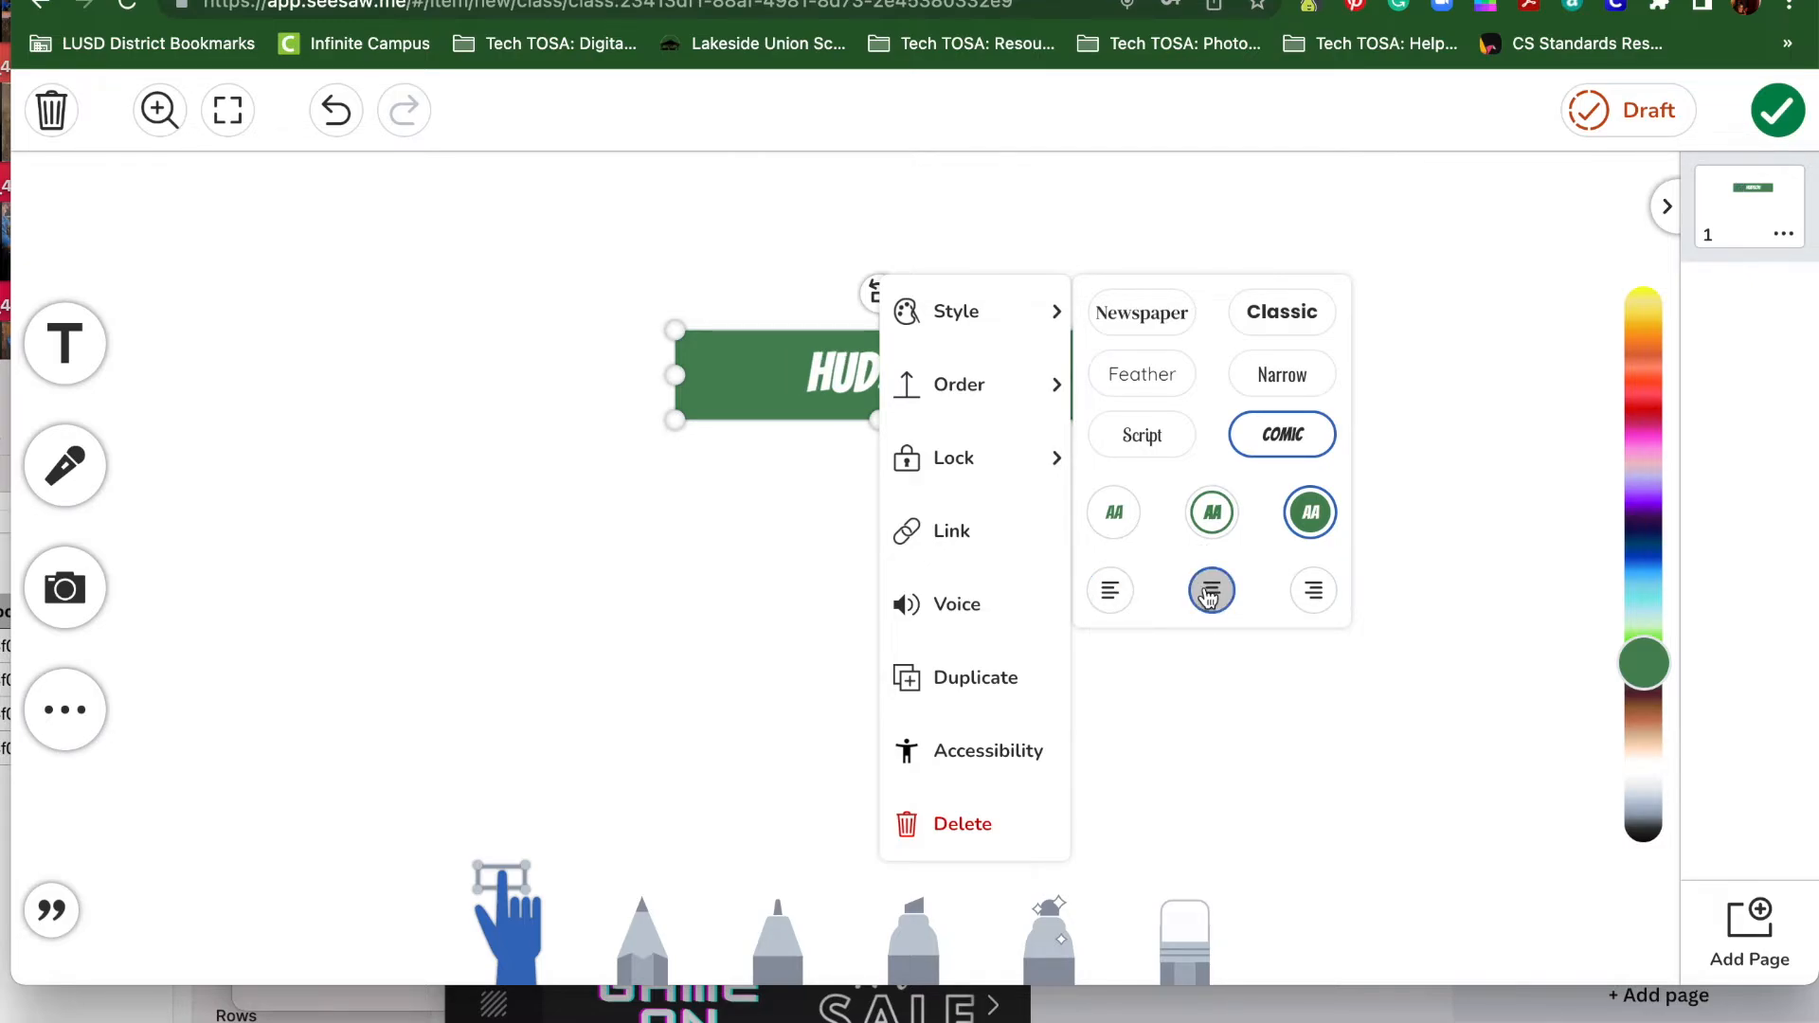
click(1312, 590)
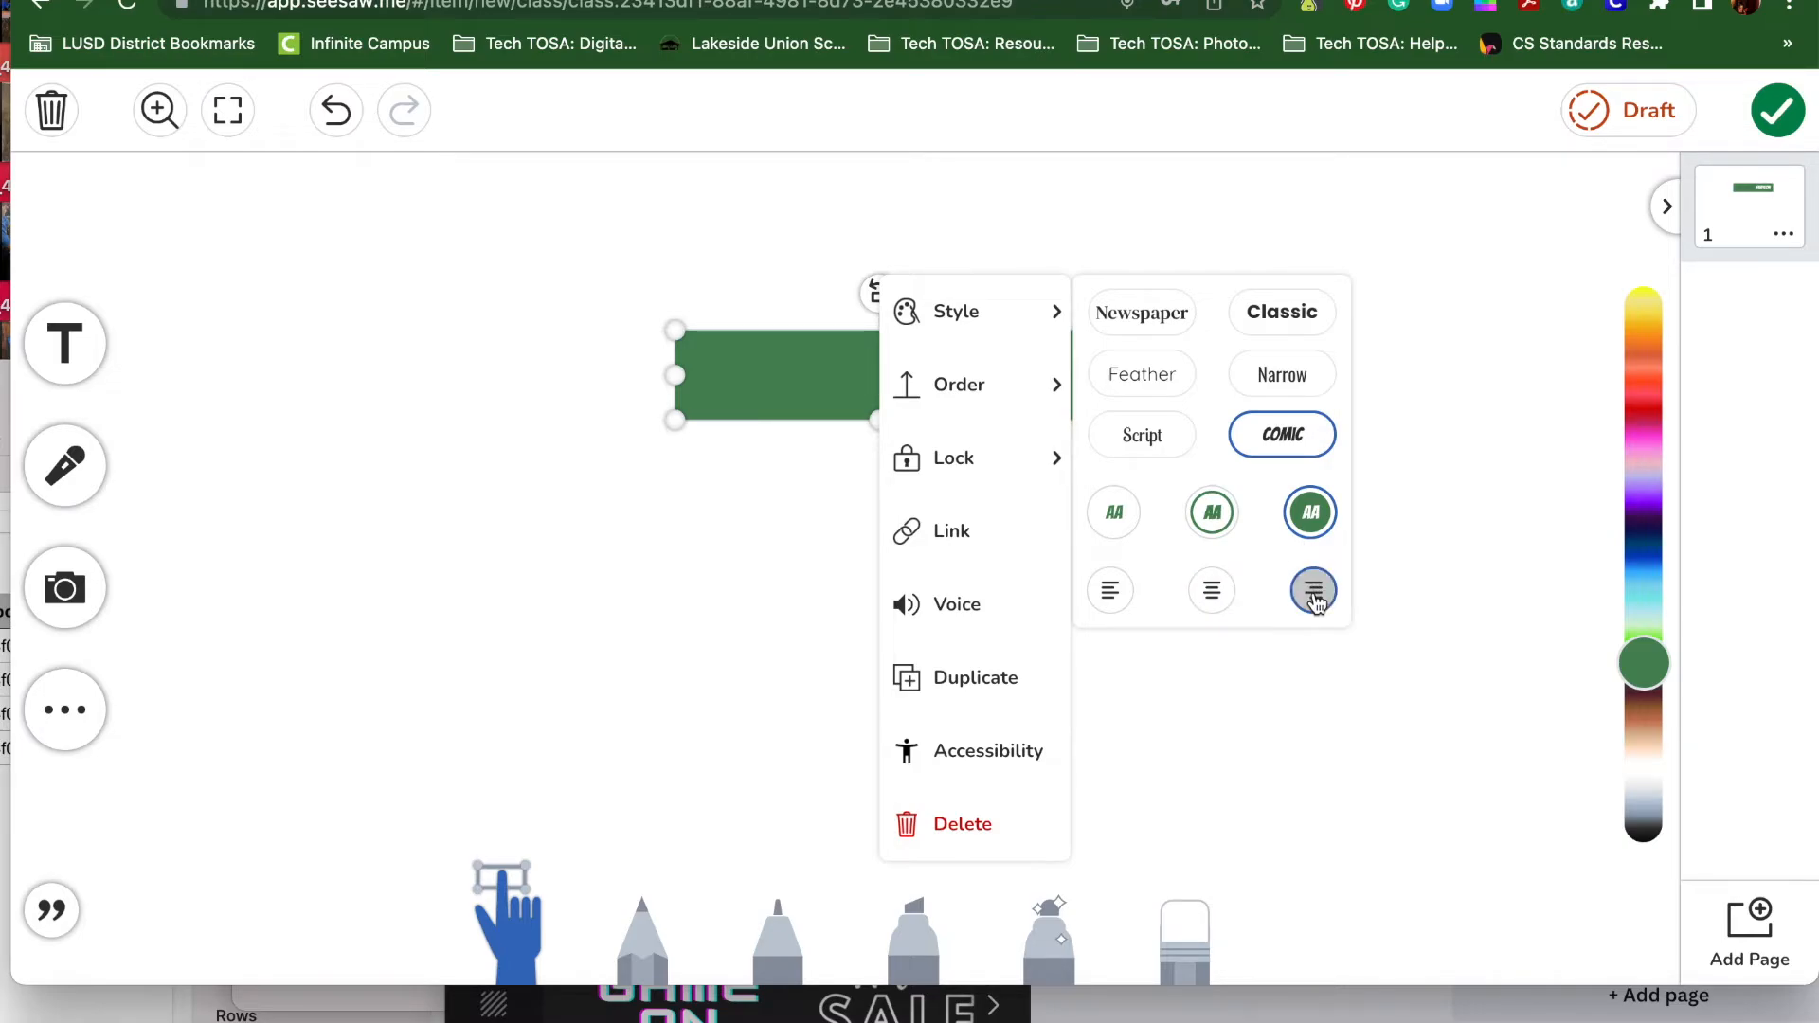
click(1426, 526)
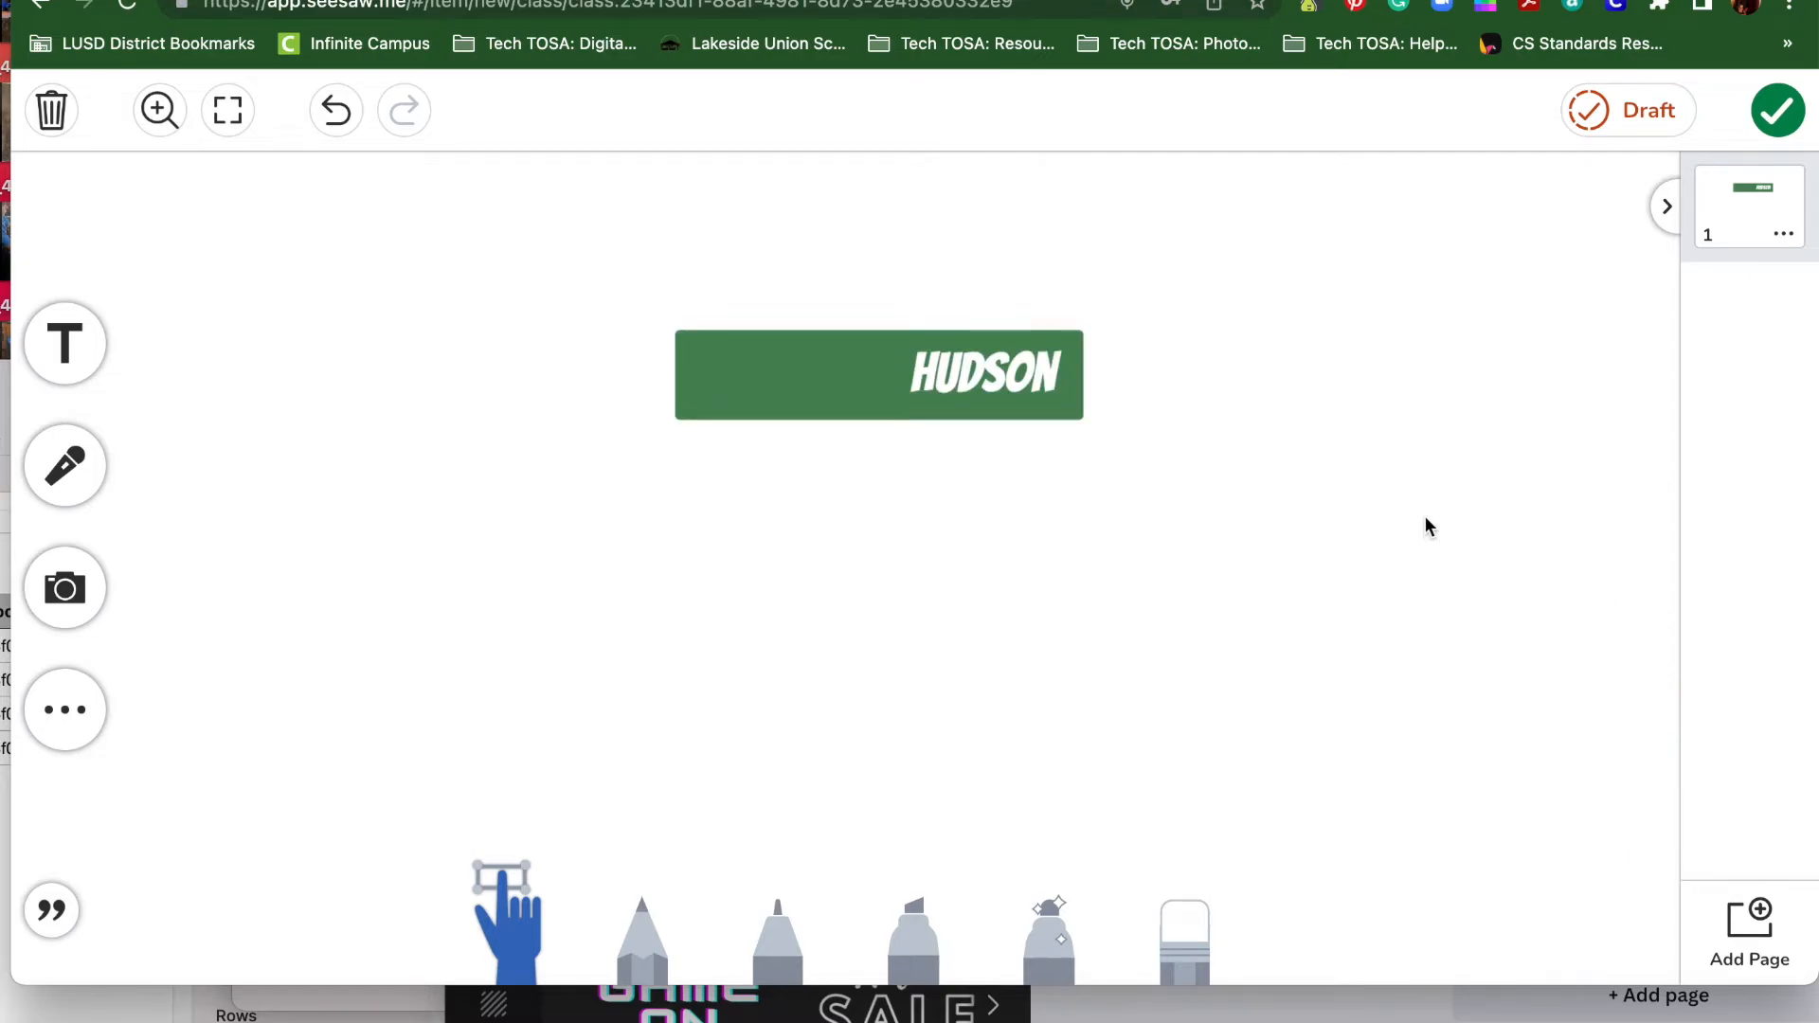
Reselect the HUDSON box and bring its text style options back up
click(878, 373)
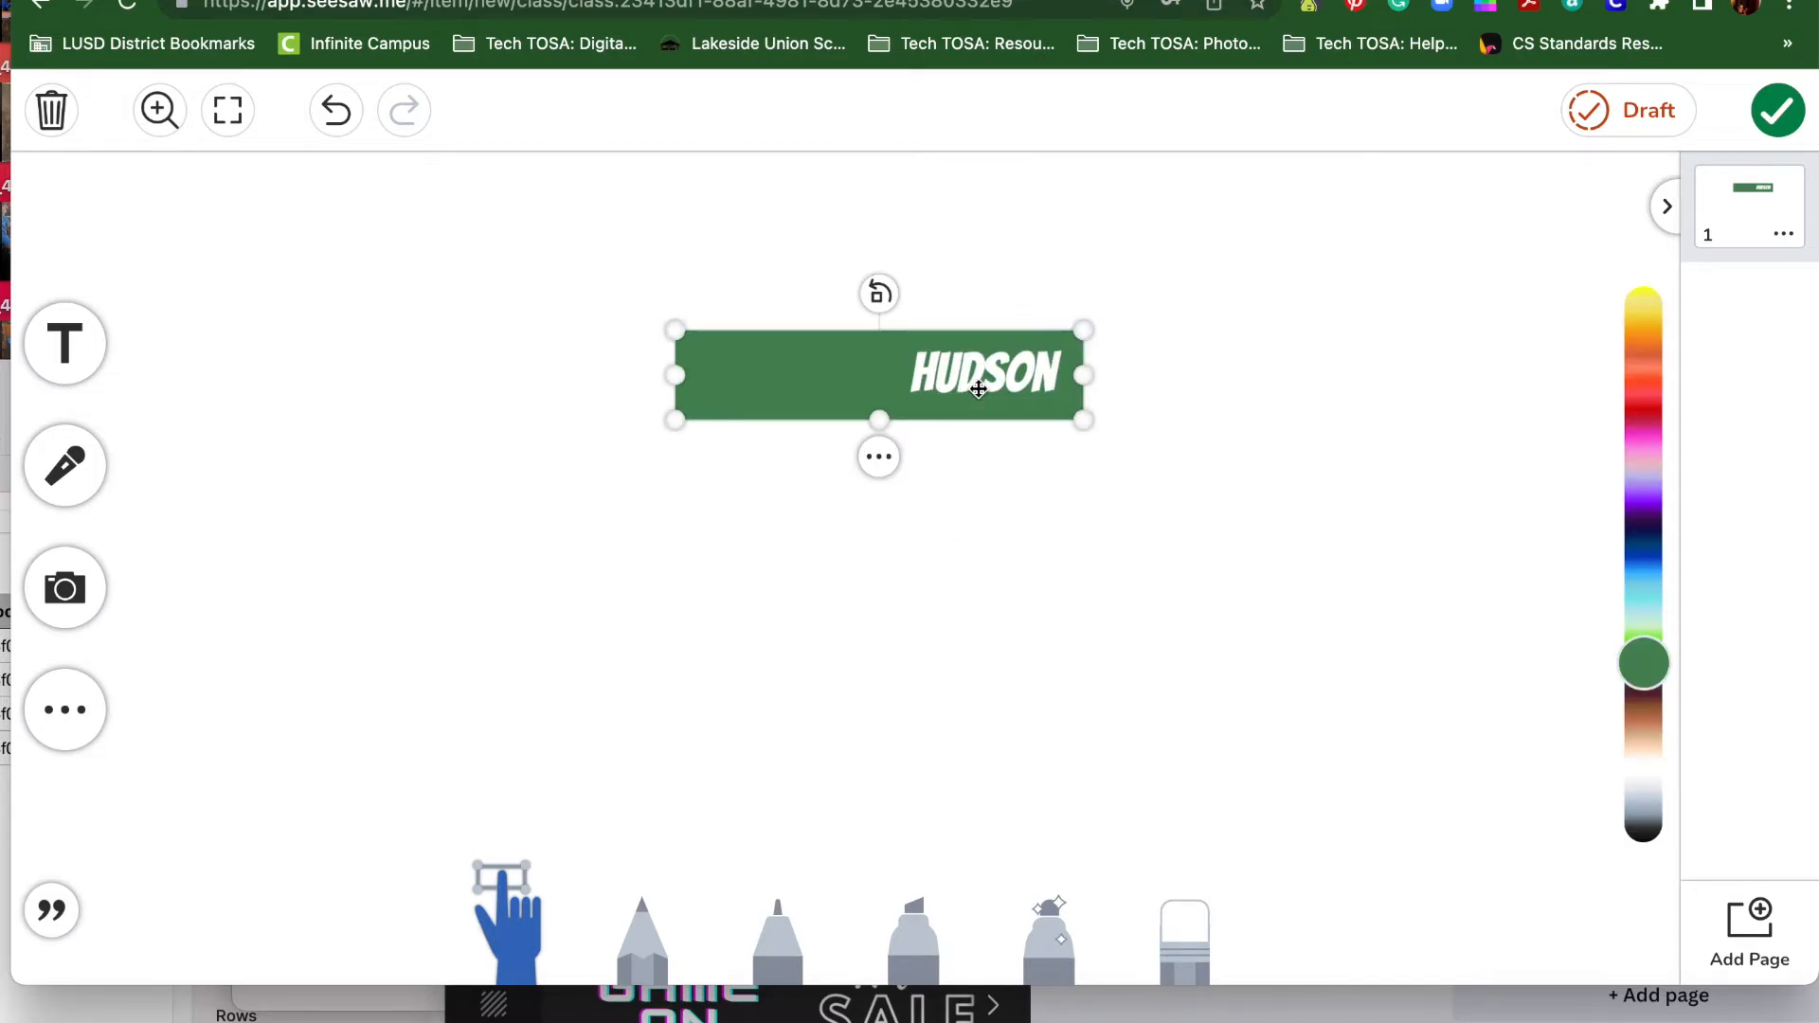
click(878, 455)
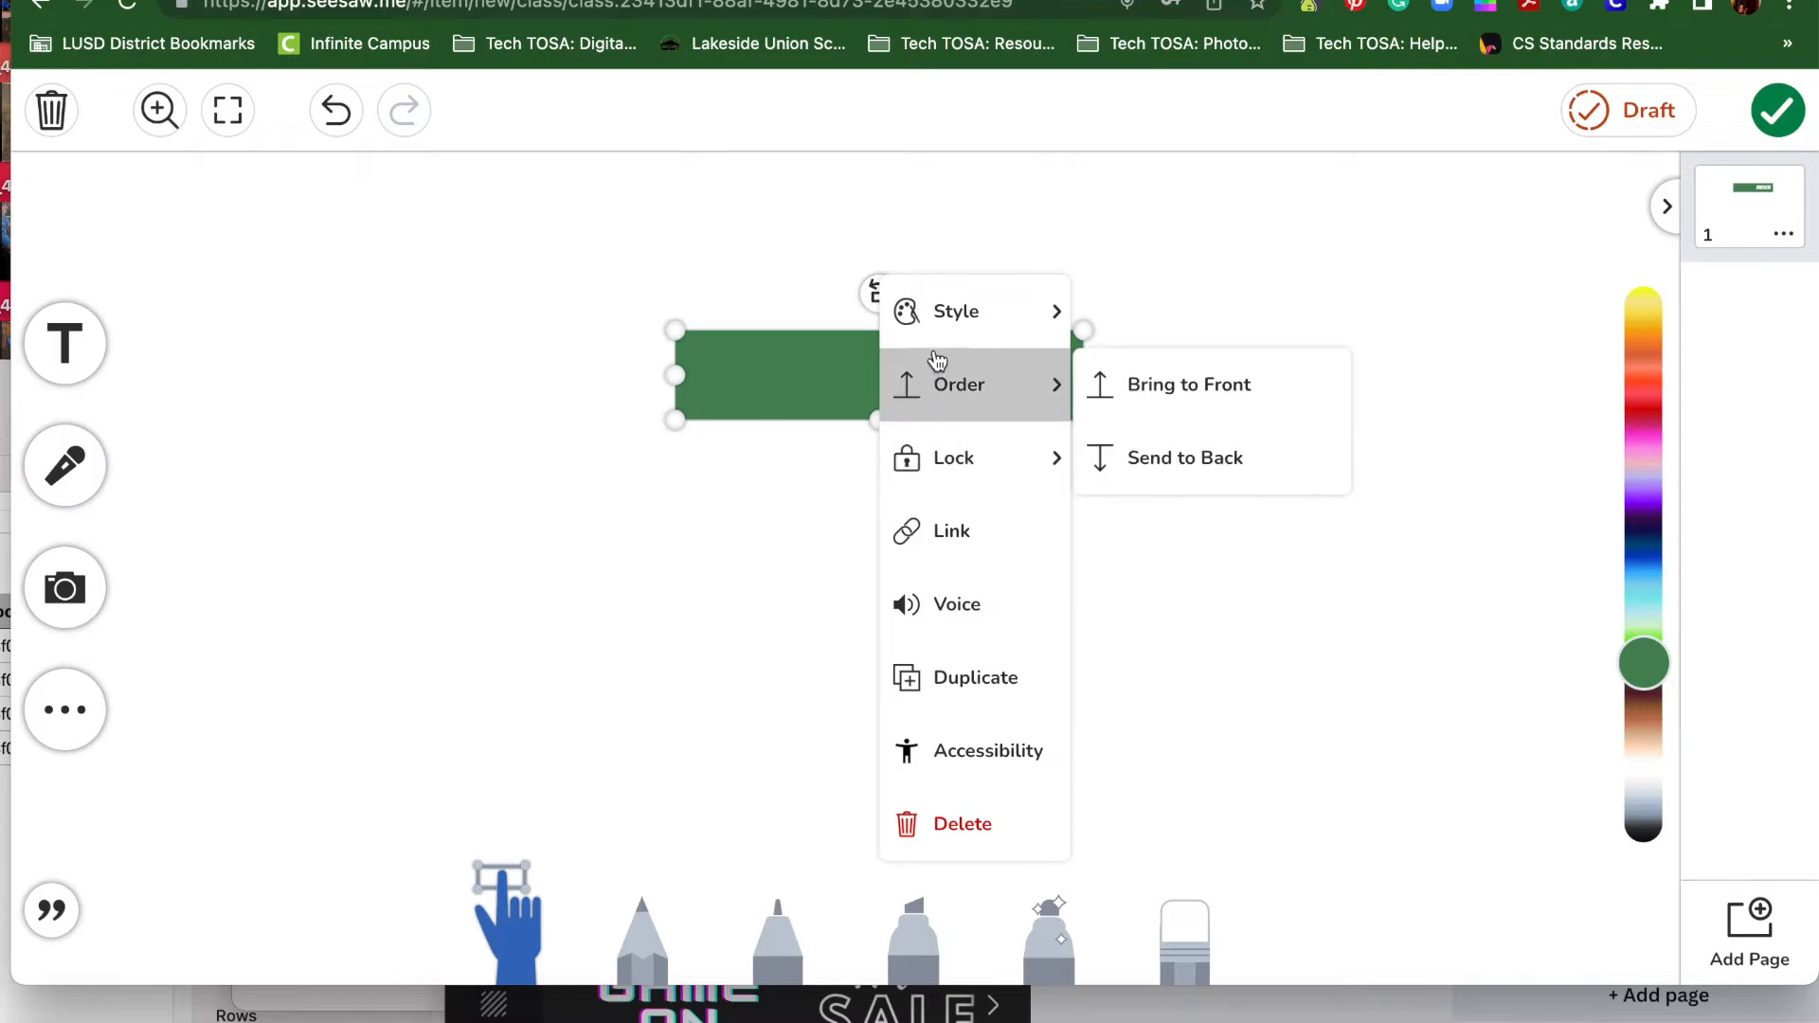
click(956, 311)
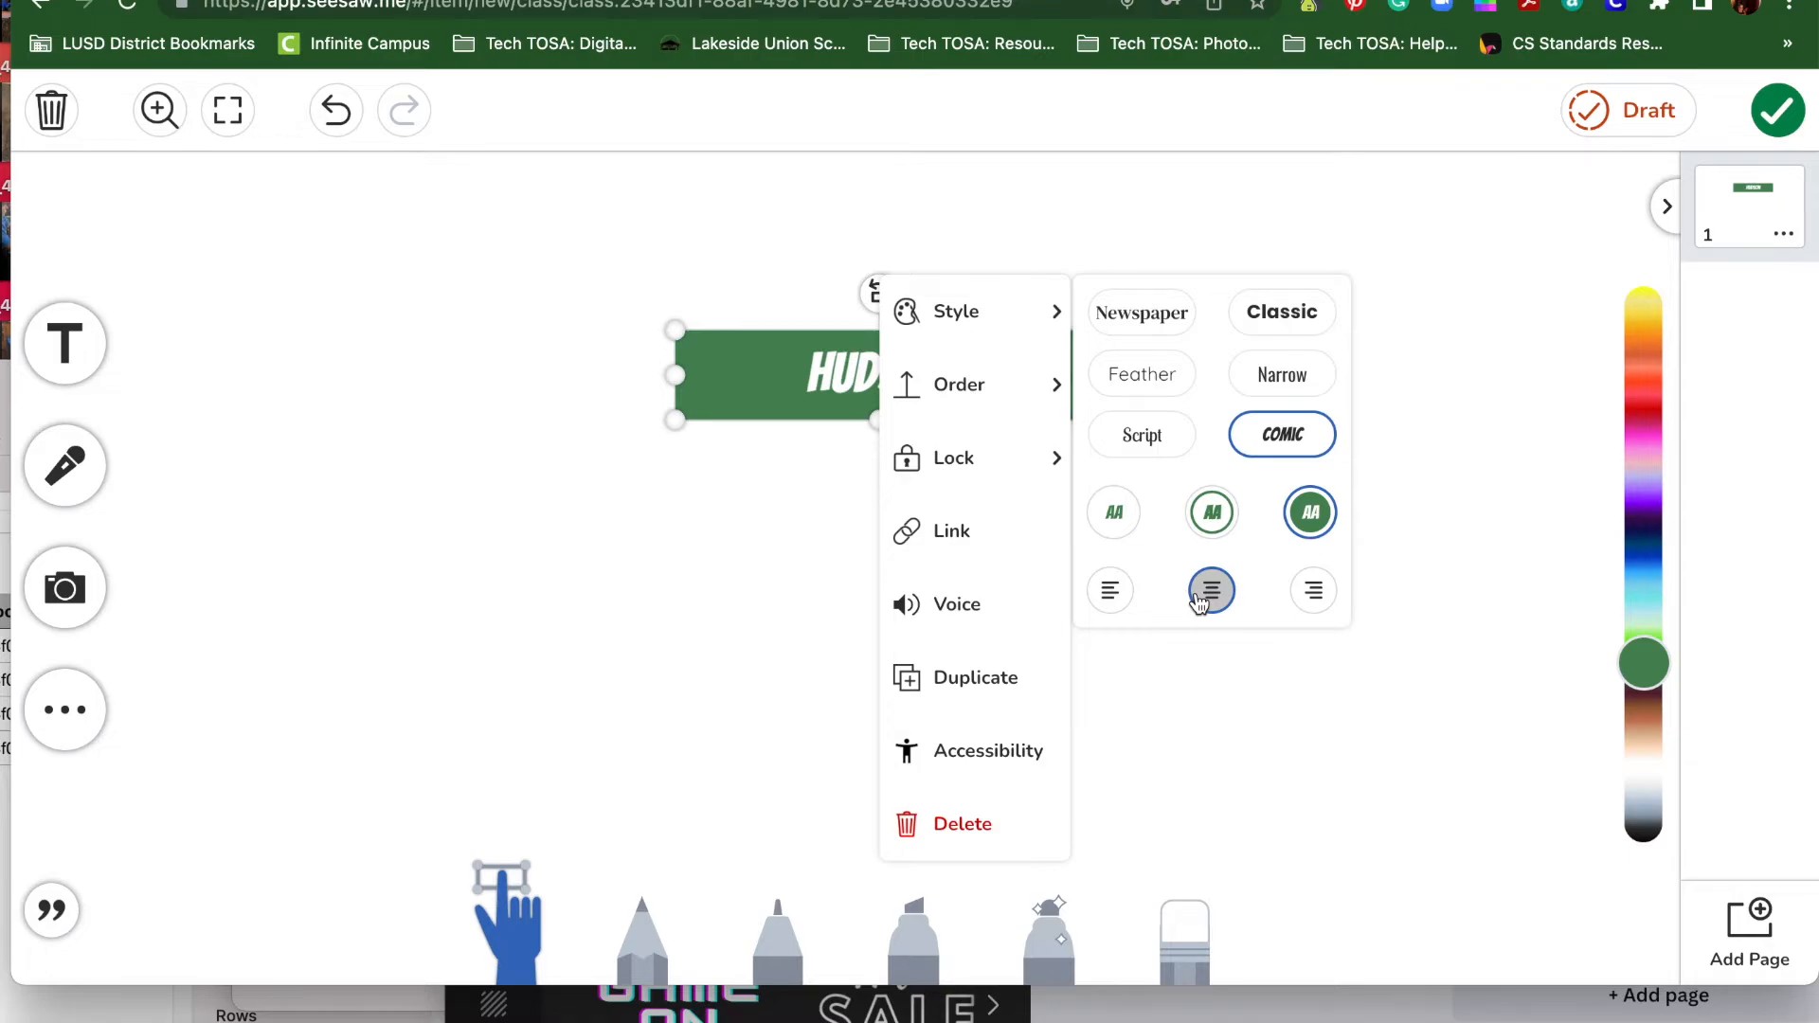
Center the HUDSON text, then lock the box and unlock it again
click(951, 456)
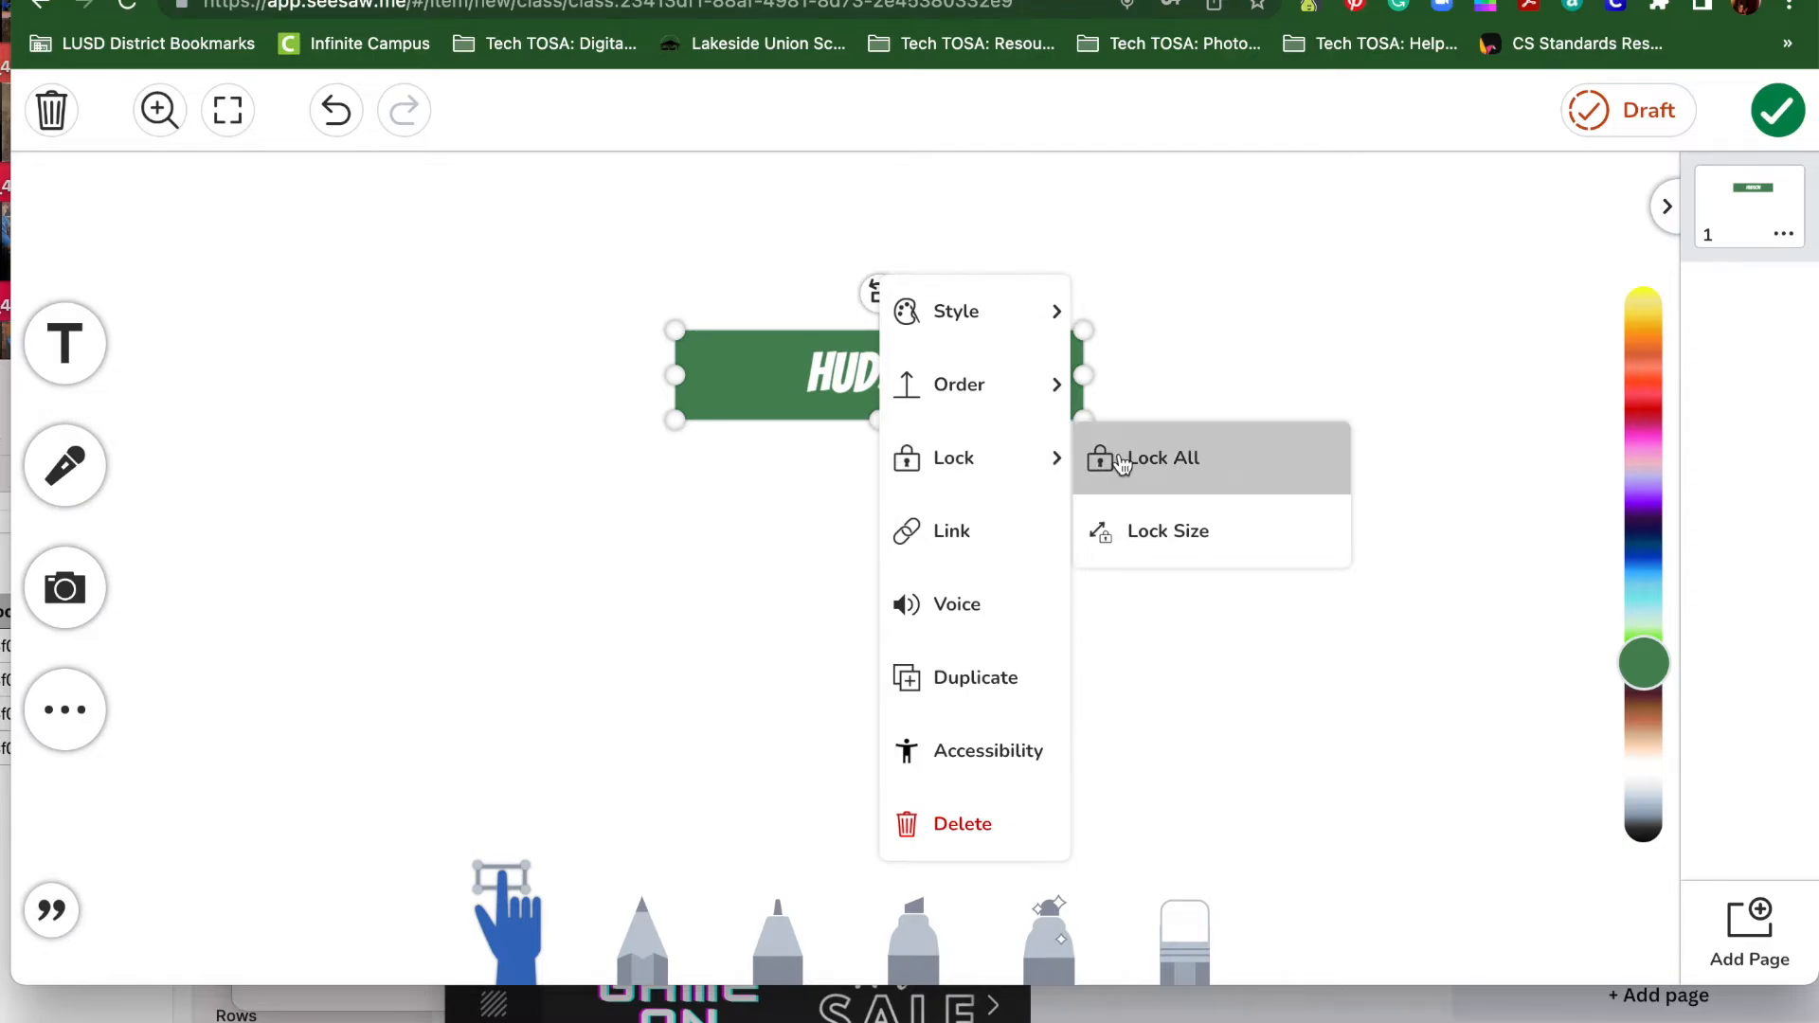
click(1160, 457)
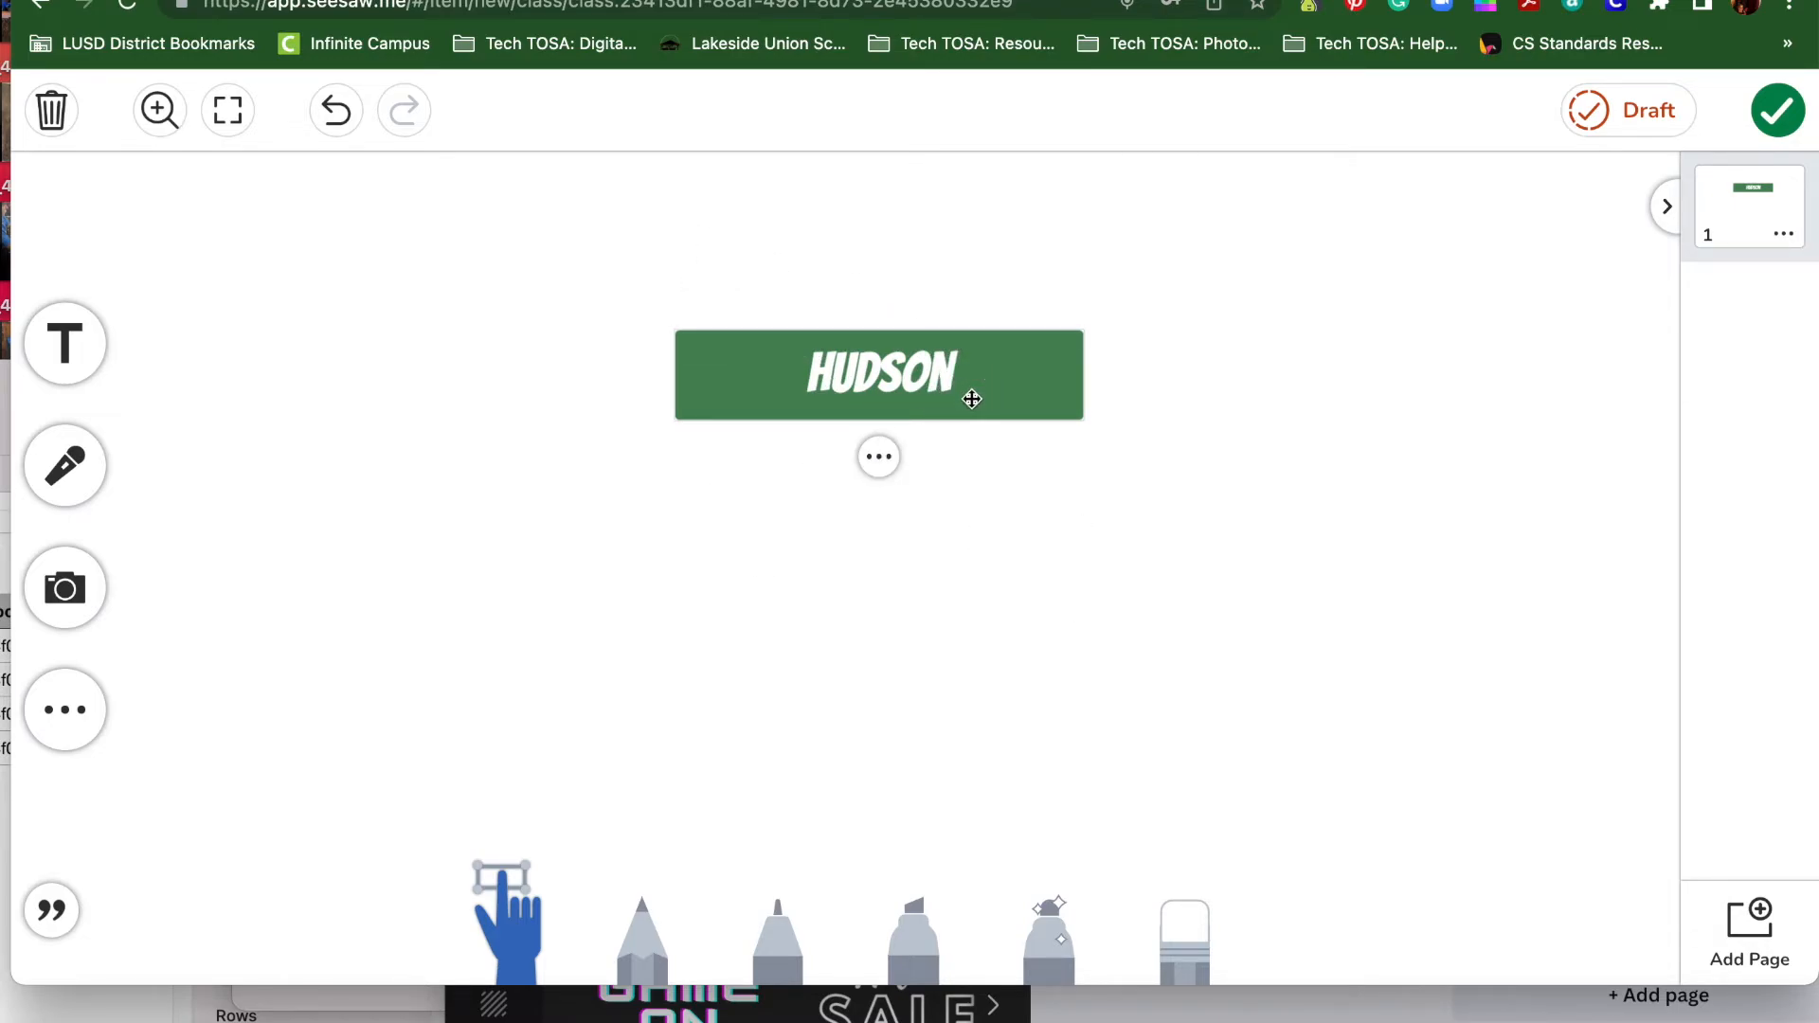
click(878, 455)
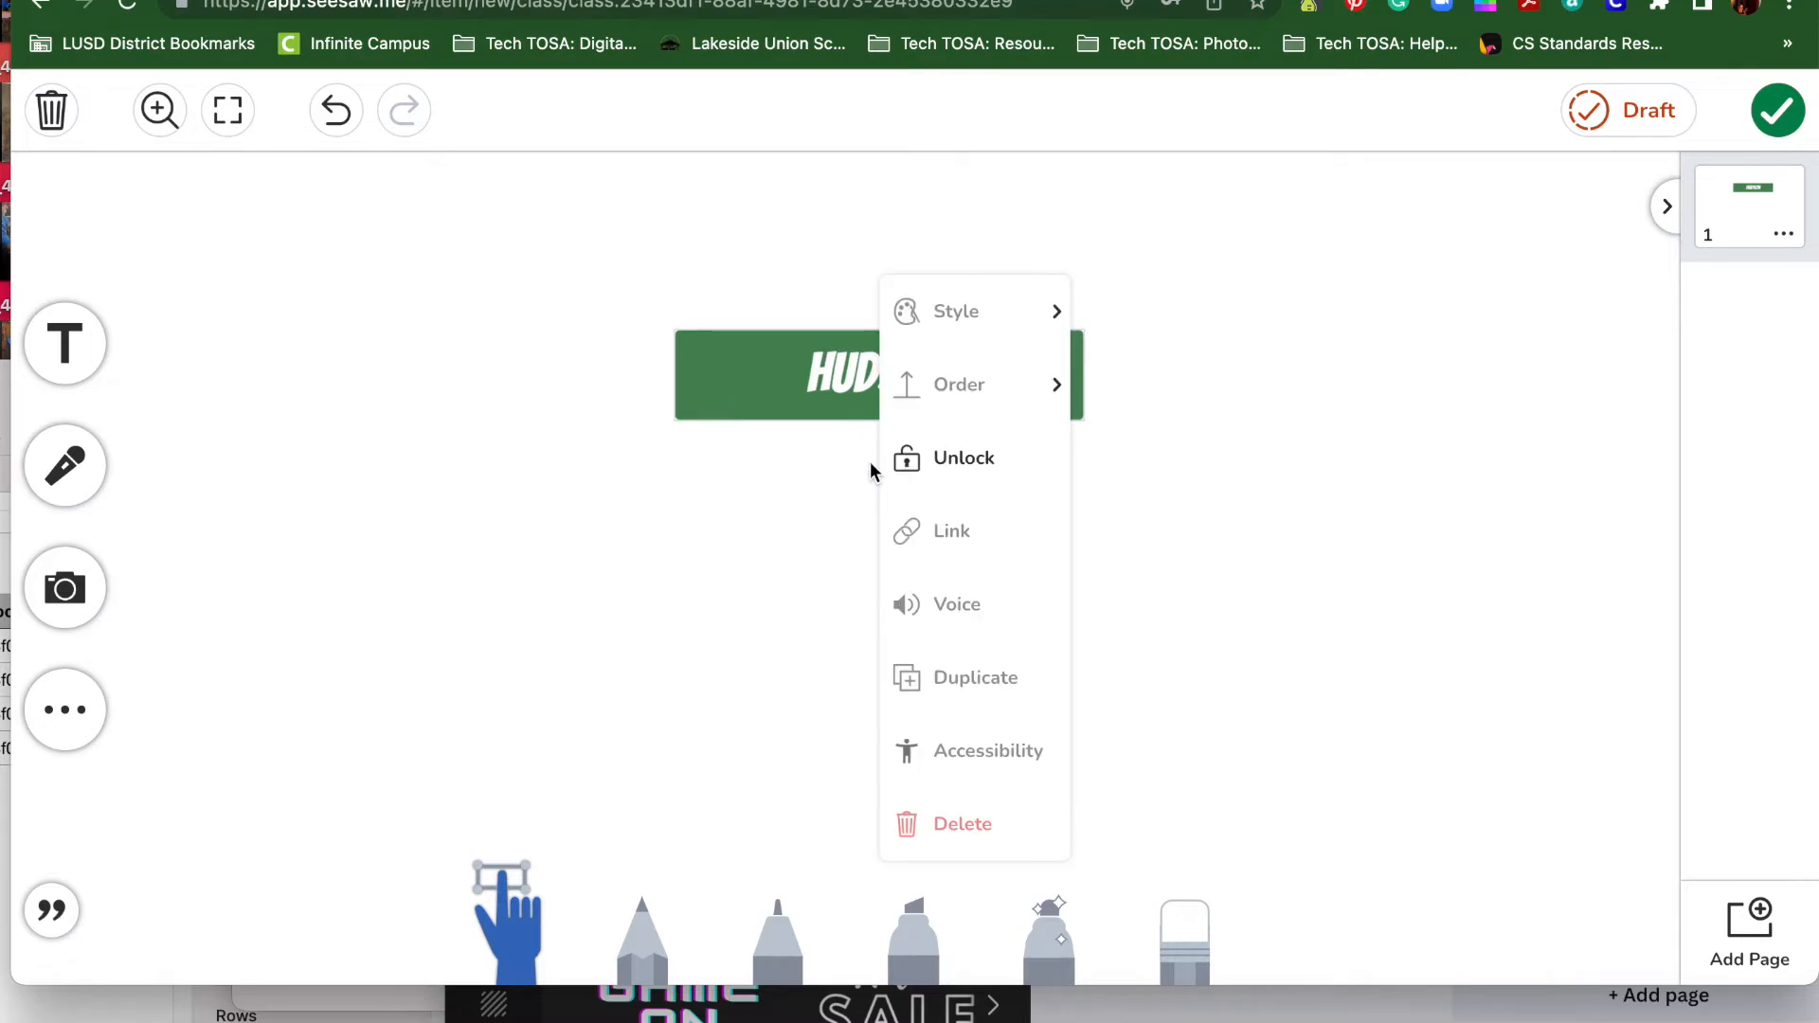
mouse_move(956, 456)
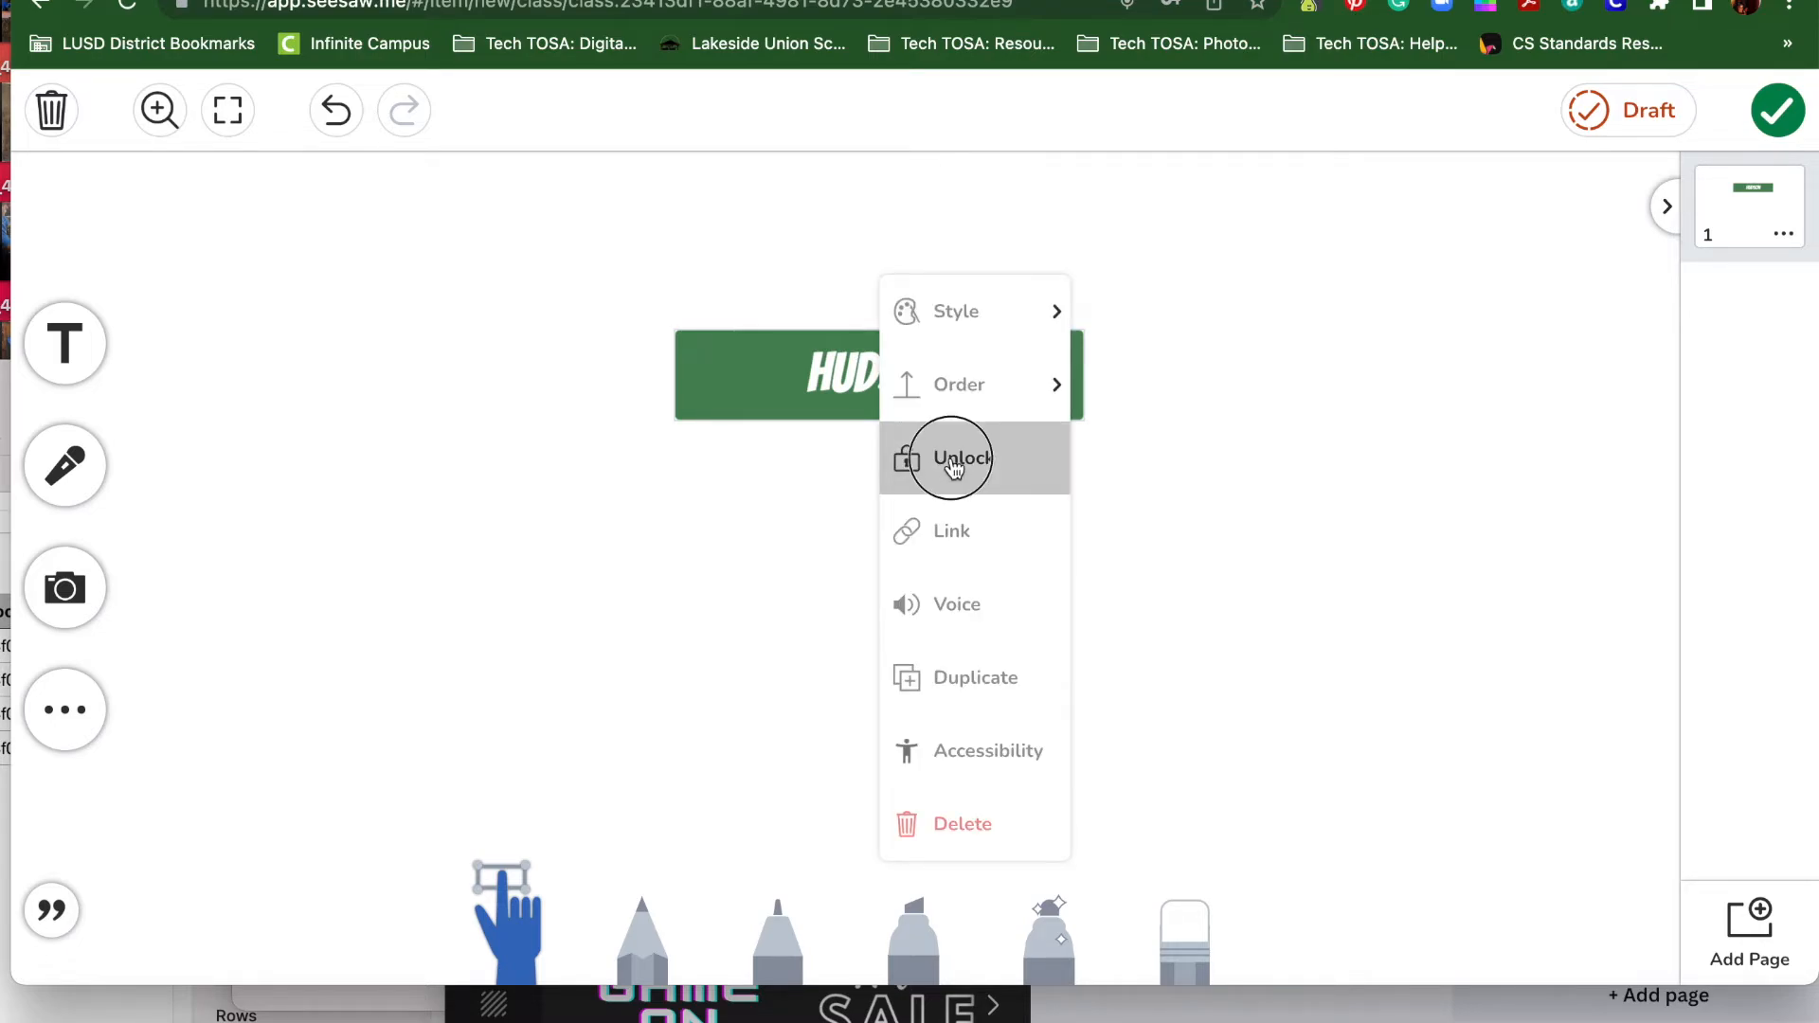
click(961, 457)
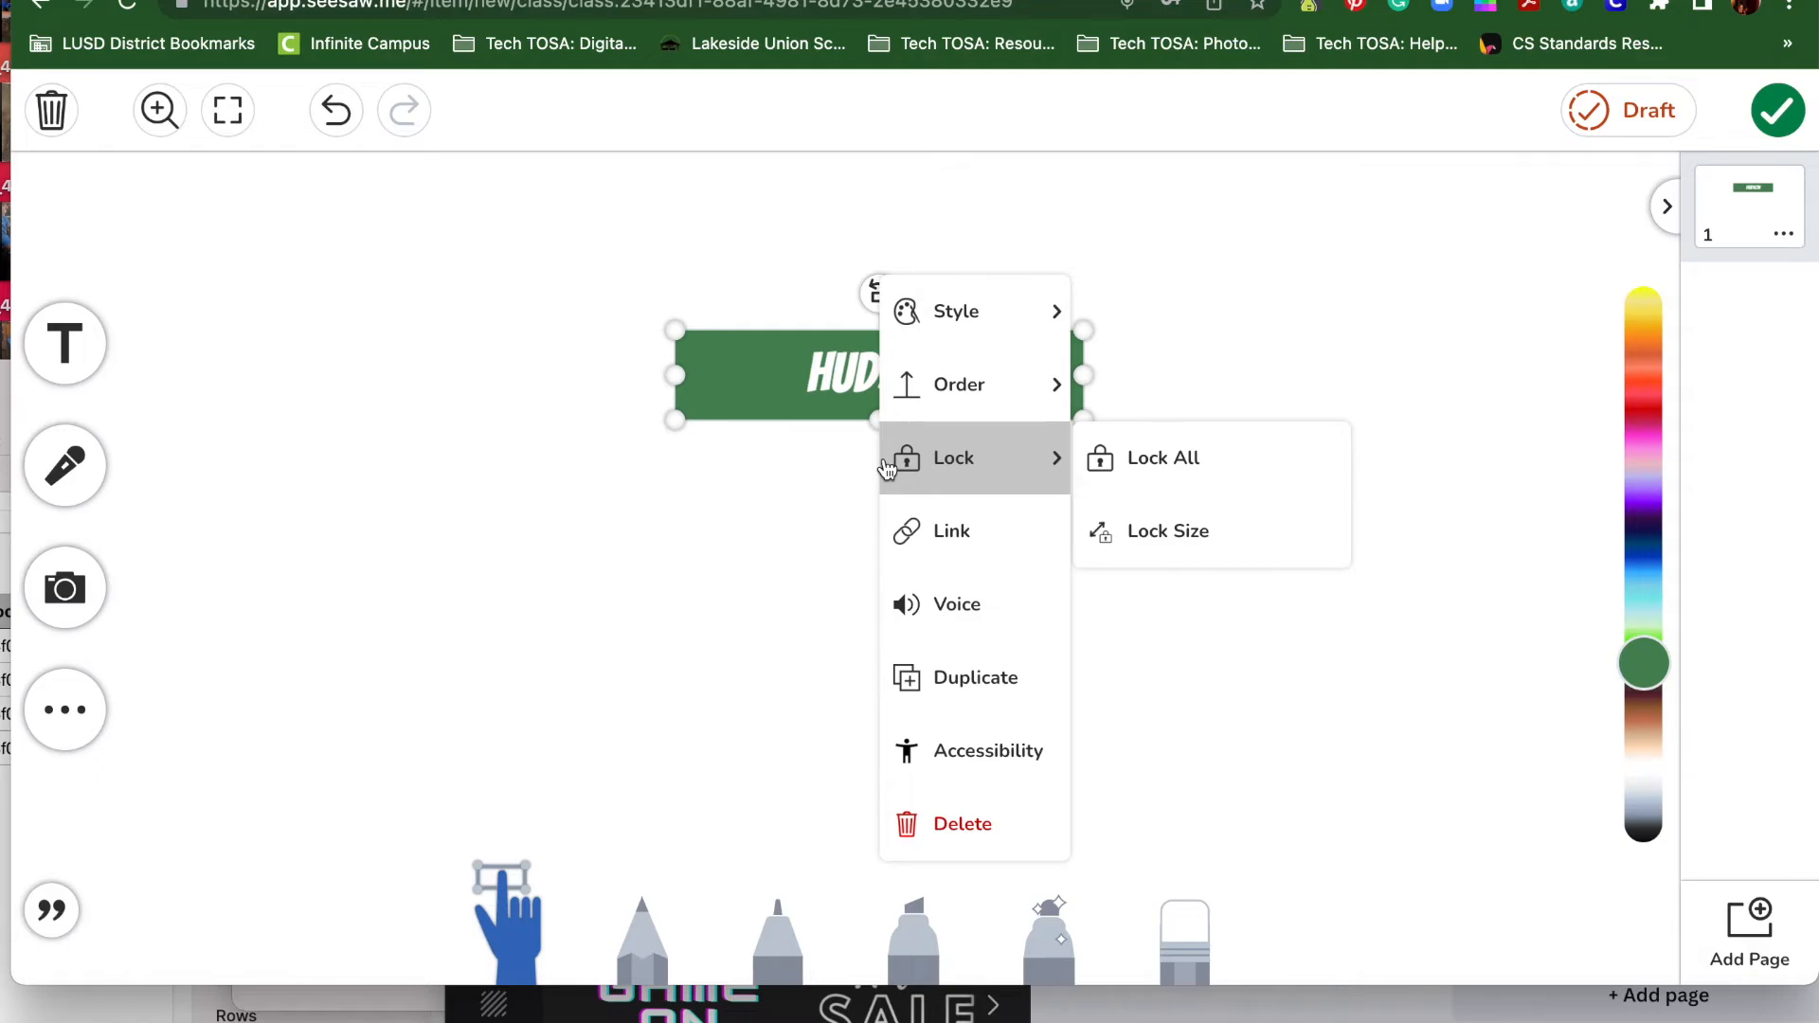
mouse_move(951, 531)
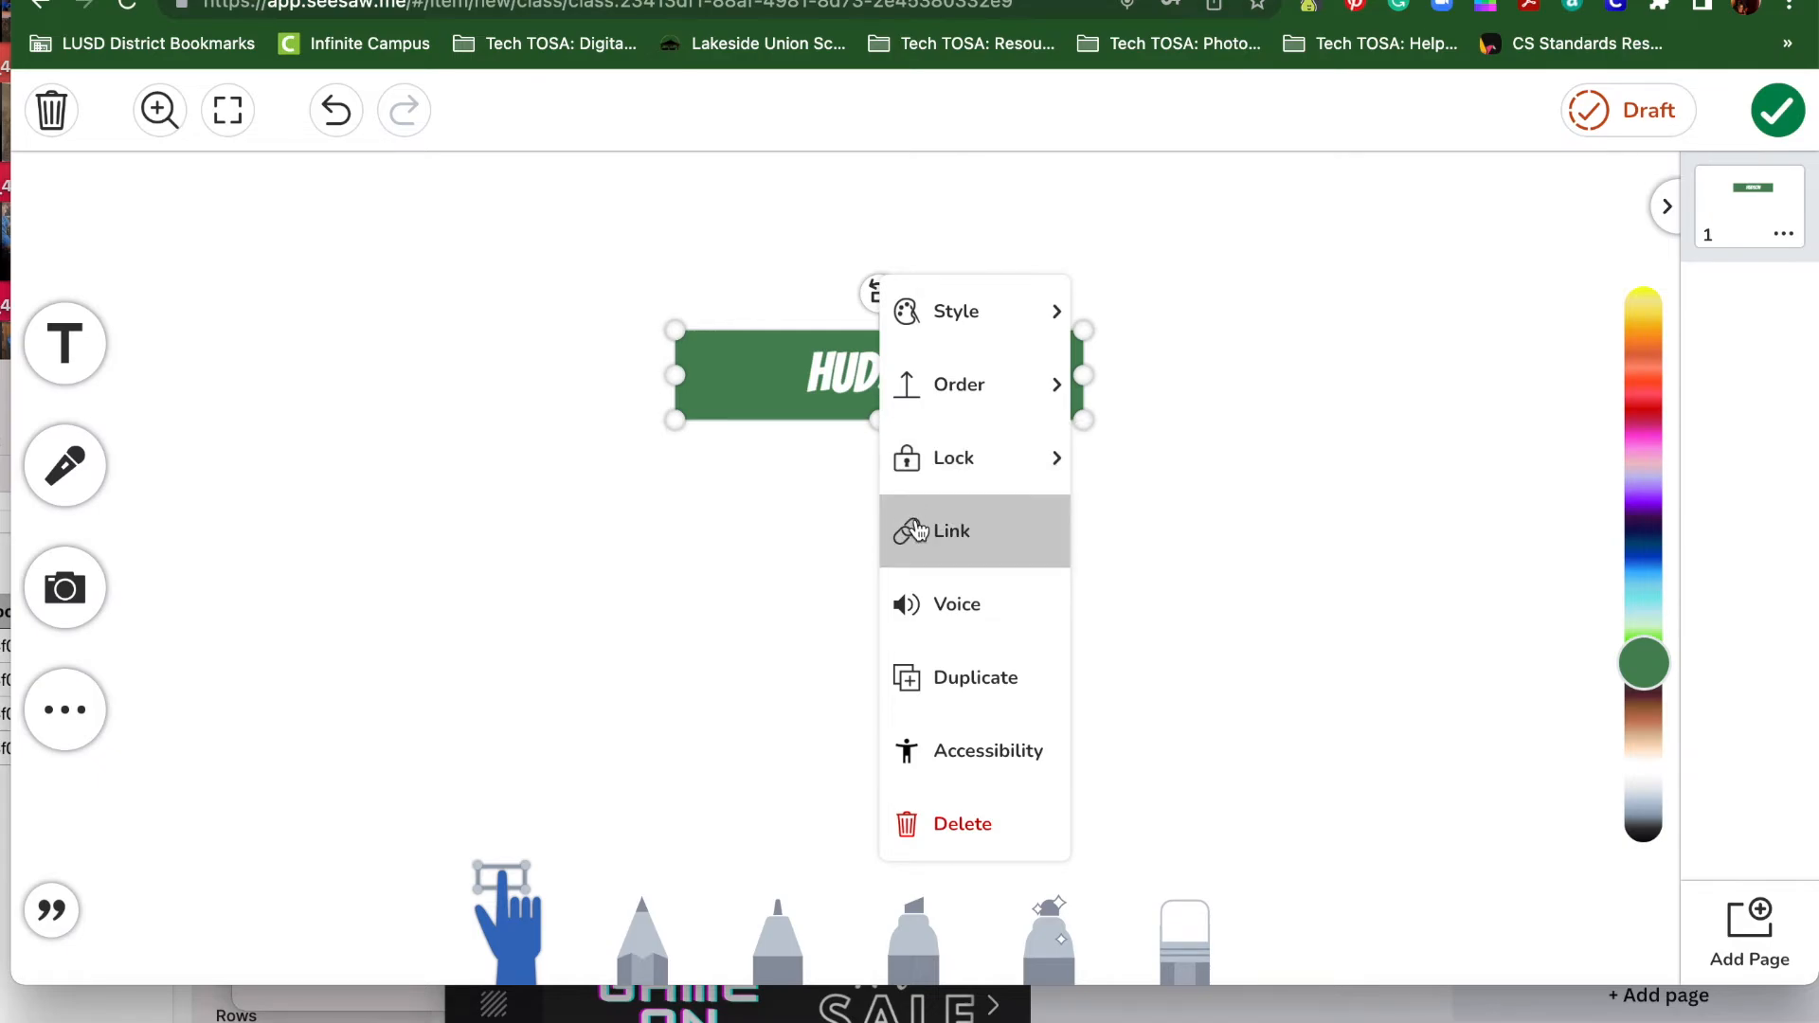
click(951, 530)
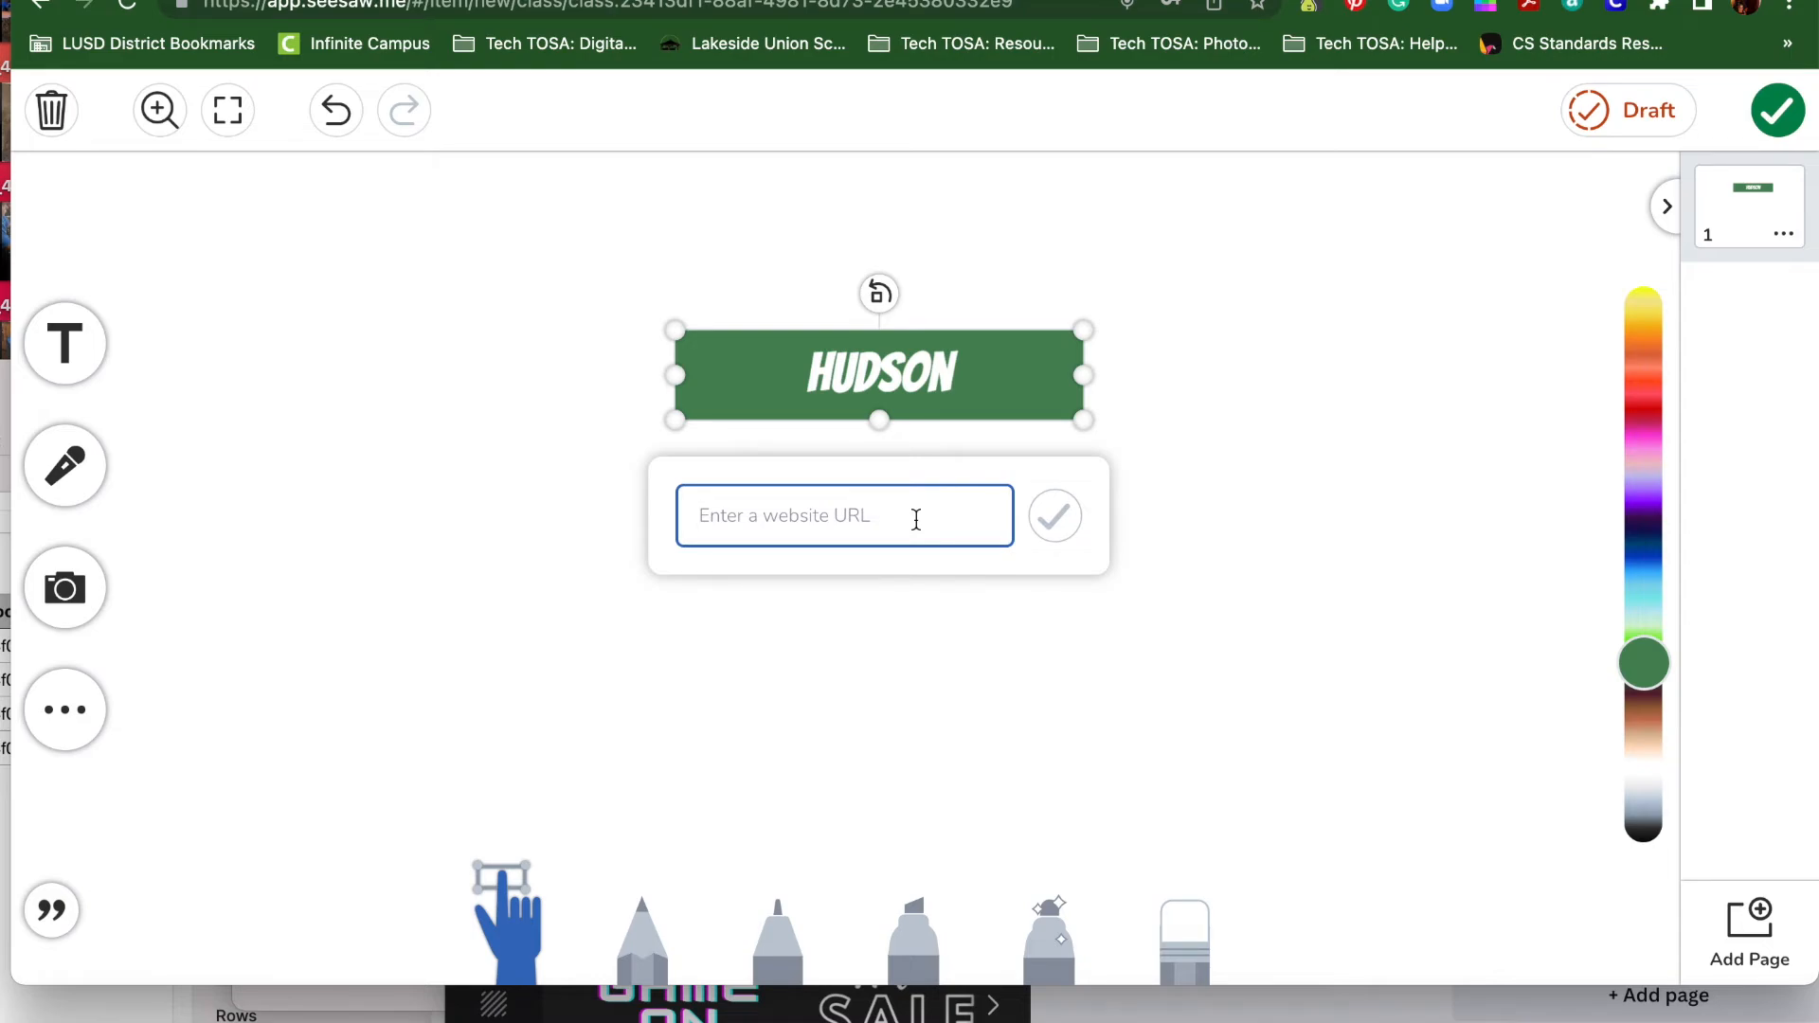
text(www.g)
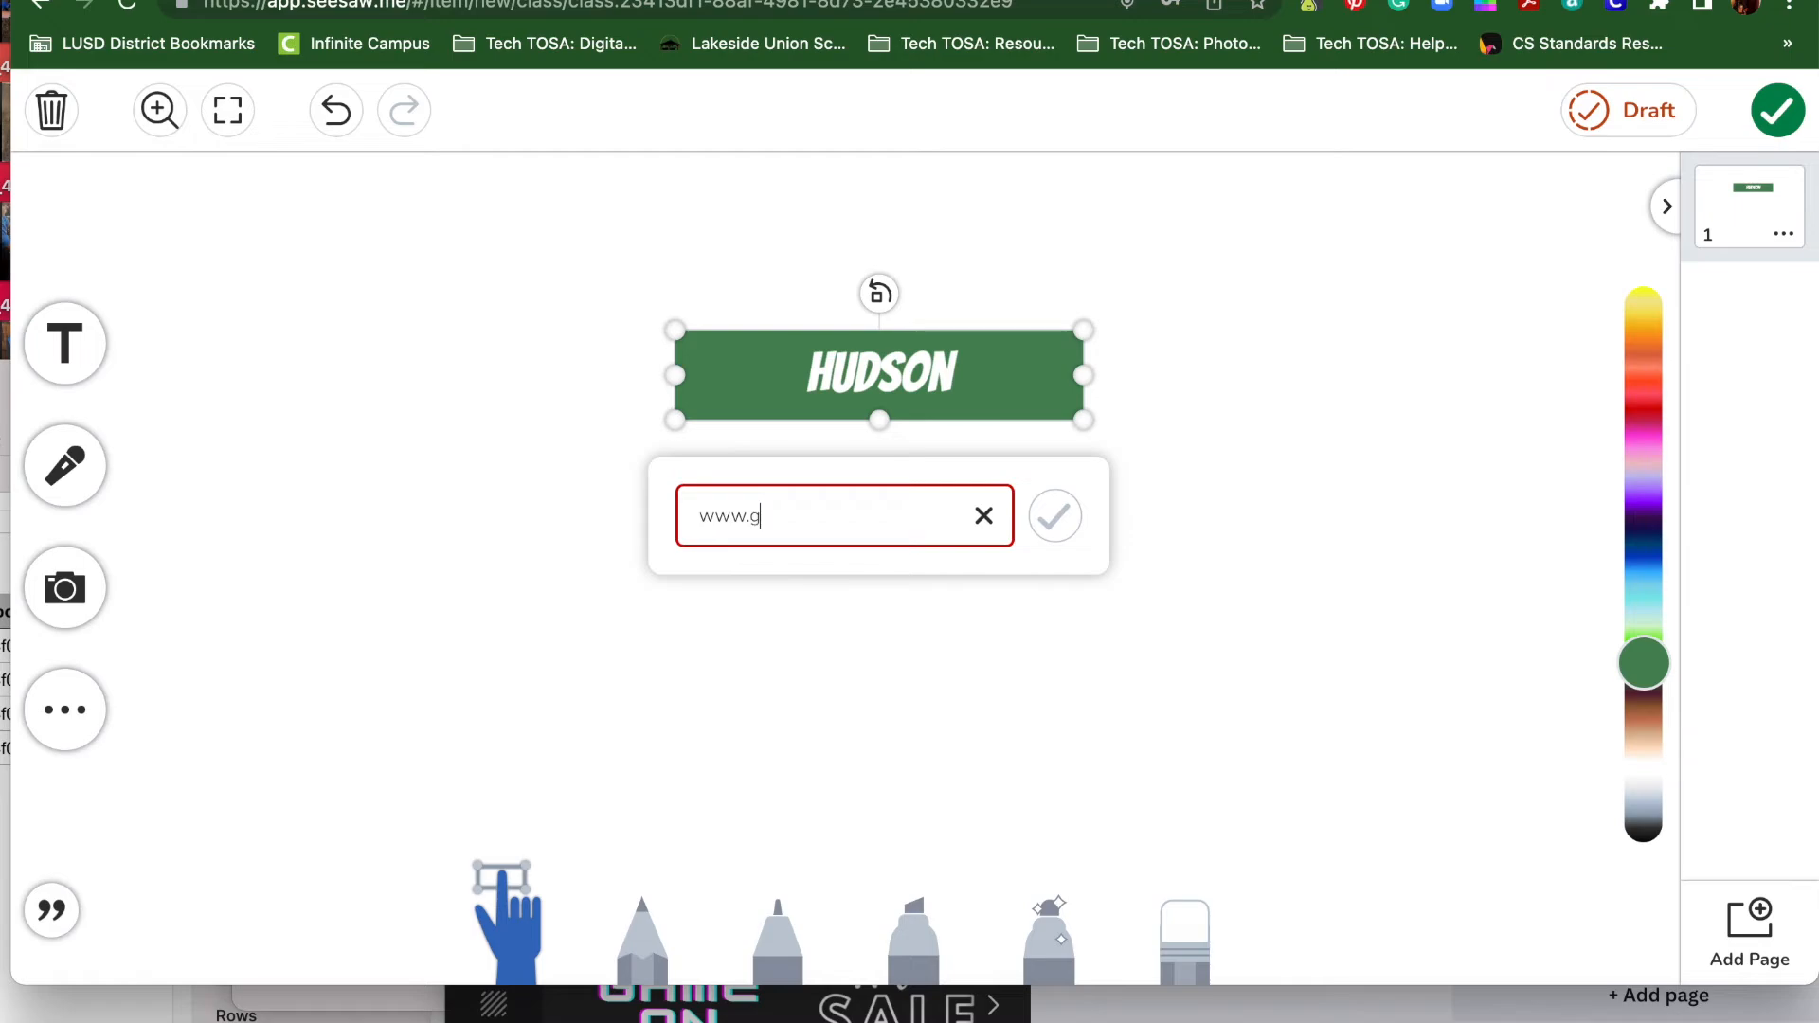
text(oogle.co)
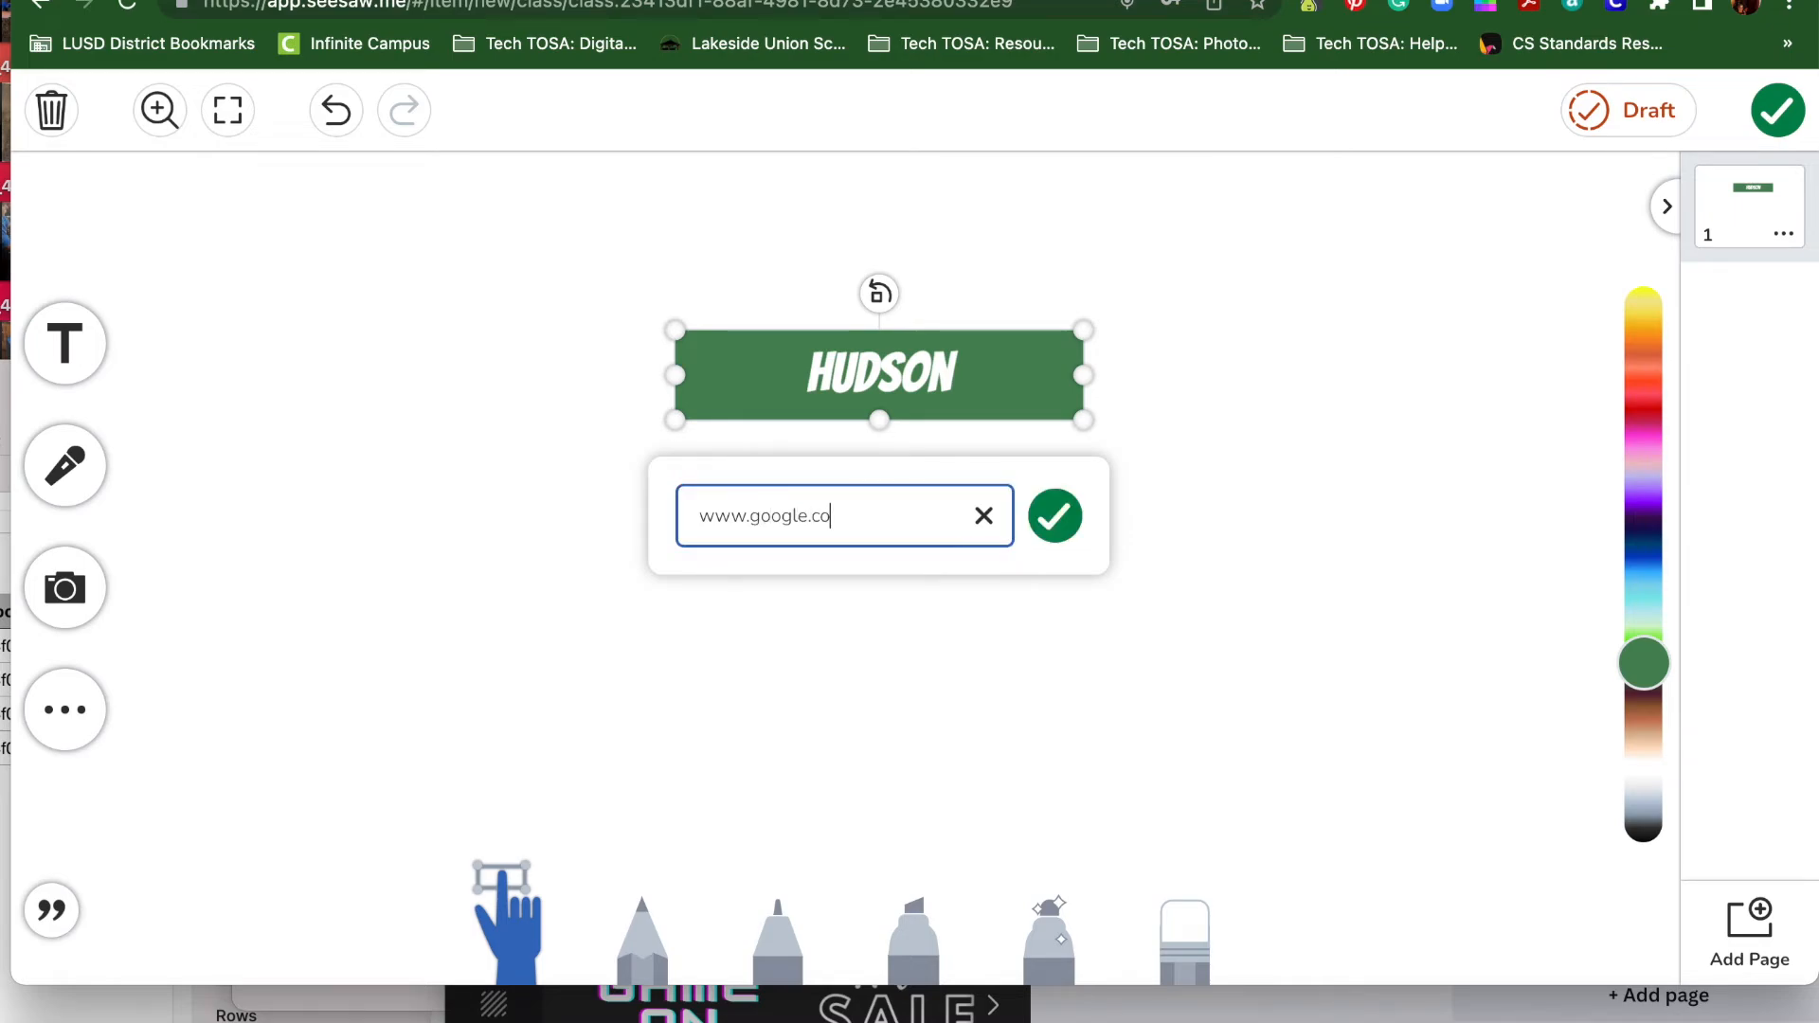
text(m)
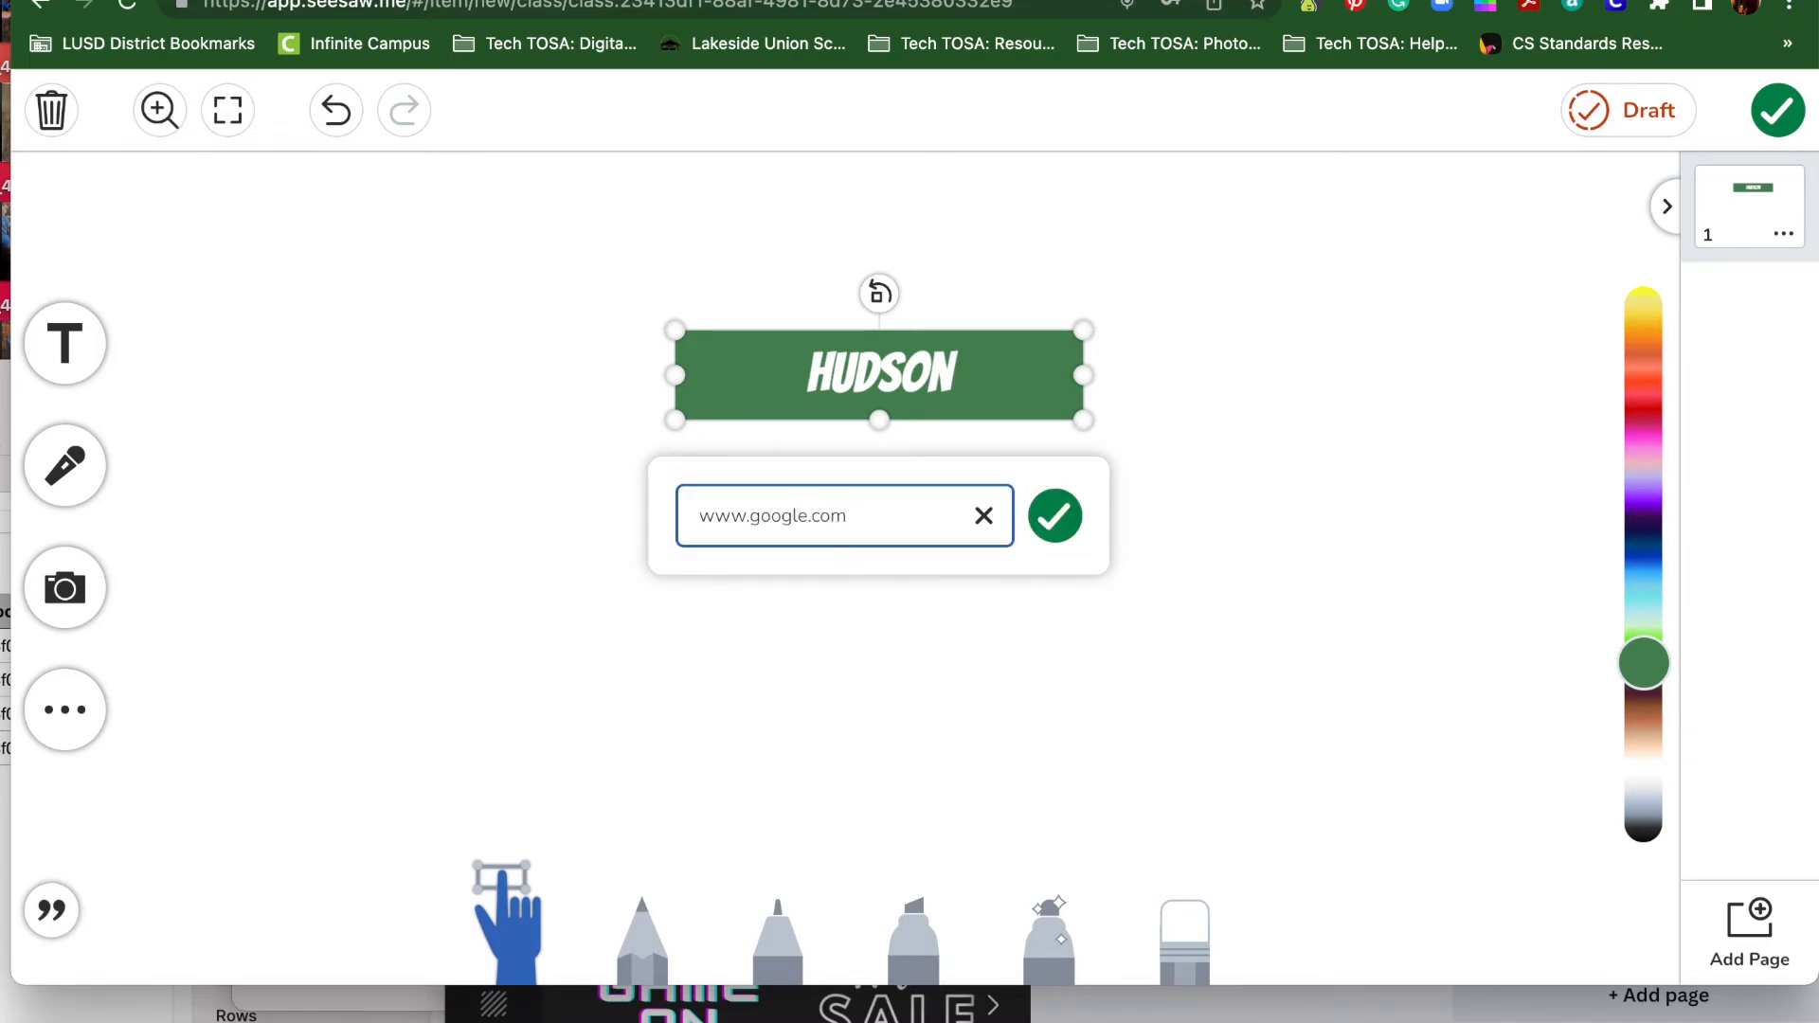
mouse_move(986, 458)
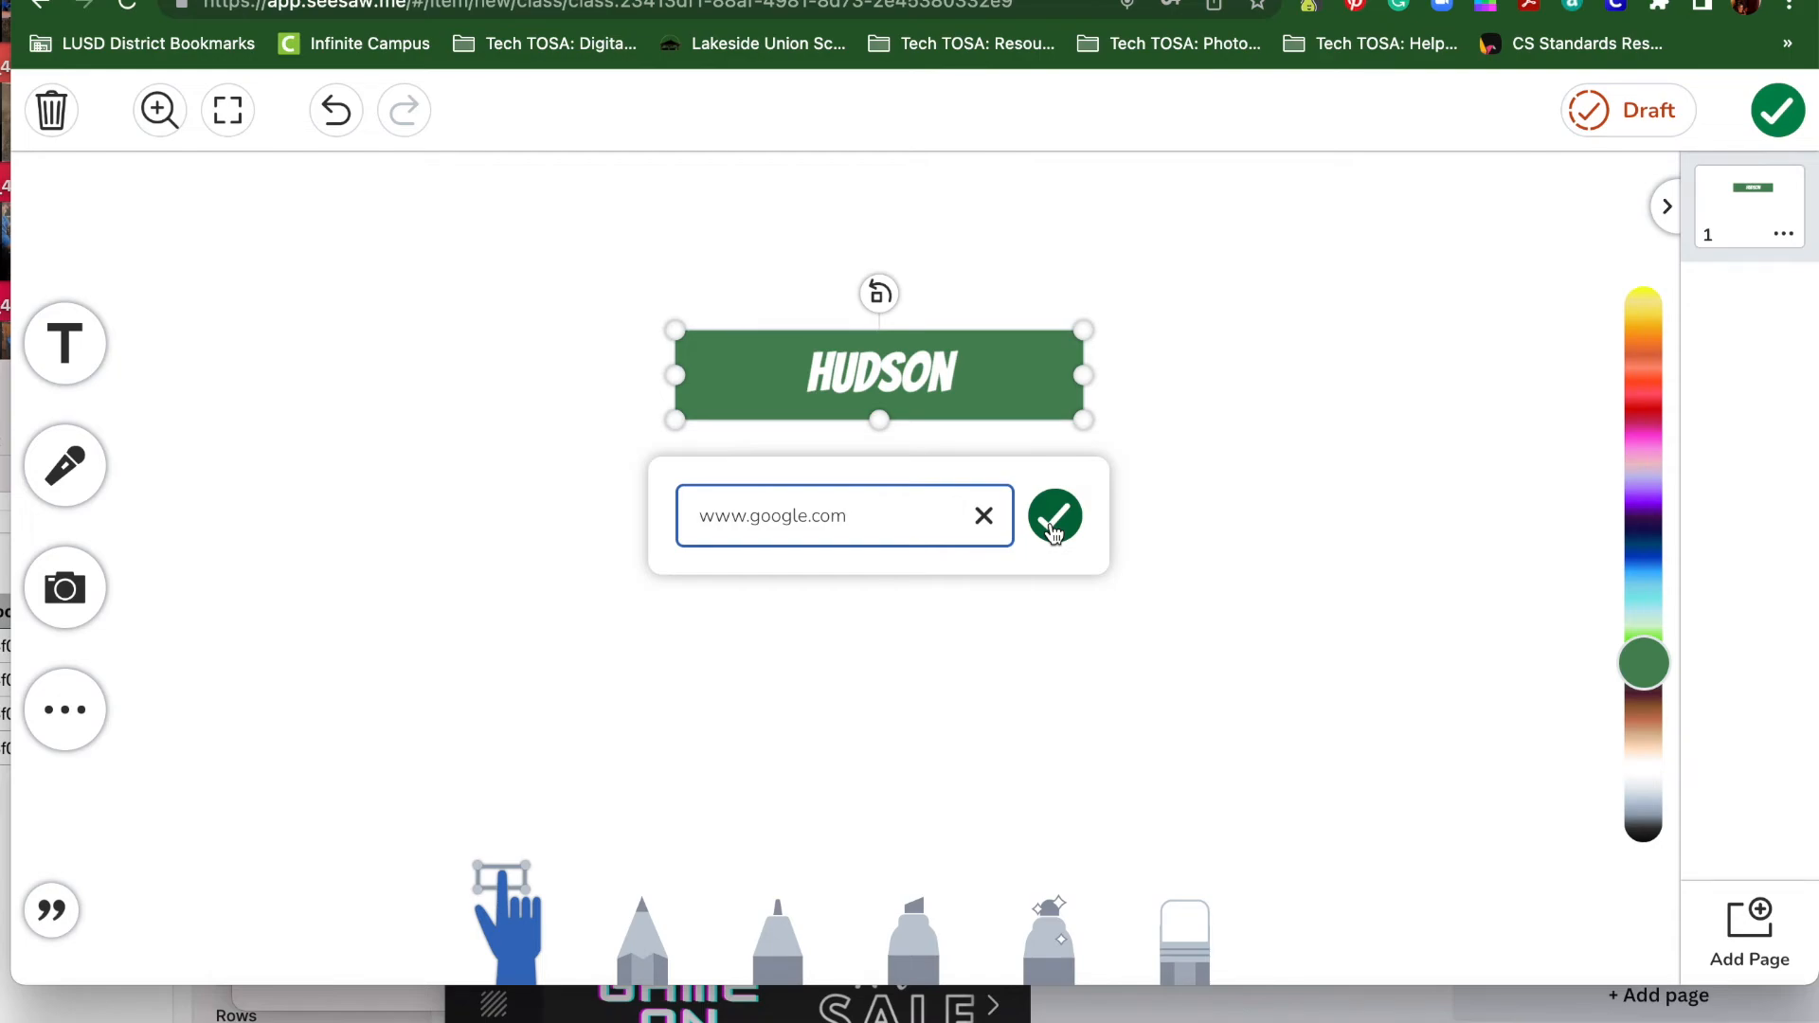
click(1053, 516)
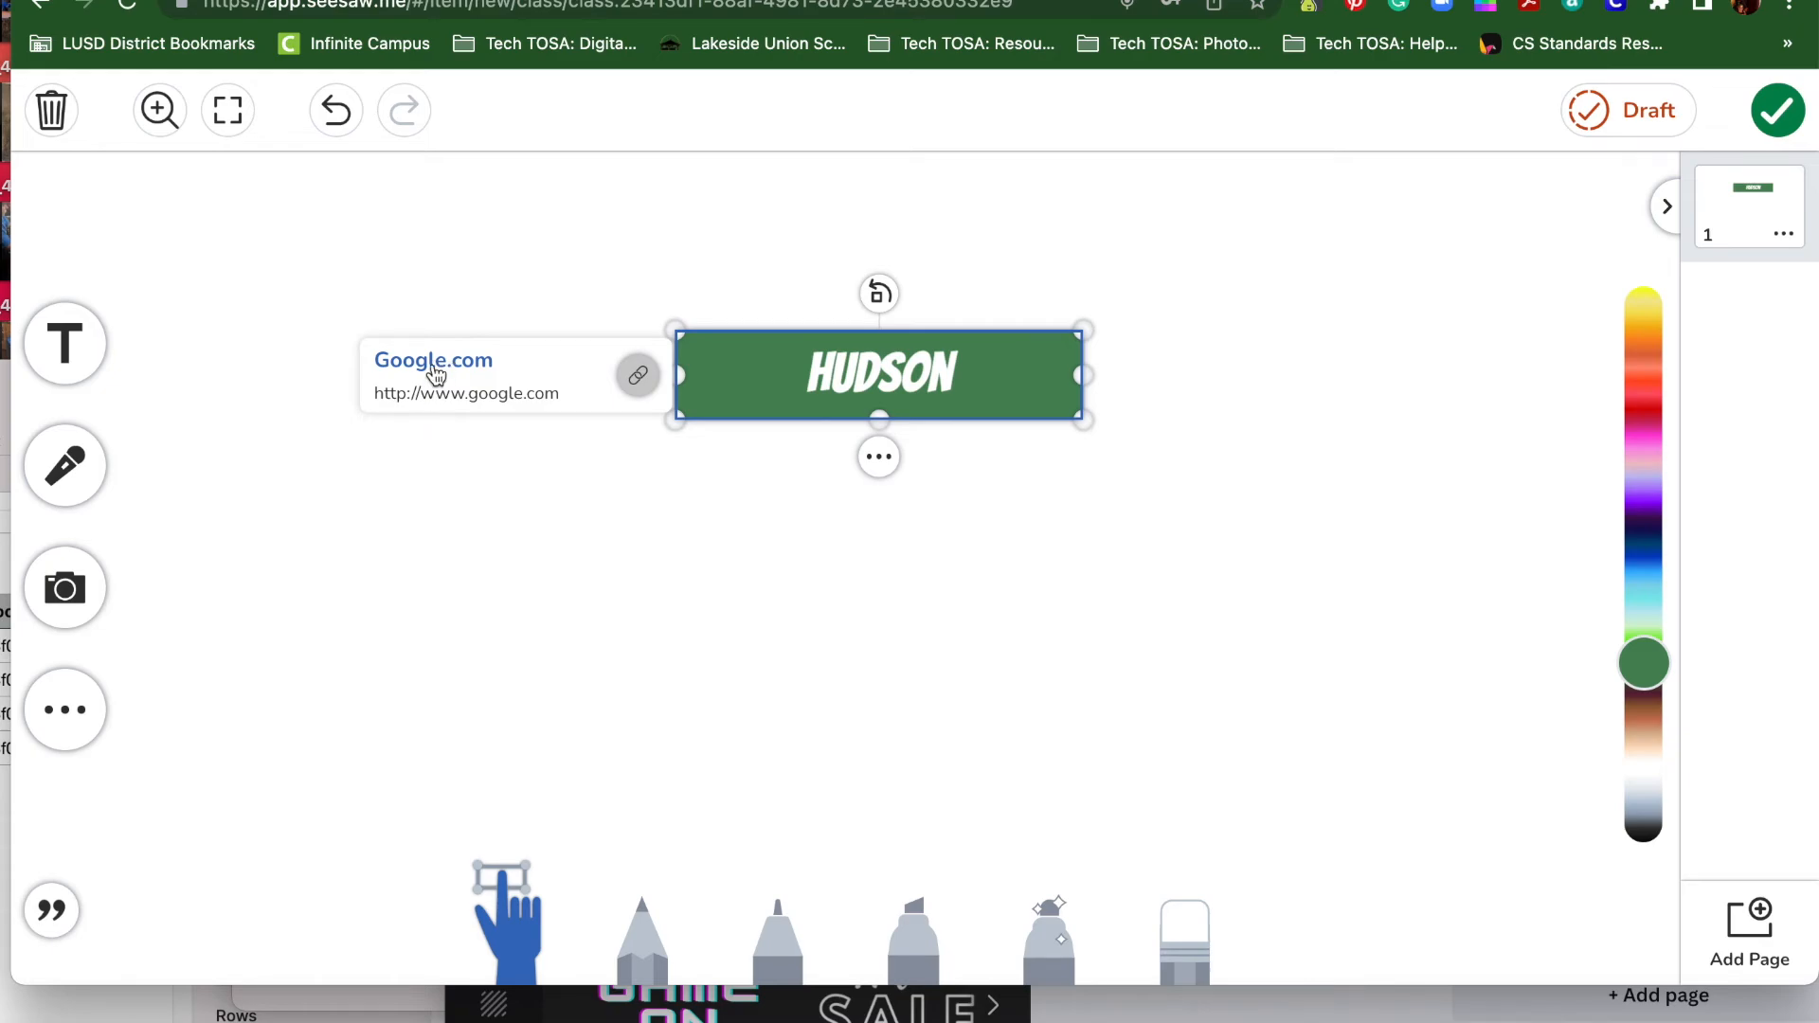
click(432, 361)
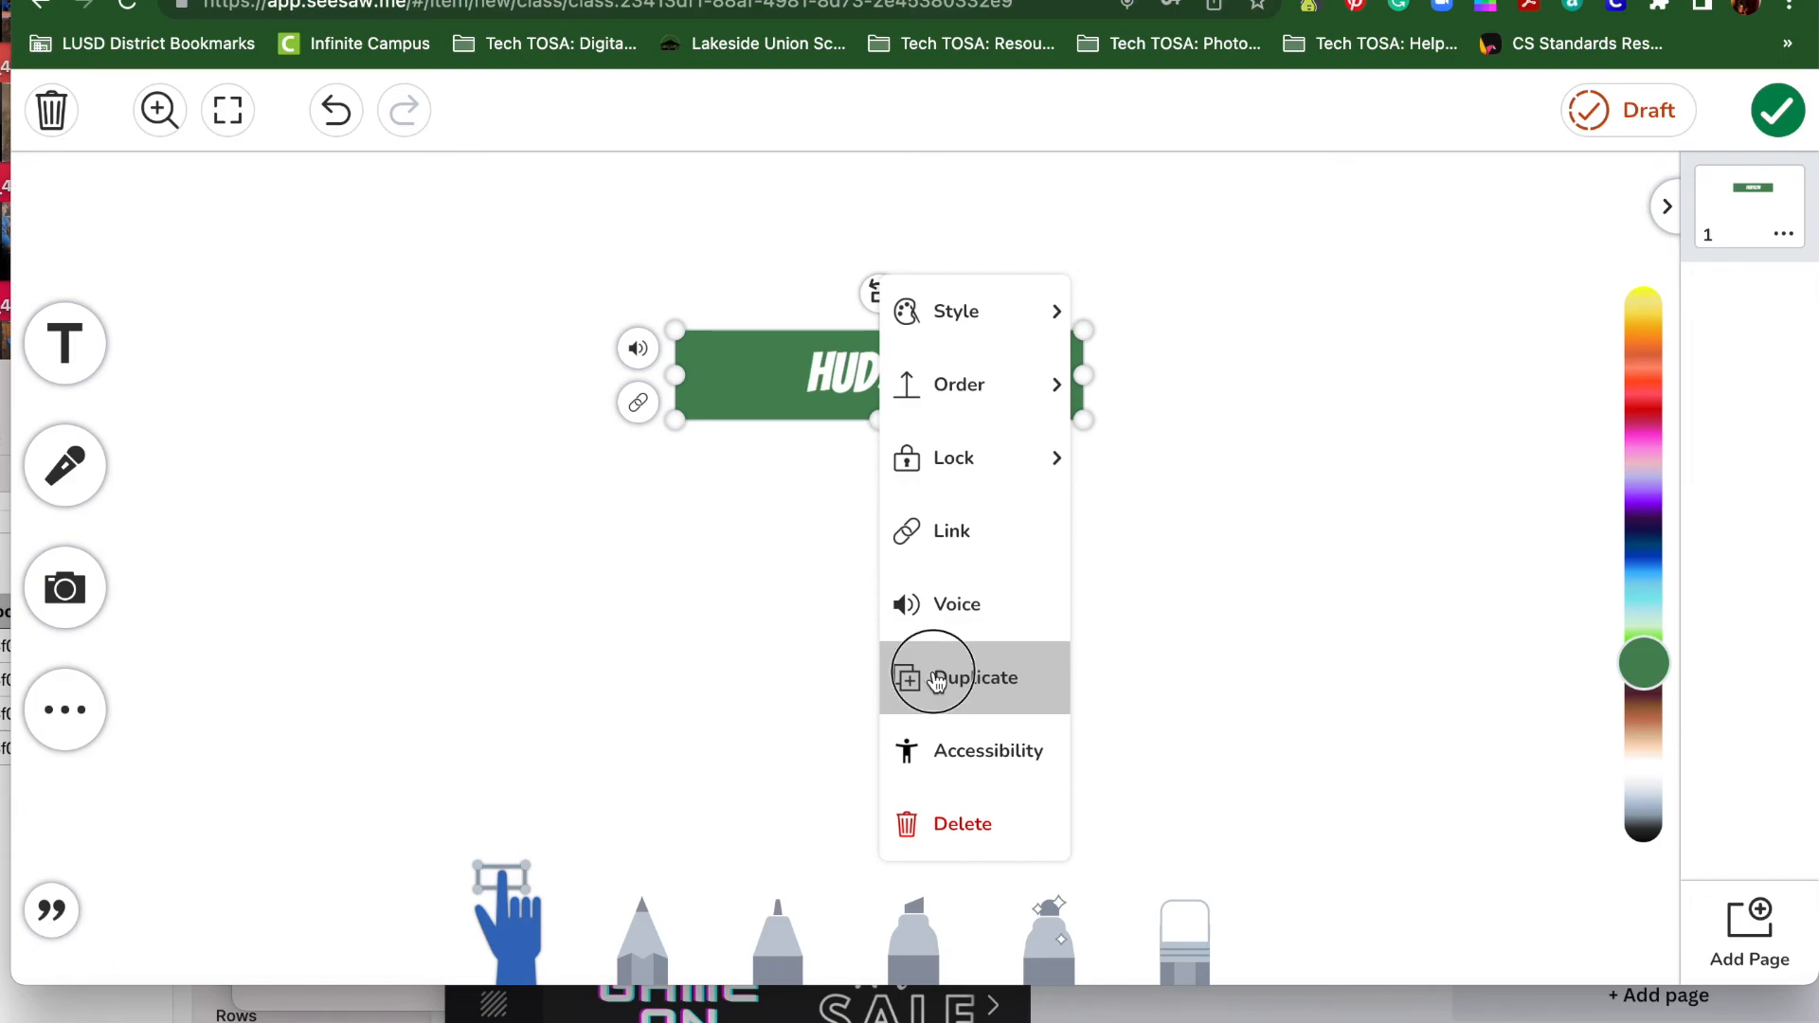
Make two copies of the linked HUDSON box, placed below left and below right
click(966, 678)
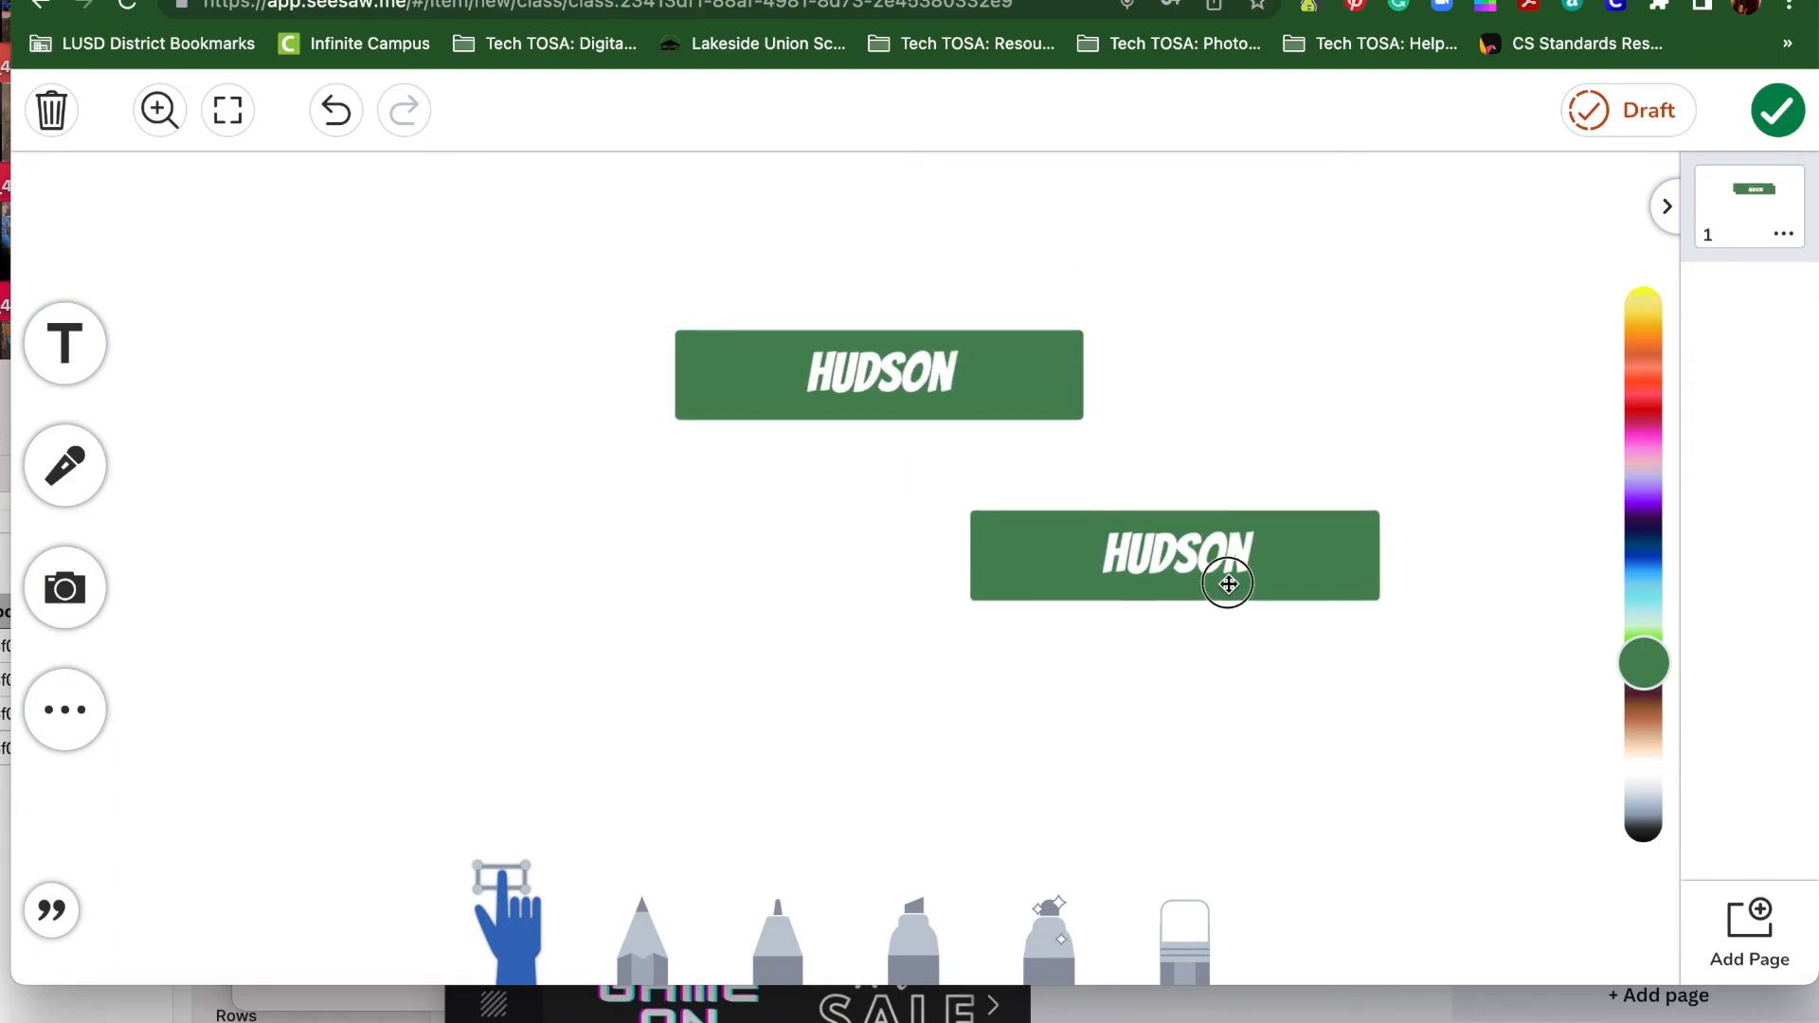
right_click(1226, 582)
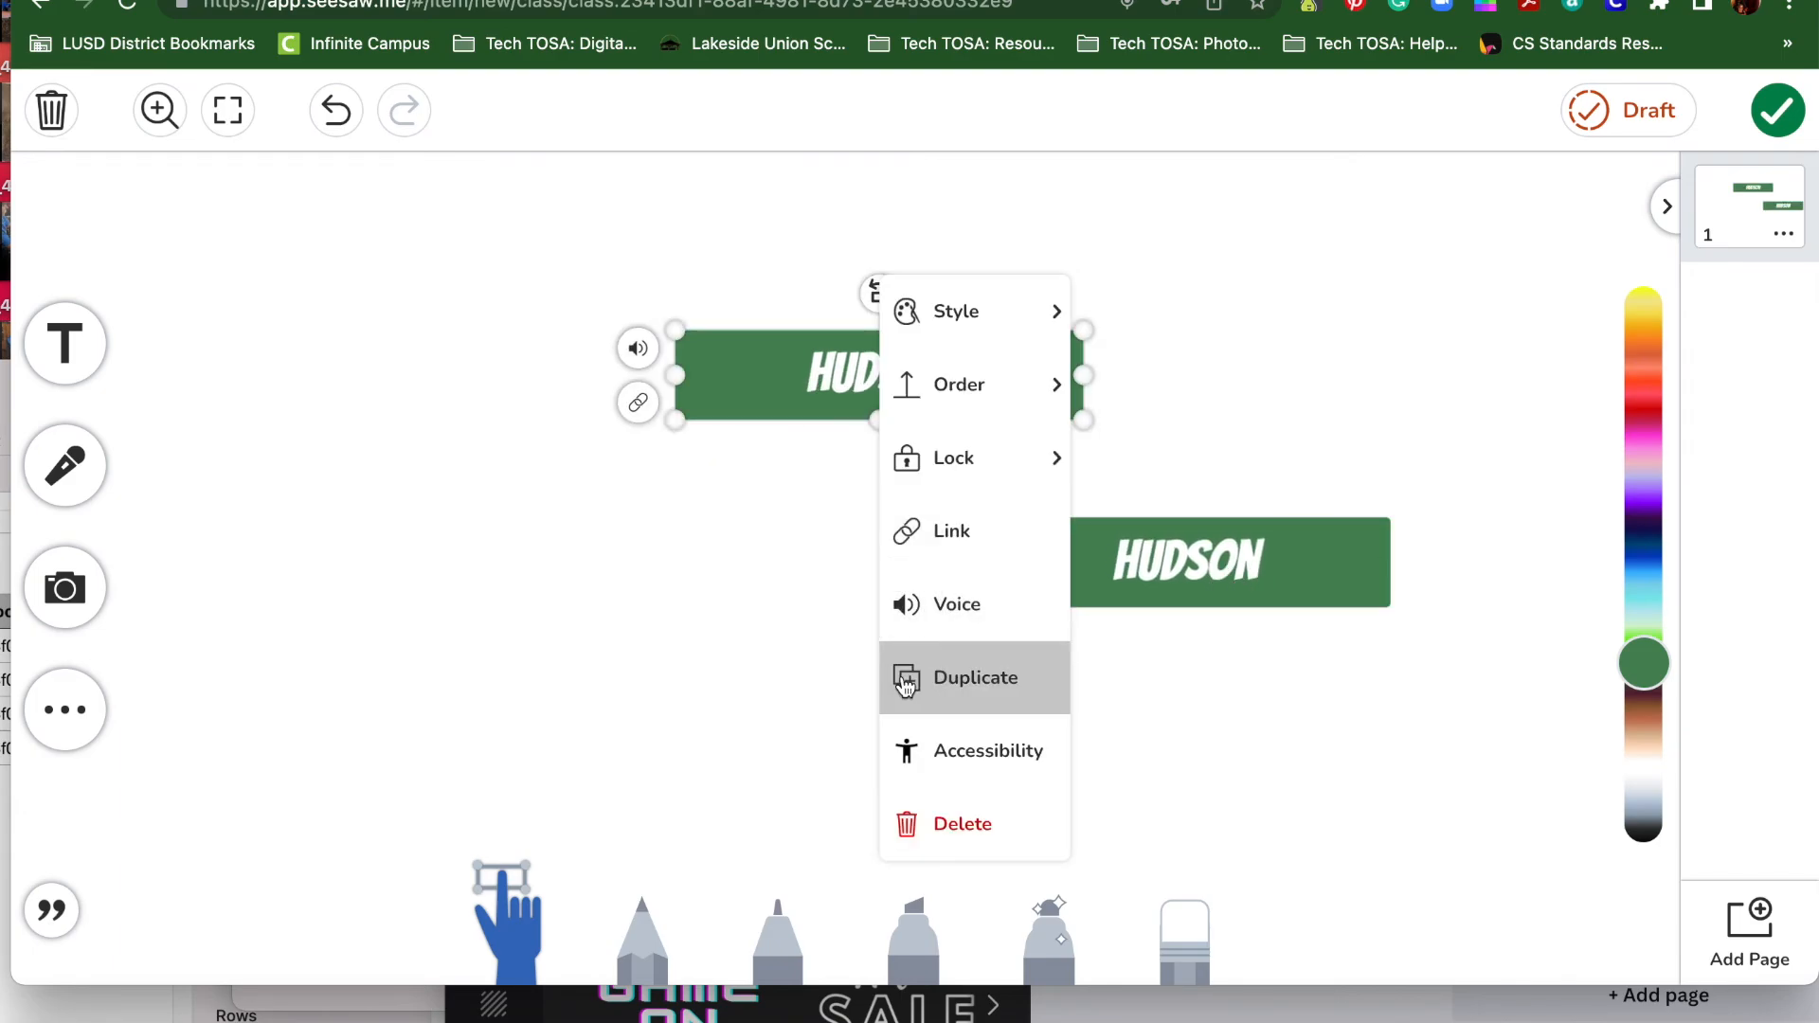
click(975, 677)
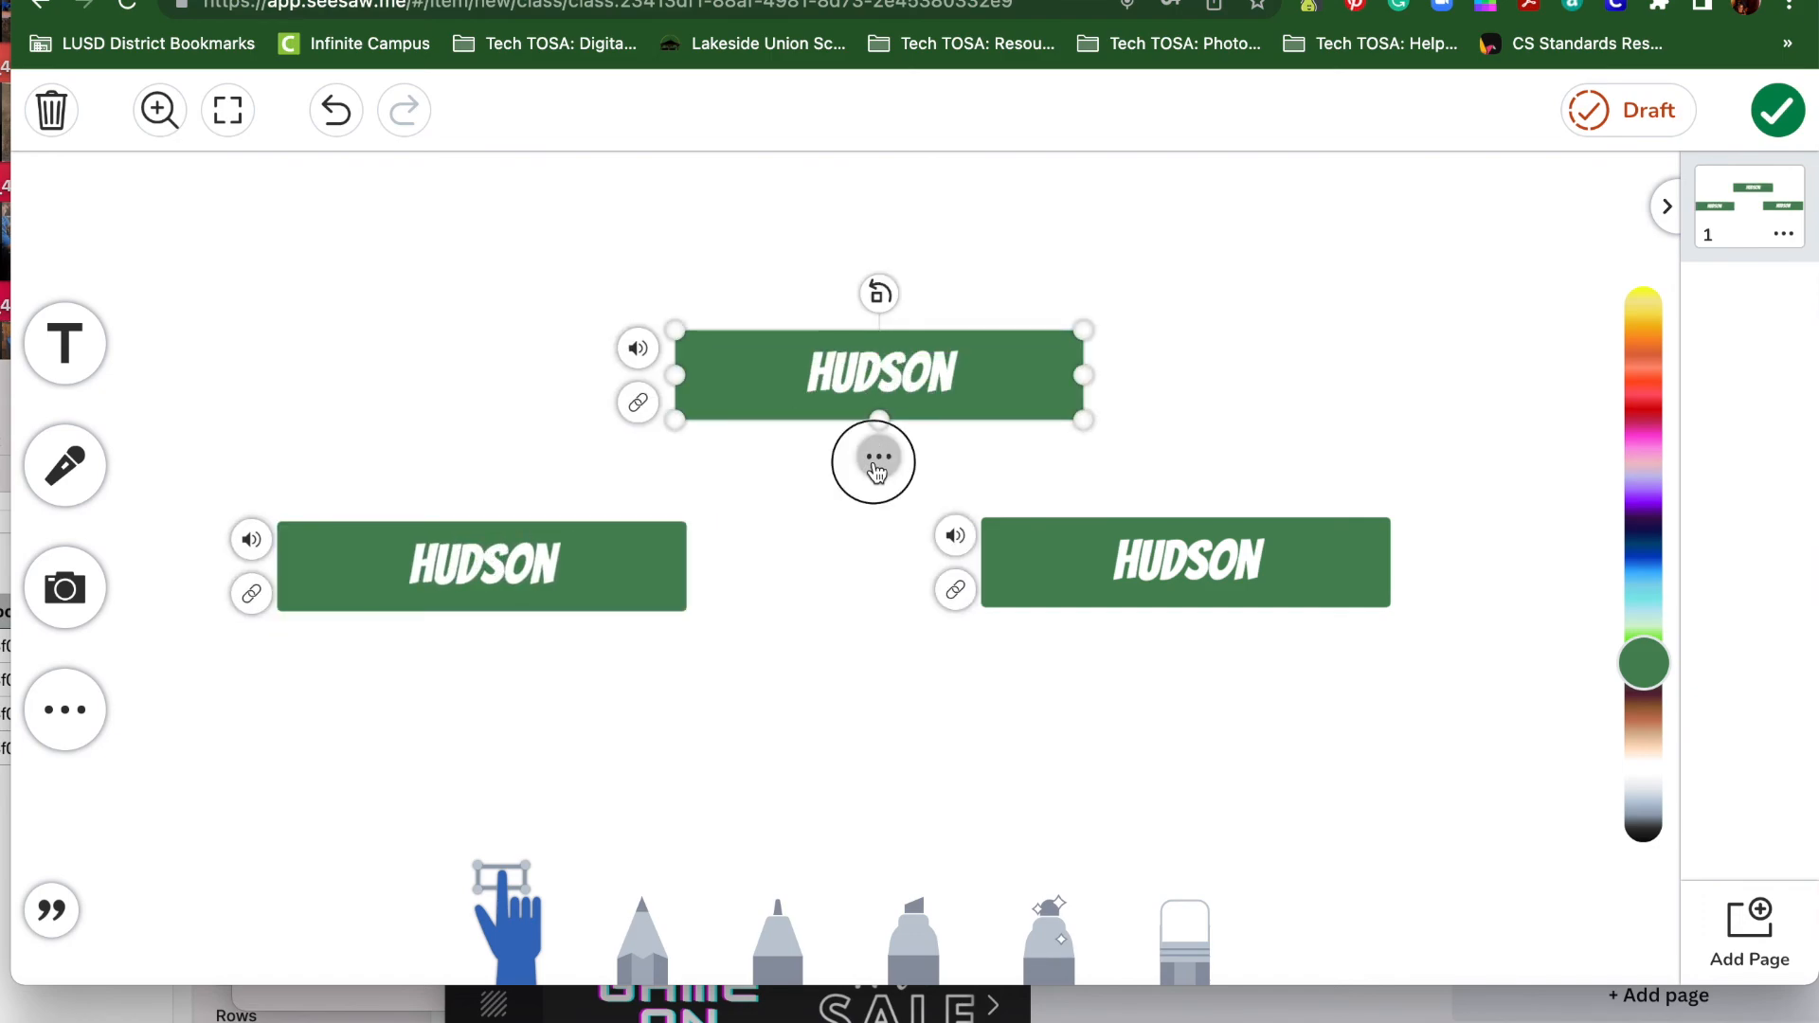
click(875, 461)
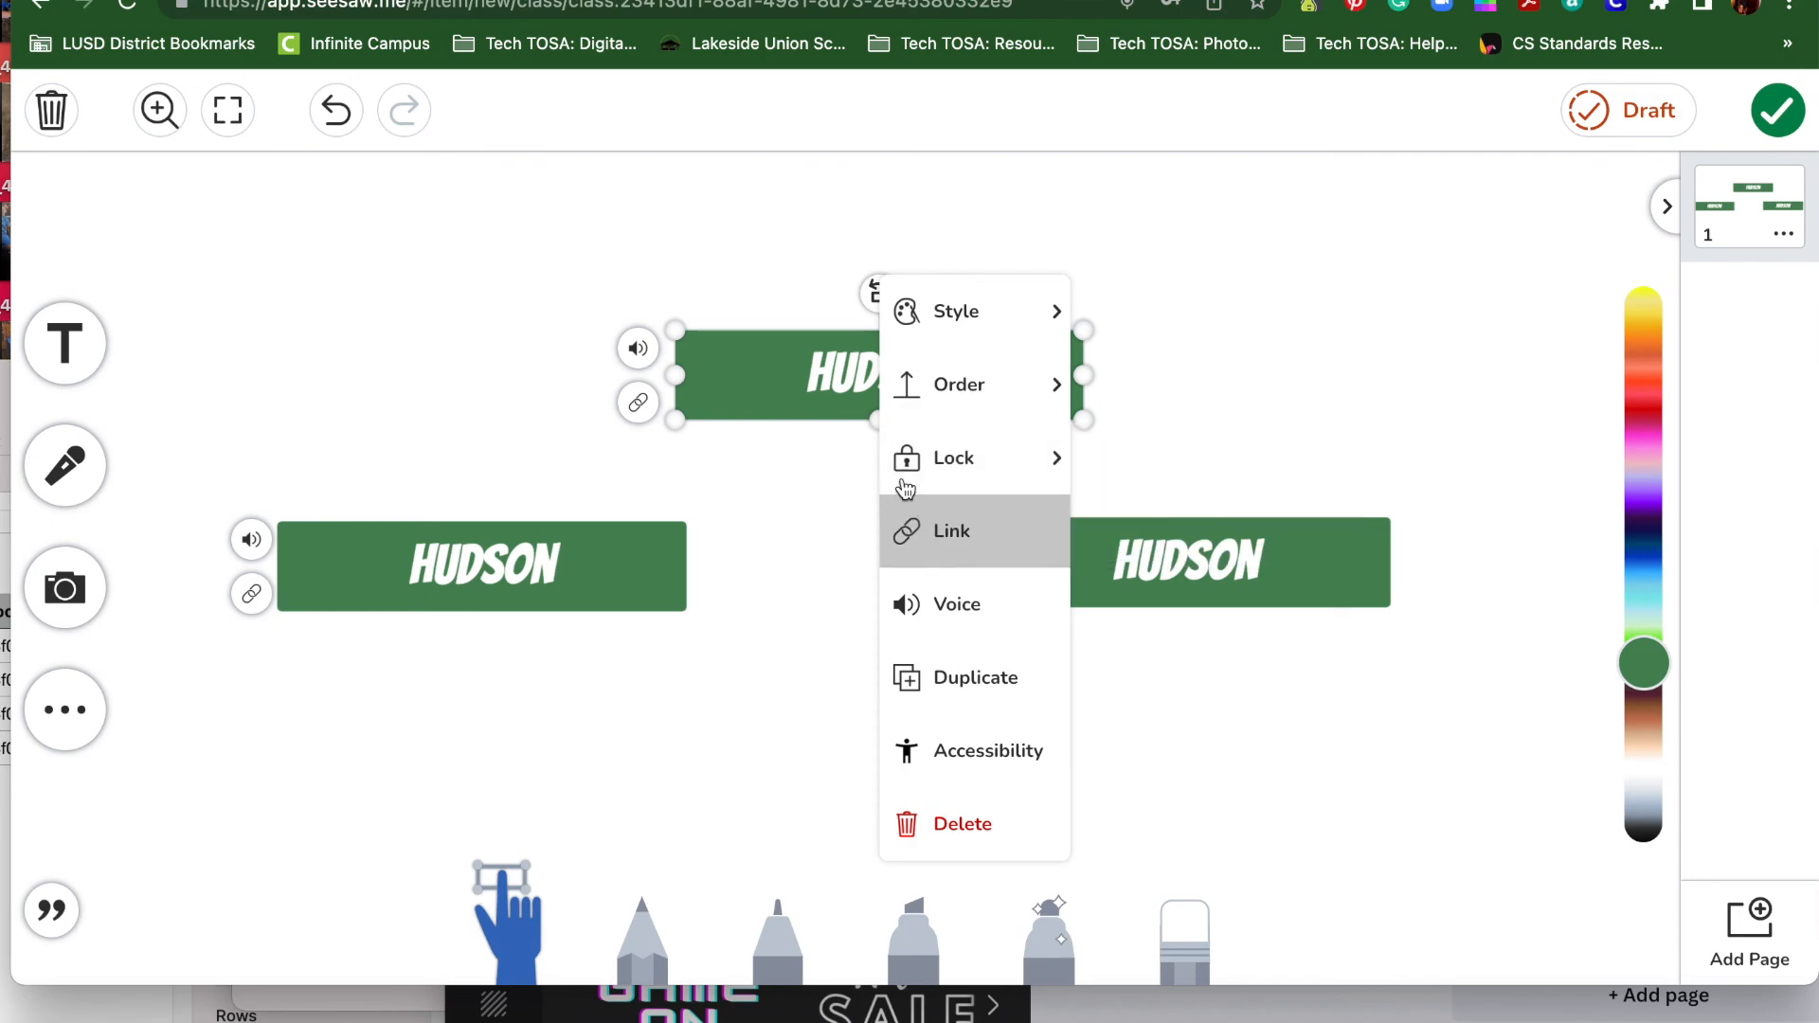
mouse_move(961, 823)
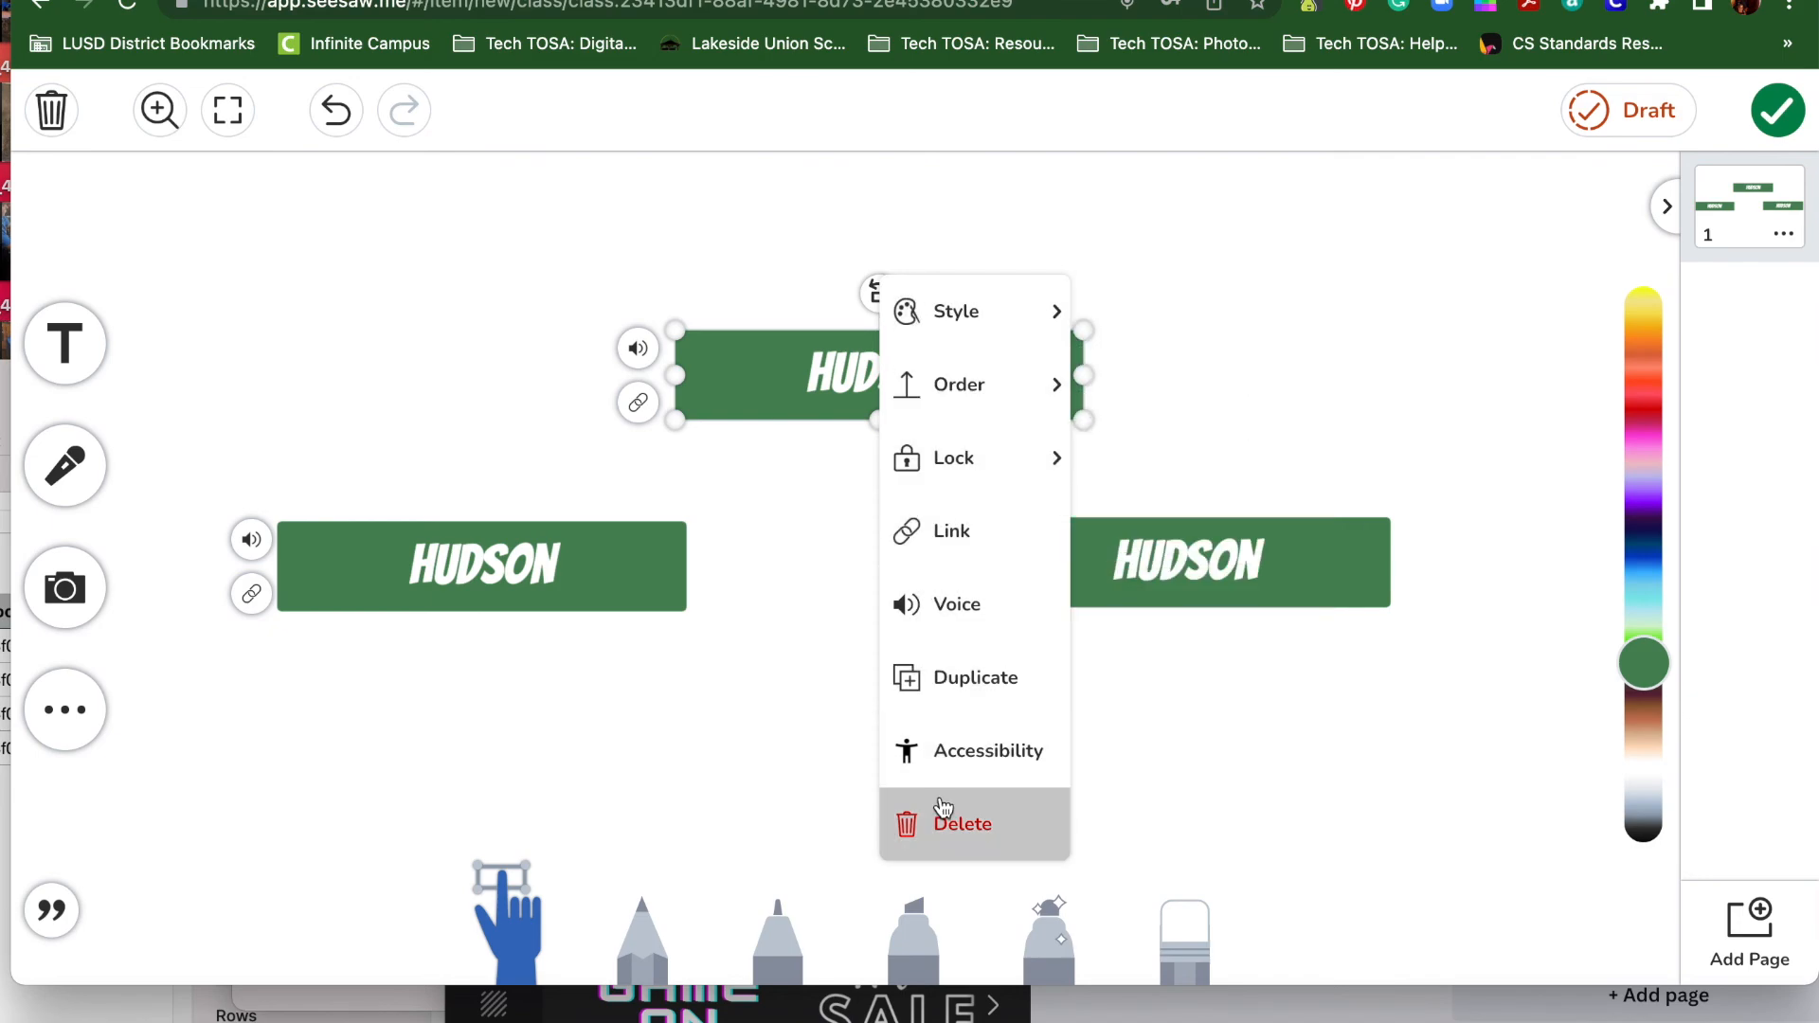